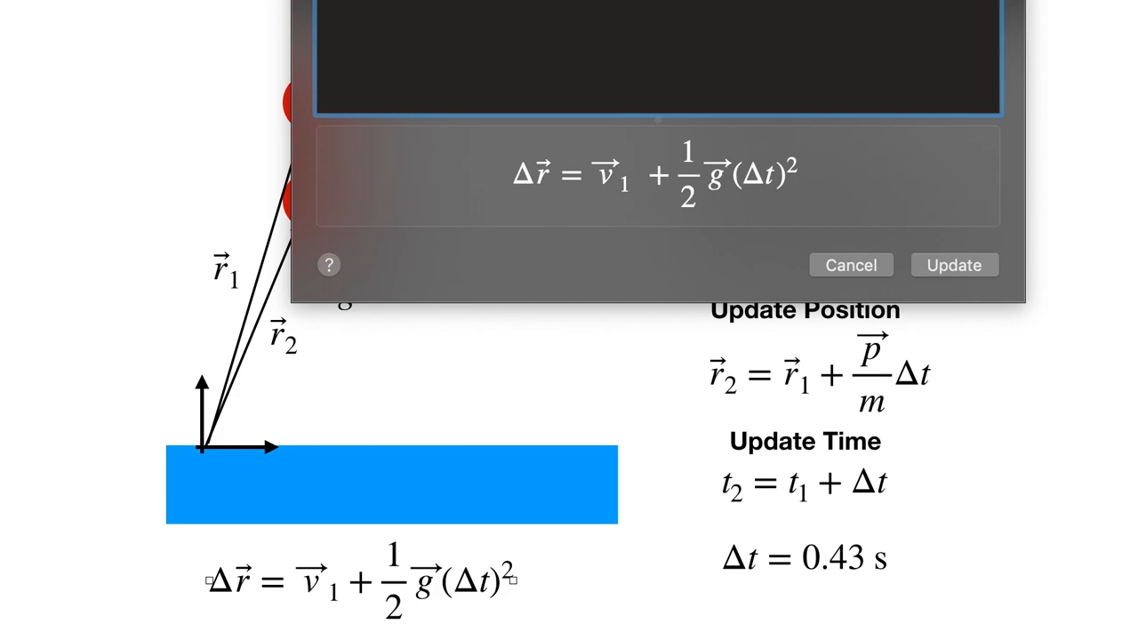
# Step: Finish the (Δt)² term of the displacement equation in Keynote's equation editor
pyautogui.write('Δt')
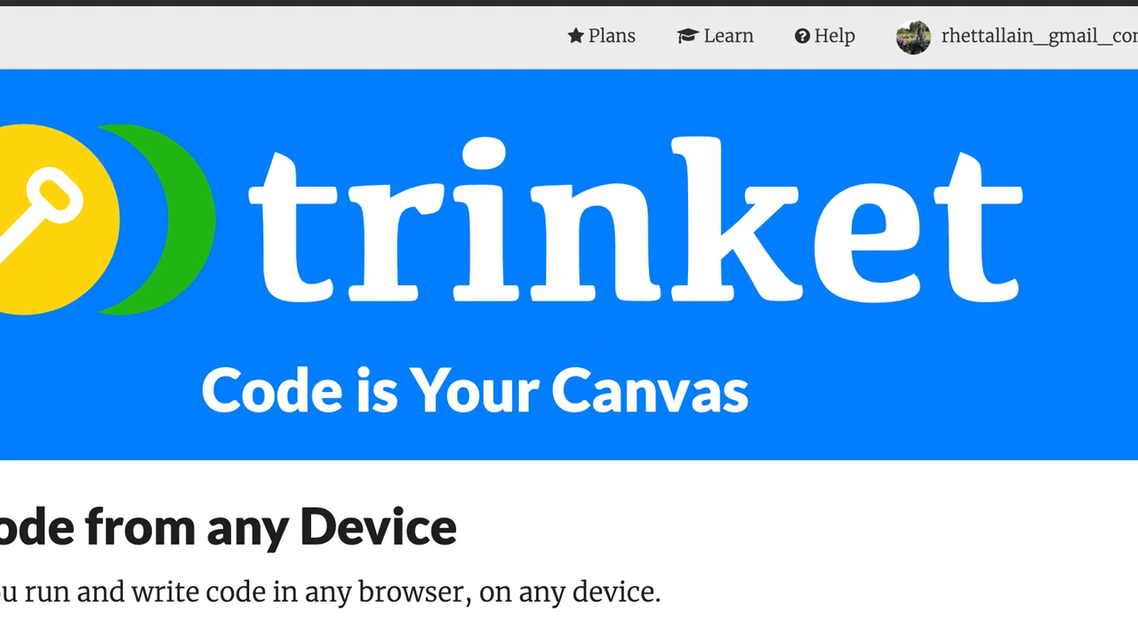
# Step: Start a new GlowScript trinket titled 'drop ball momentum 1' and return to main.py
pyautogui.click(1022, 36)
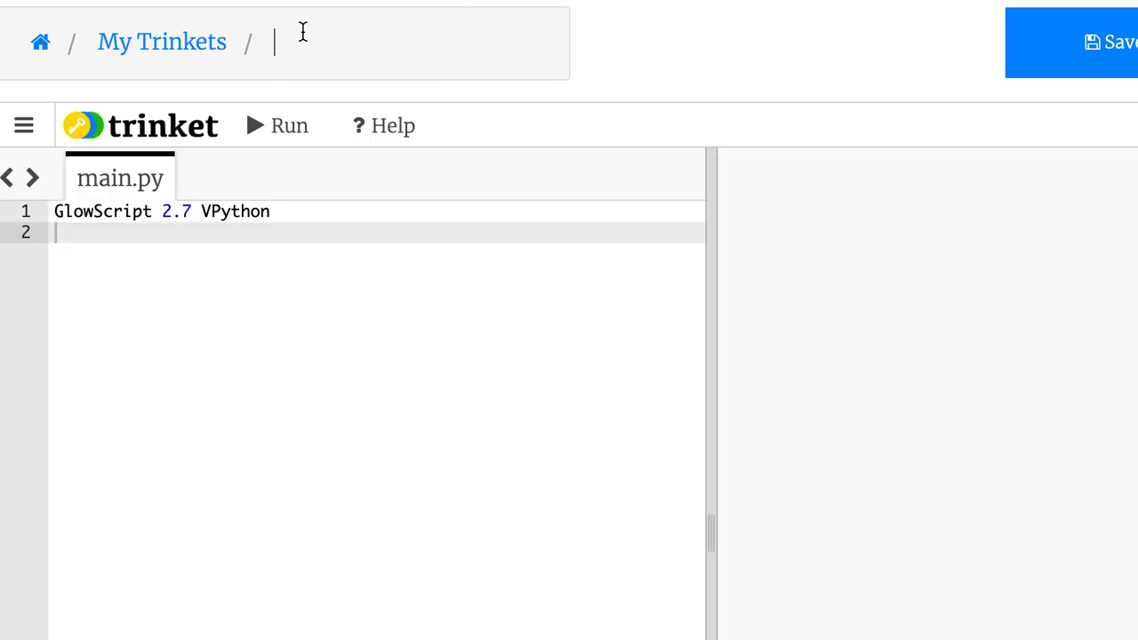
pyautogui.write('drop ball momentum 1')
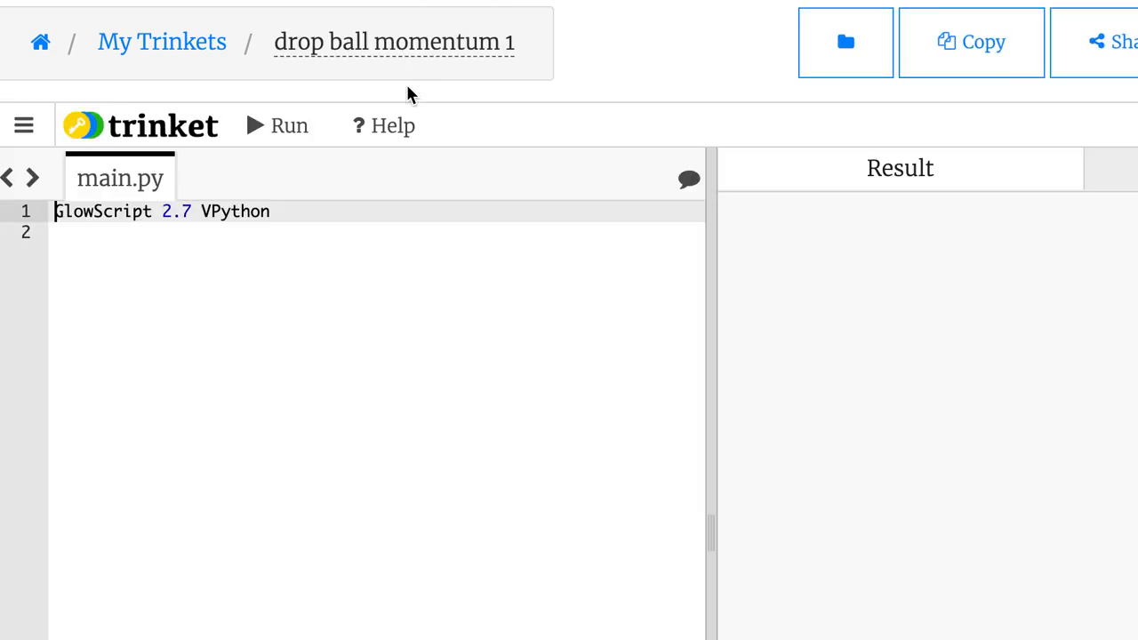
pyautogui.click(280, 211)
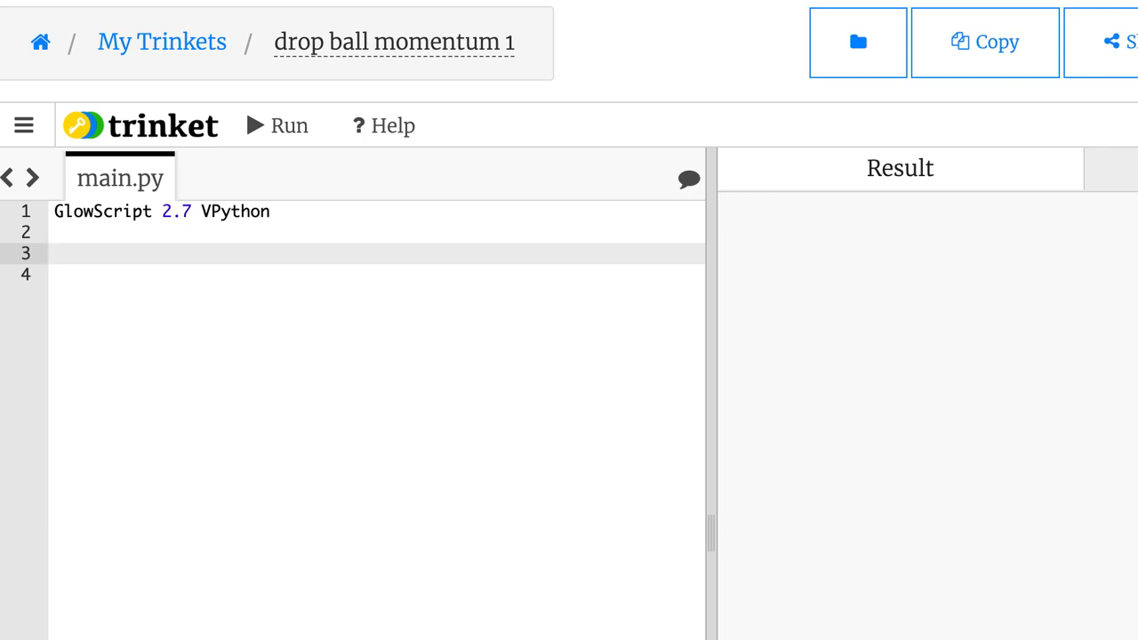
# Step: Define the starting position r=vector(0,1.5,0) in metres
pyautogui.write('r1')
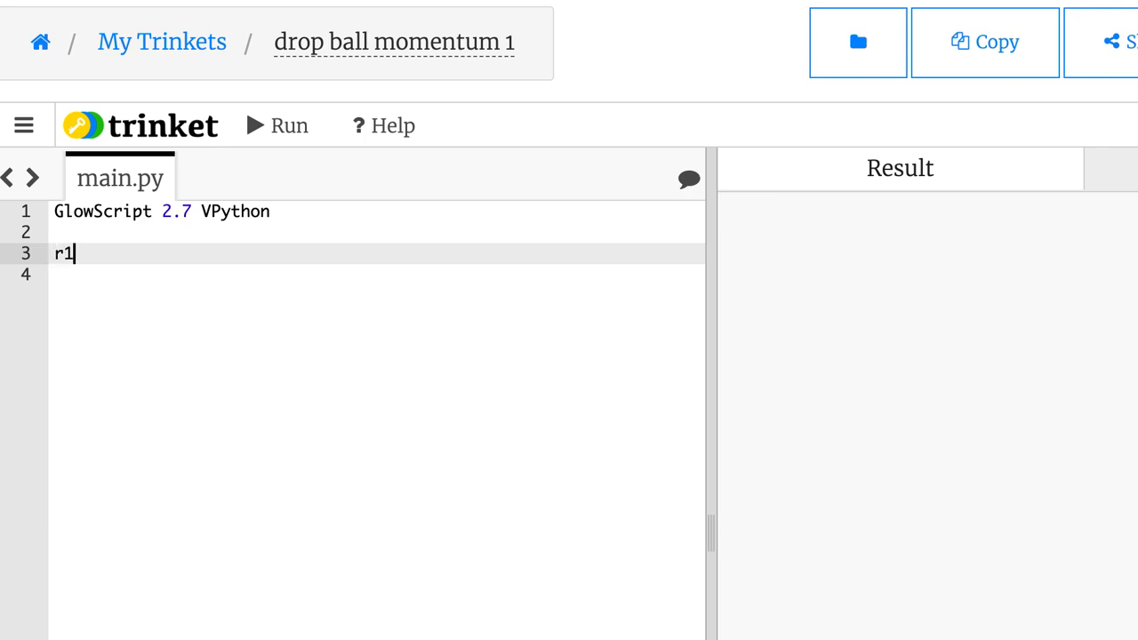
pyautogui.press('Backspace')
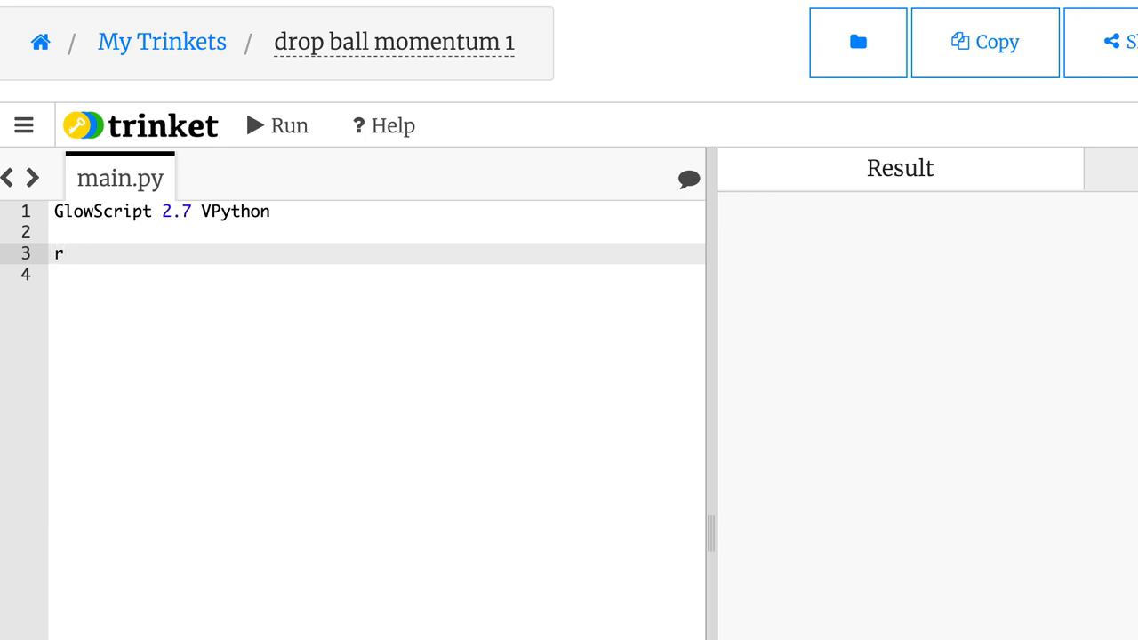
pyautogui.write('=vector(0')
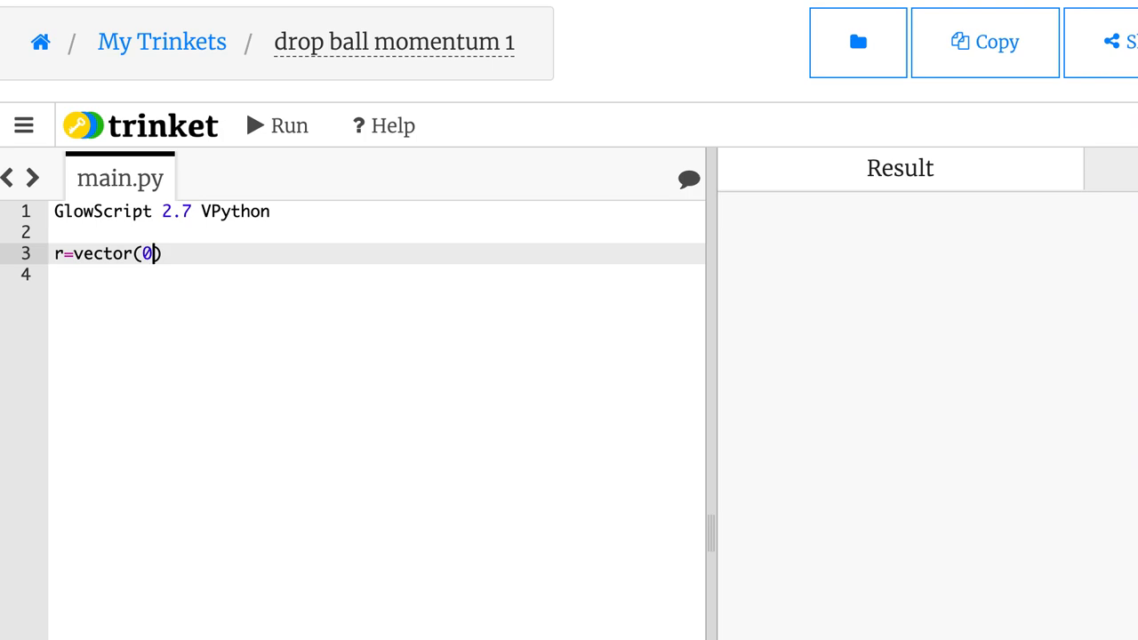
pyautogui.write(',1.5')
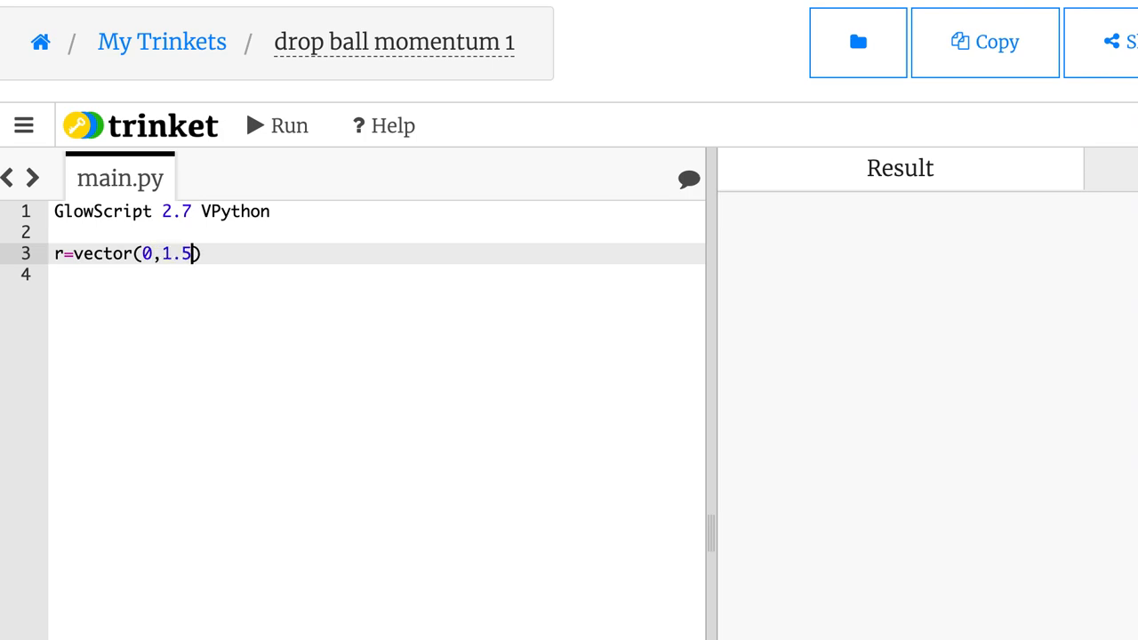
pyautogui.write(',0')
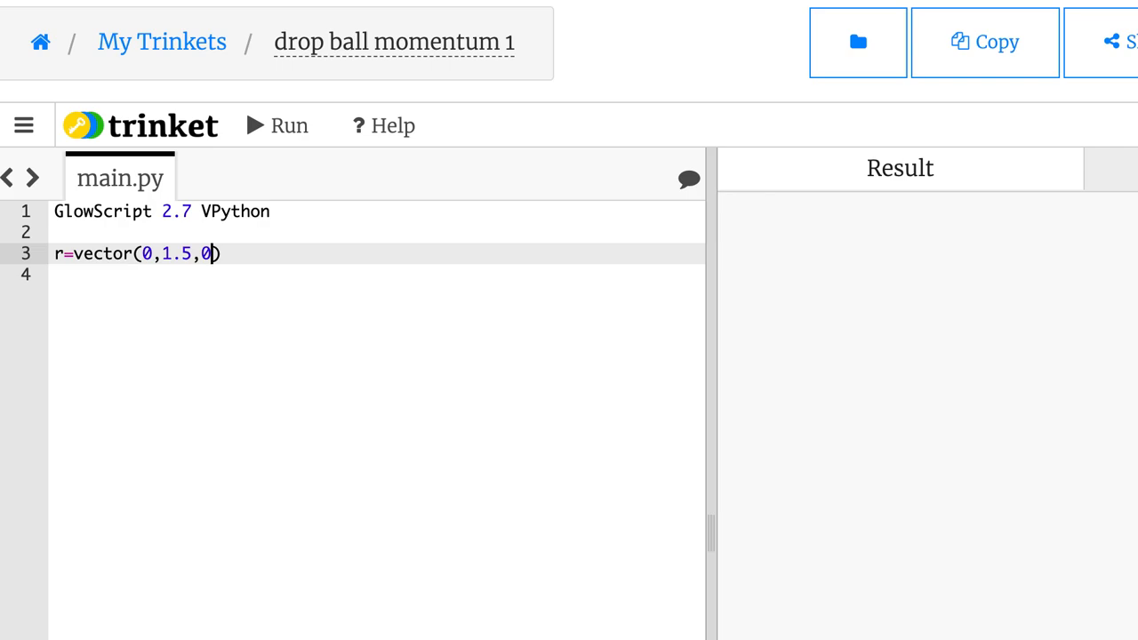
pyautogui.moveTo(146, 253)
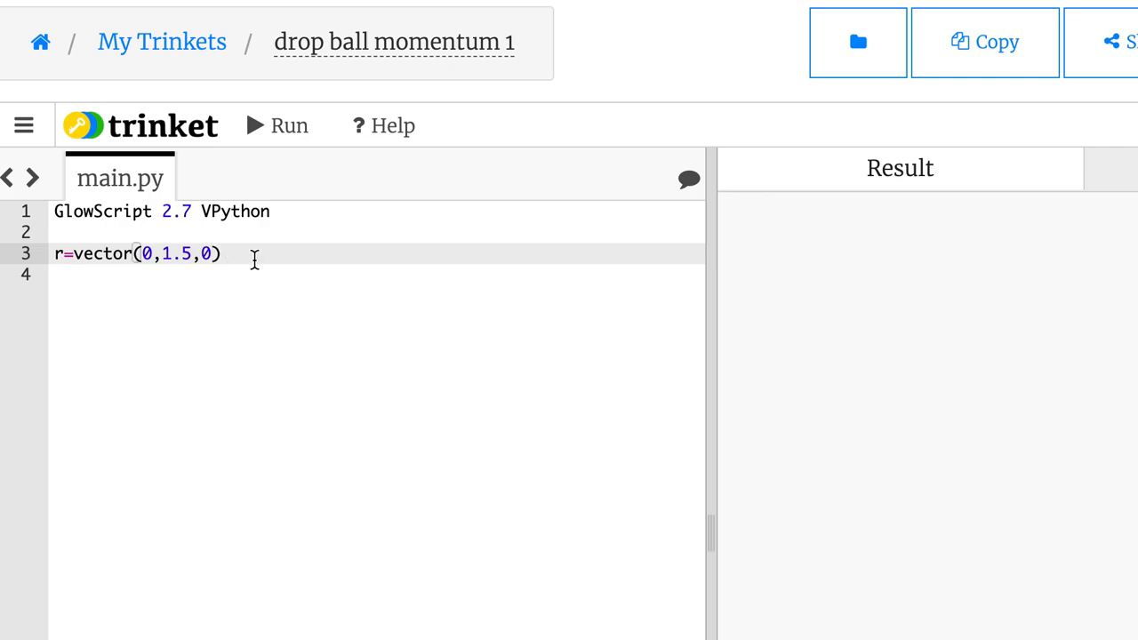
pyautogui.write('#')
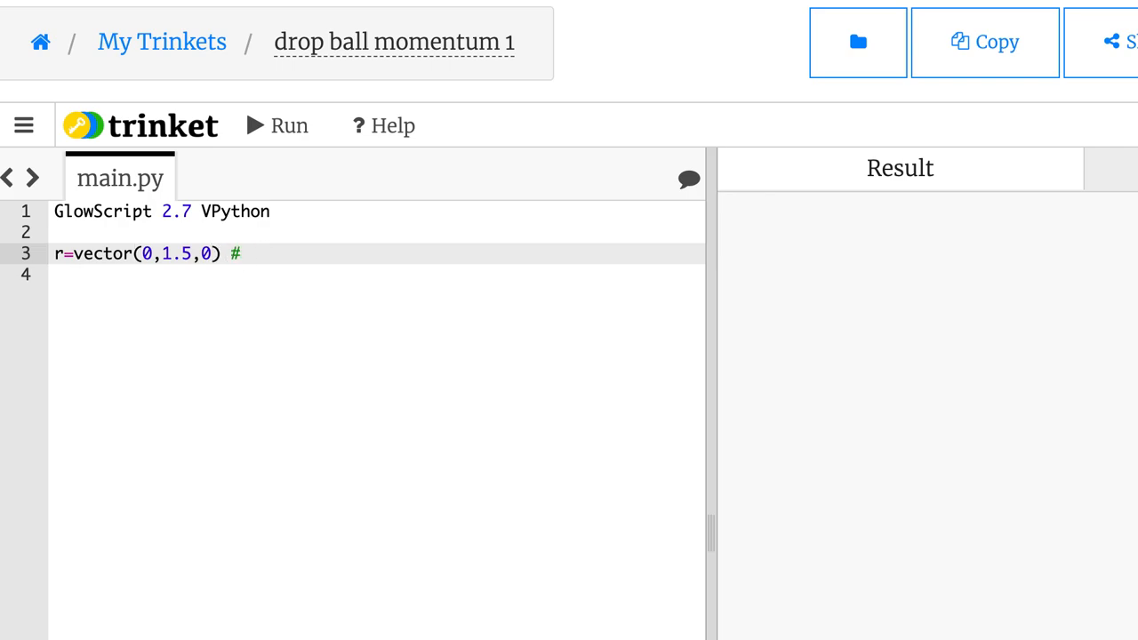
pyautogui.write('m')
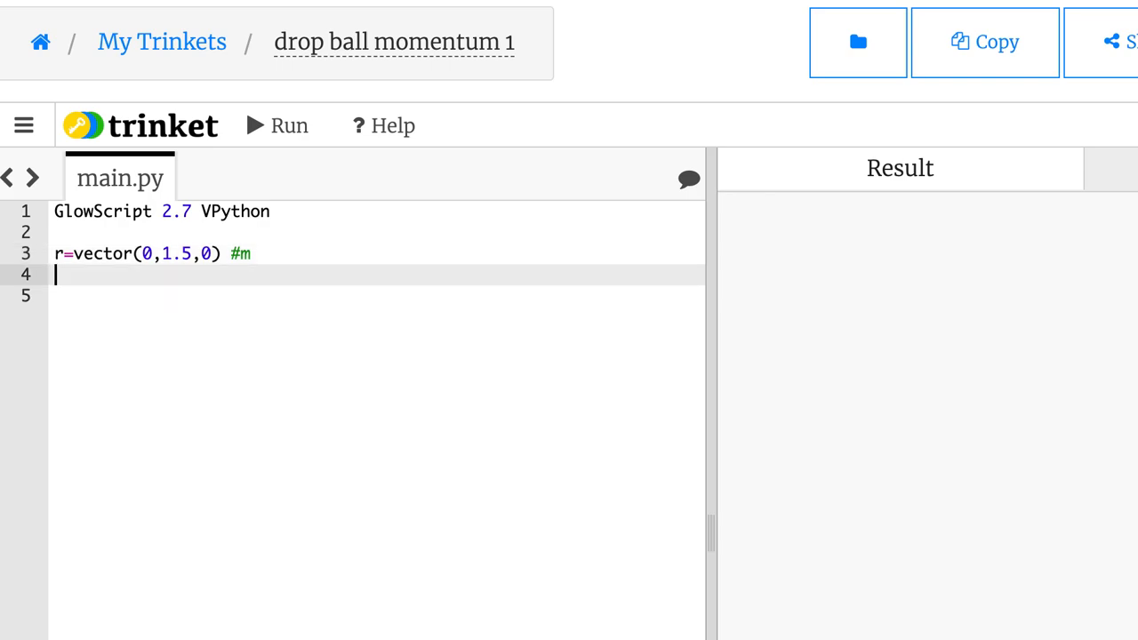
# Step: Define mass m=0.1 kg and zero momentum p=m*vector(0,0,0) in kg*m/s
pyautogui.write('m=')
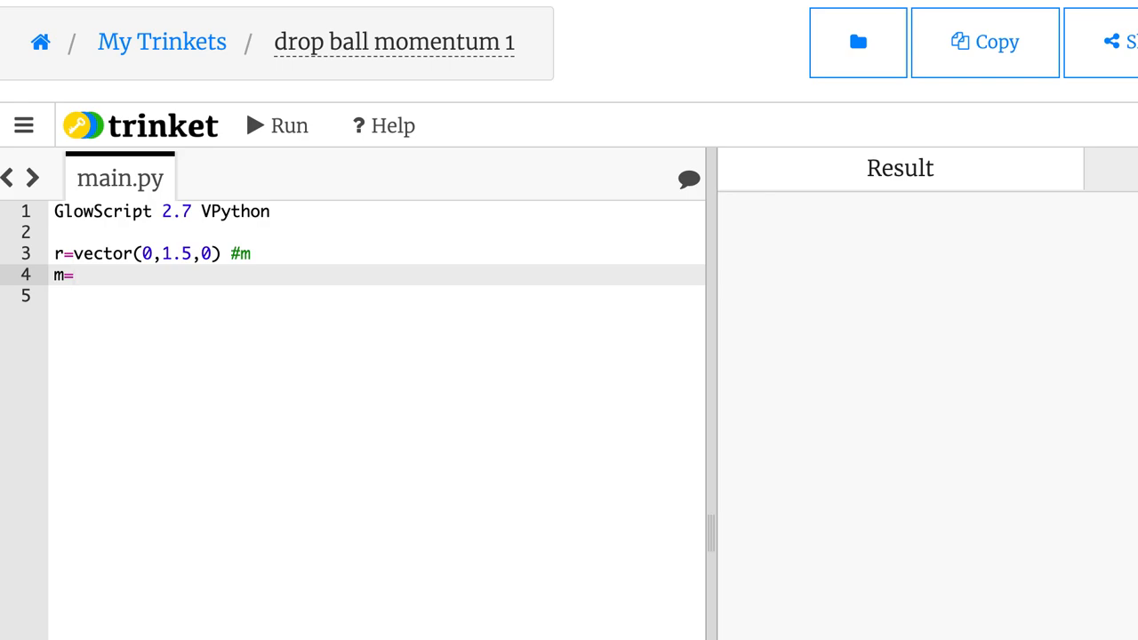
pyautogui.write('0.1 #')
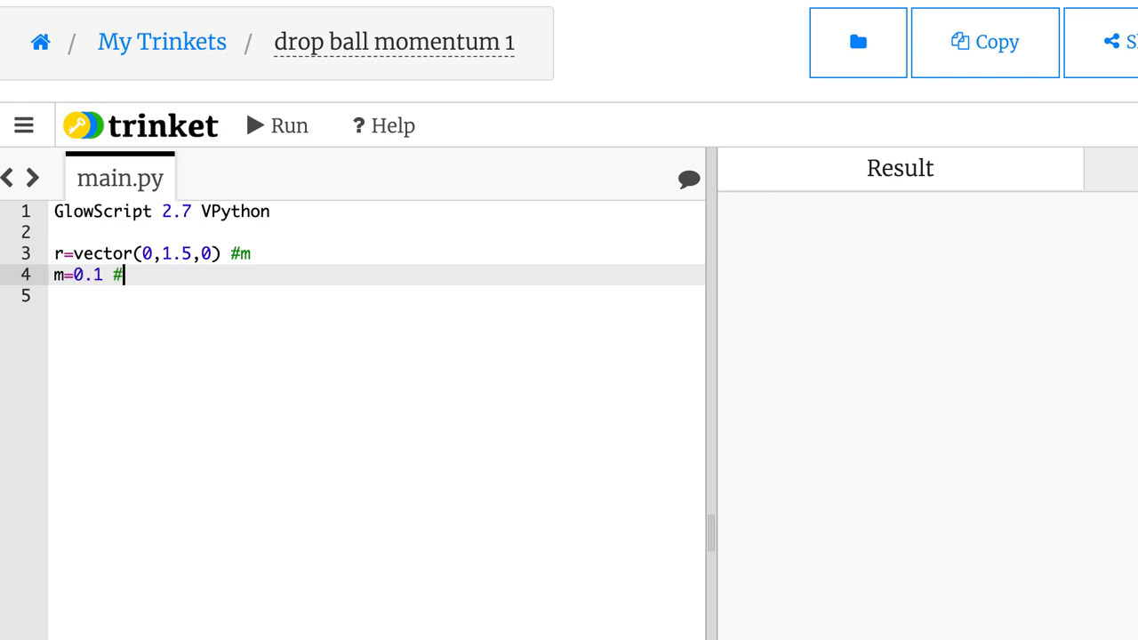
pyautogui.write('kg')
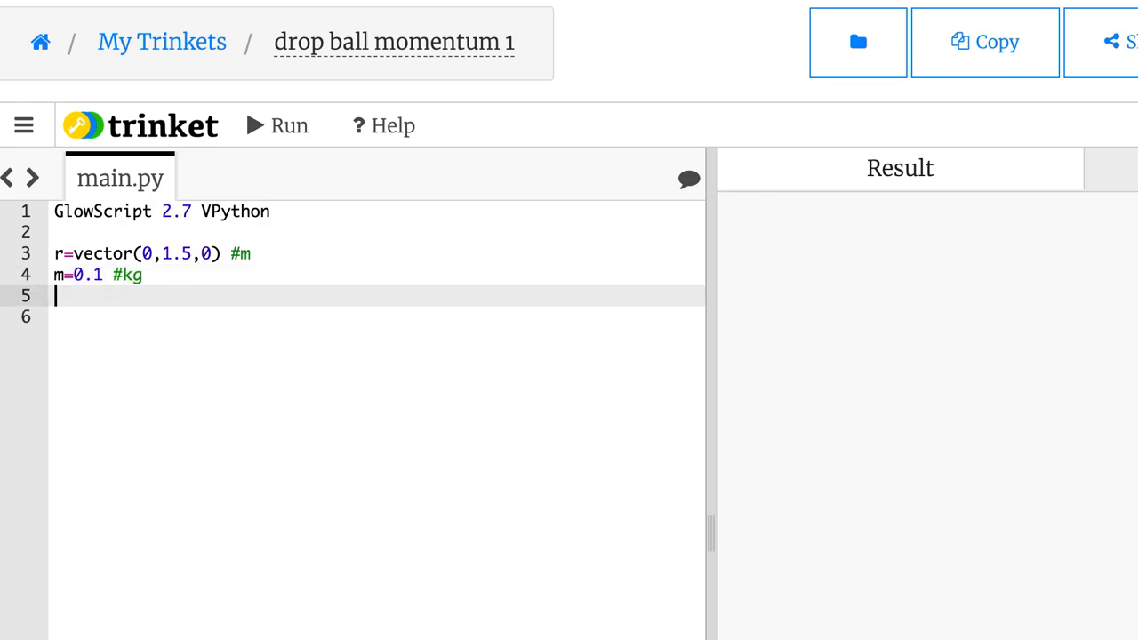
pyautogui.write('p')
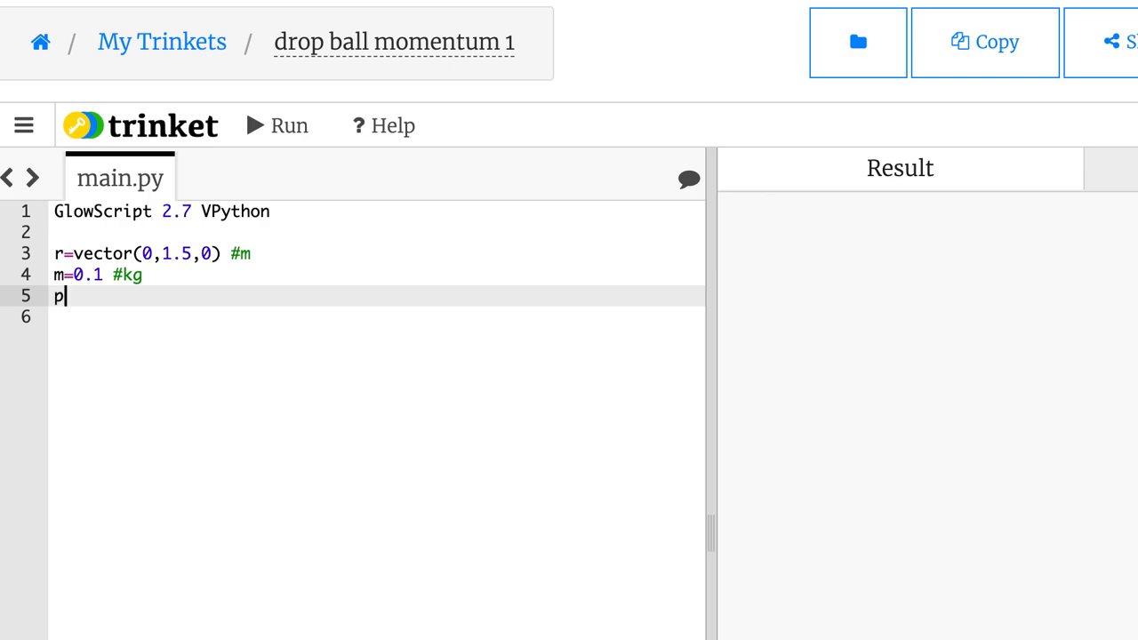
pyautogui.write('=m*')
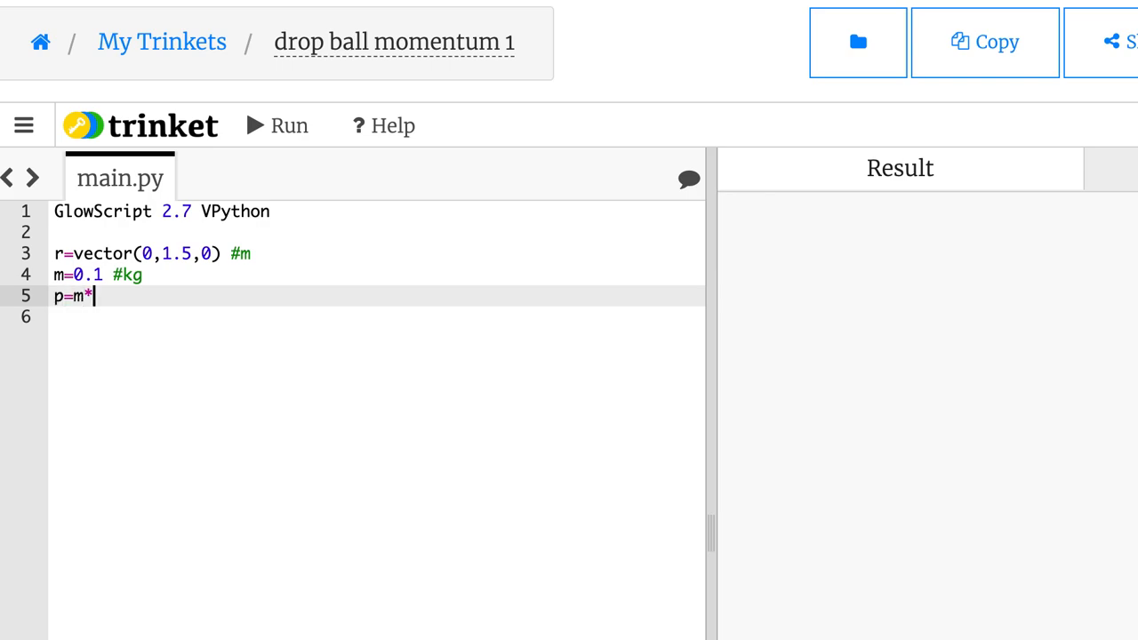
pyautogui.write('vector(0,0,')
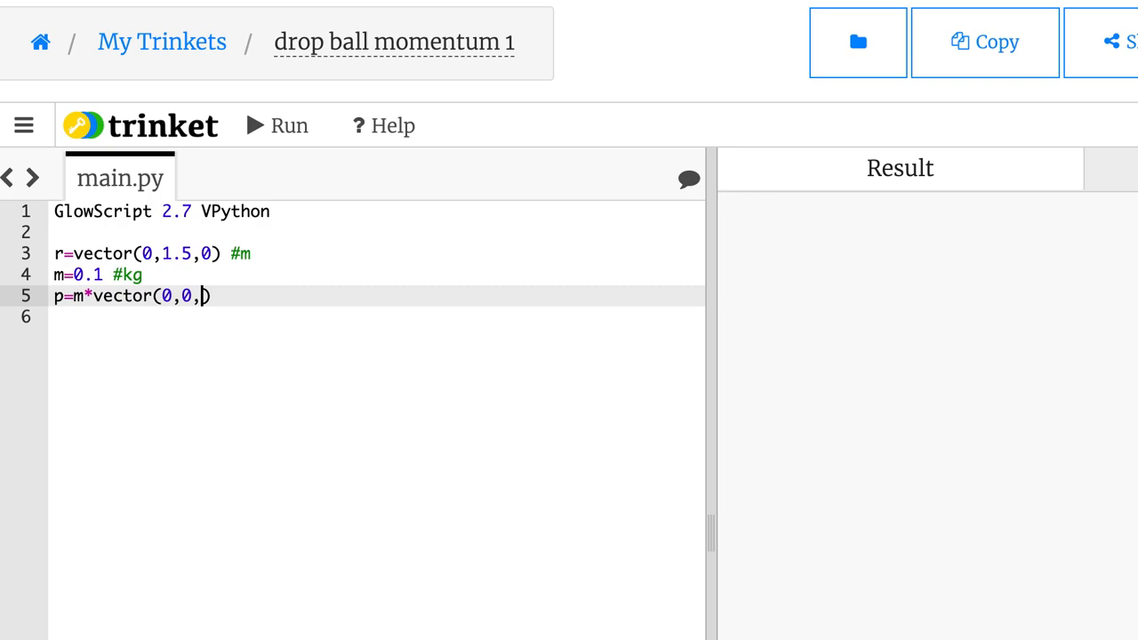
pyautogui.write('0)')
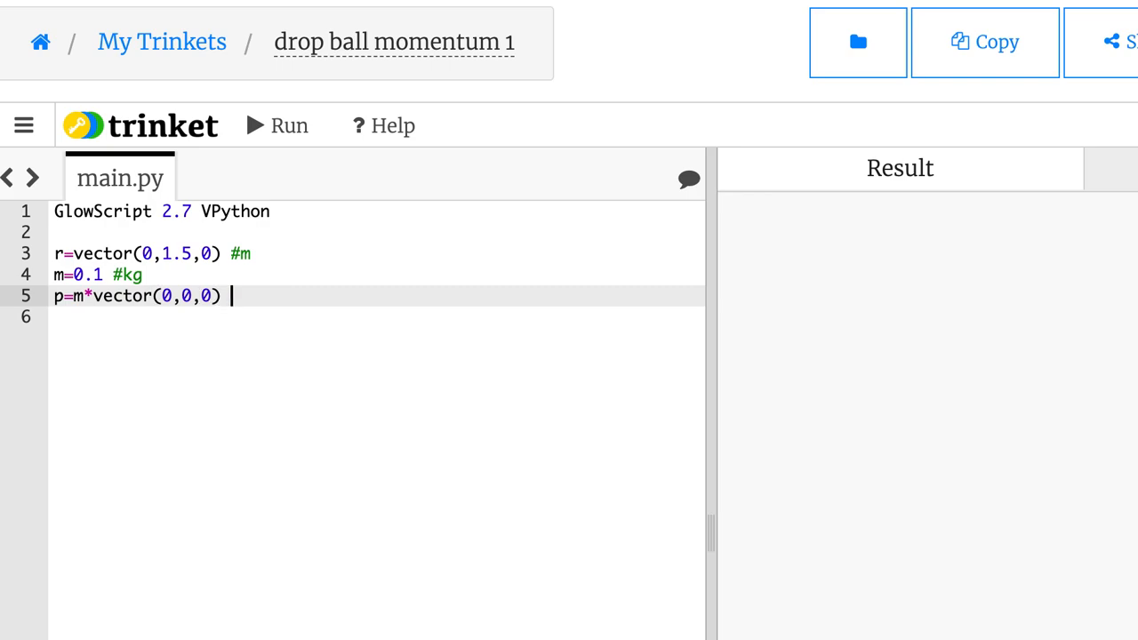
pyautogui.write('#kg*m')
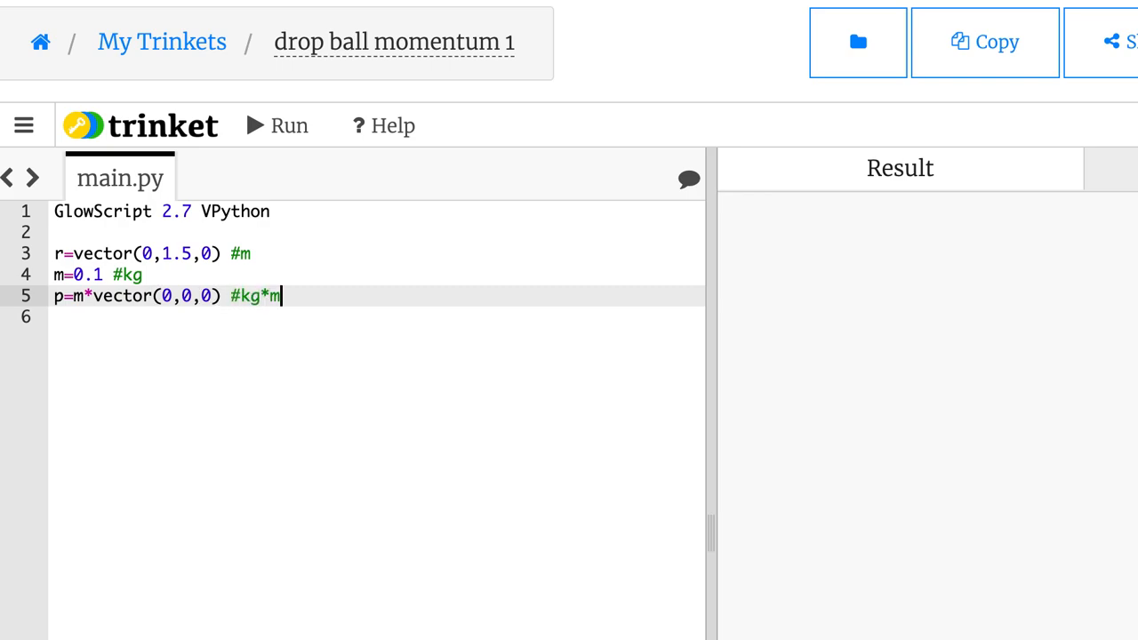
pyautogui.write('/s')
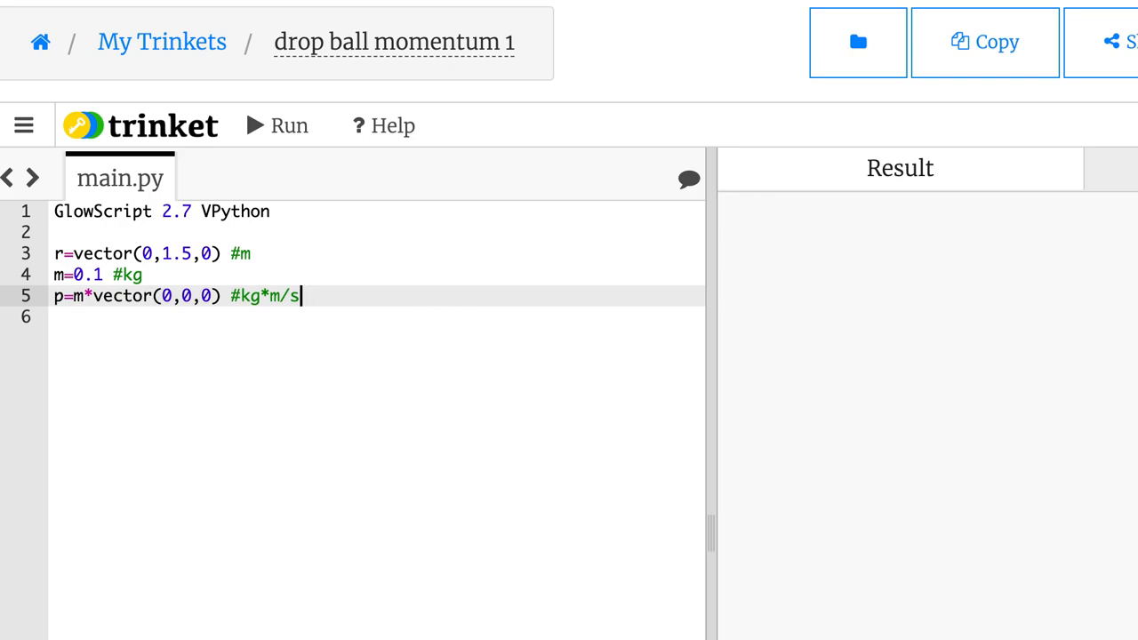
# Step: Define gravitational field g=vector(0,-9.8,0) in N/kg
pyautogui.write('g')
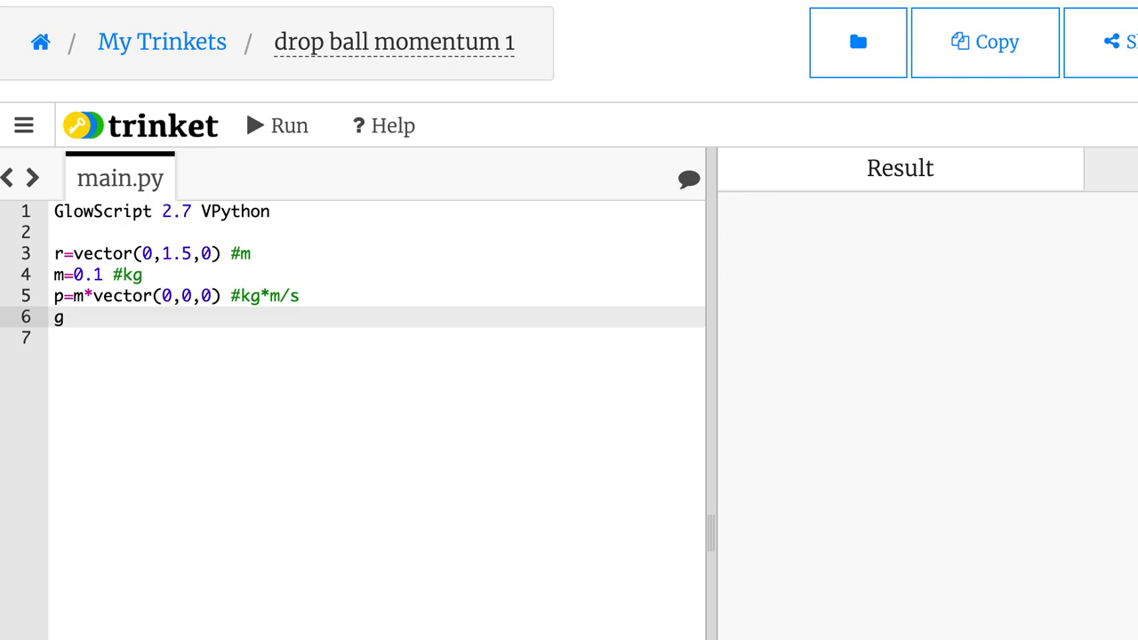
pyautogui.write('=vector(')
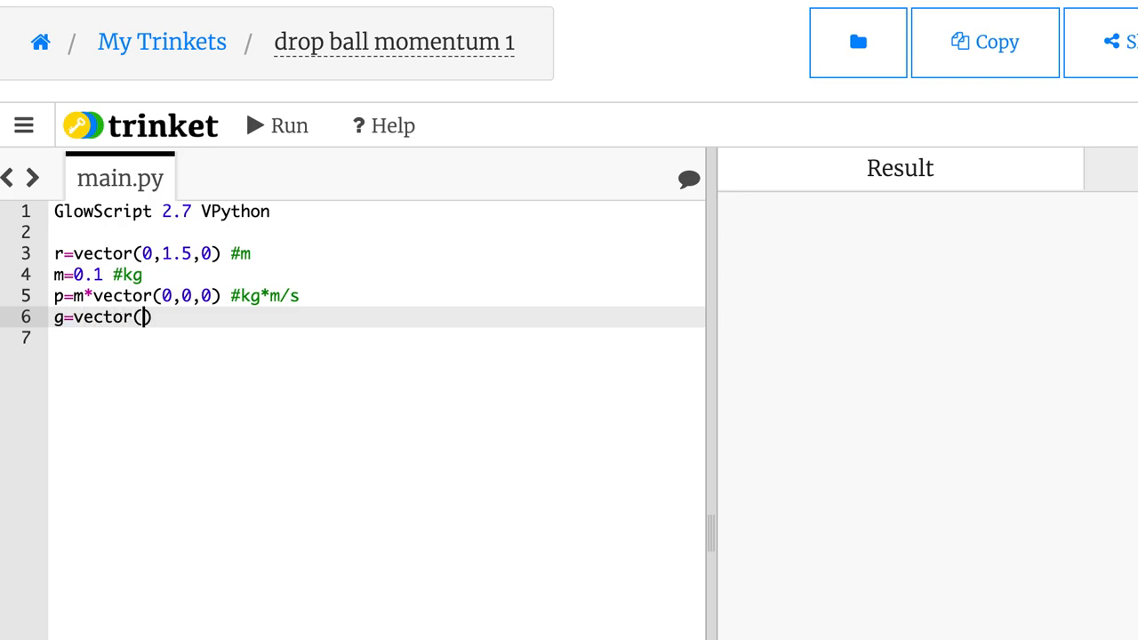
pyautogui.write('0,-9.')
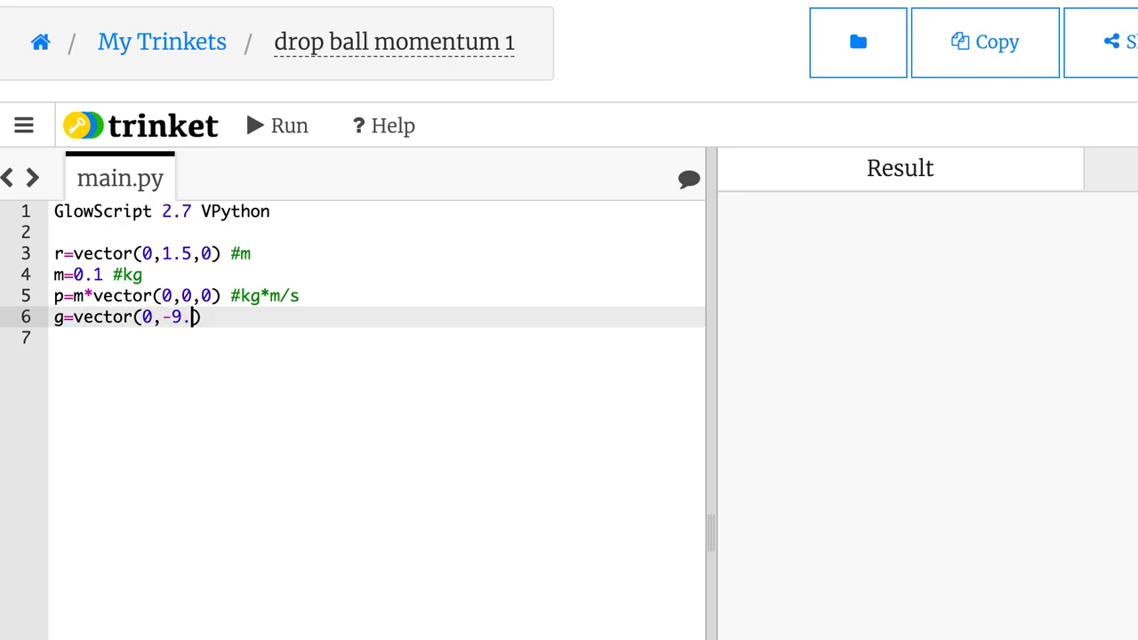
pyautogui.write('8,0)')
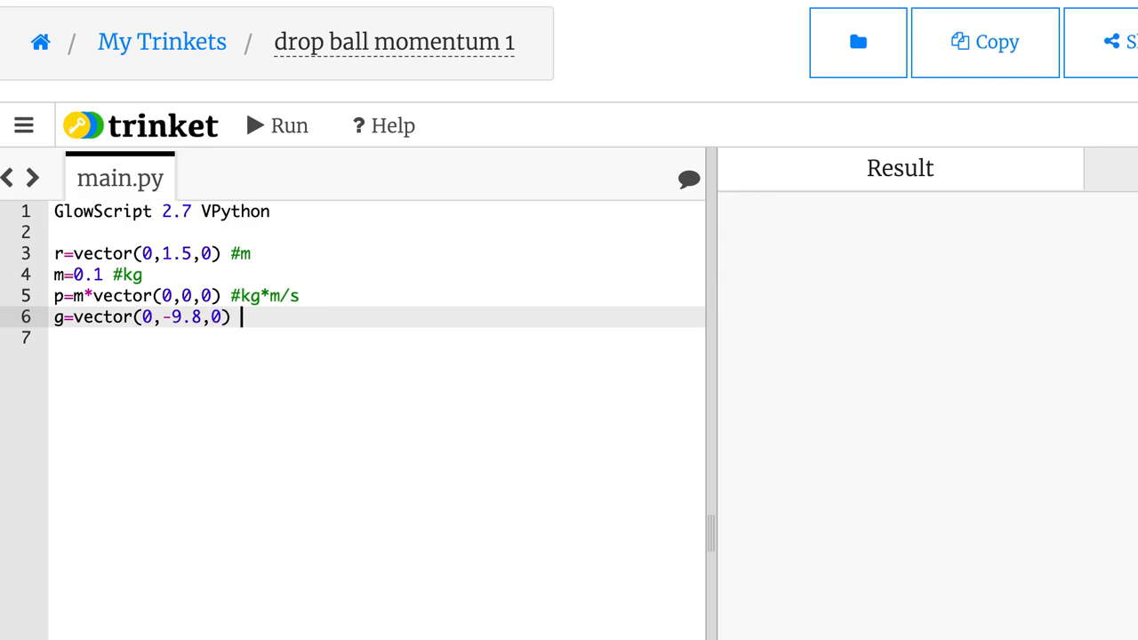
pyautogui.write('#N')
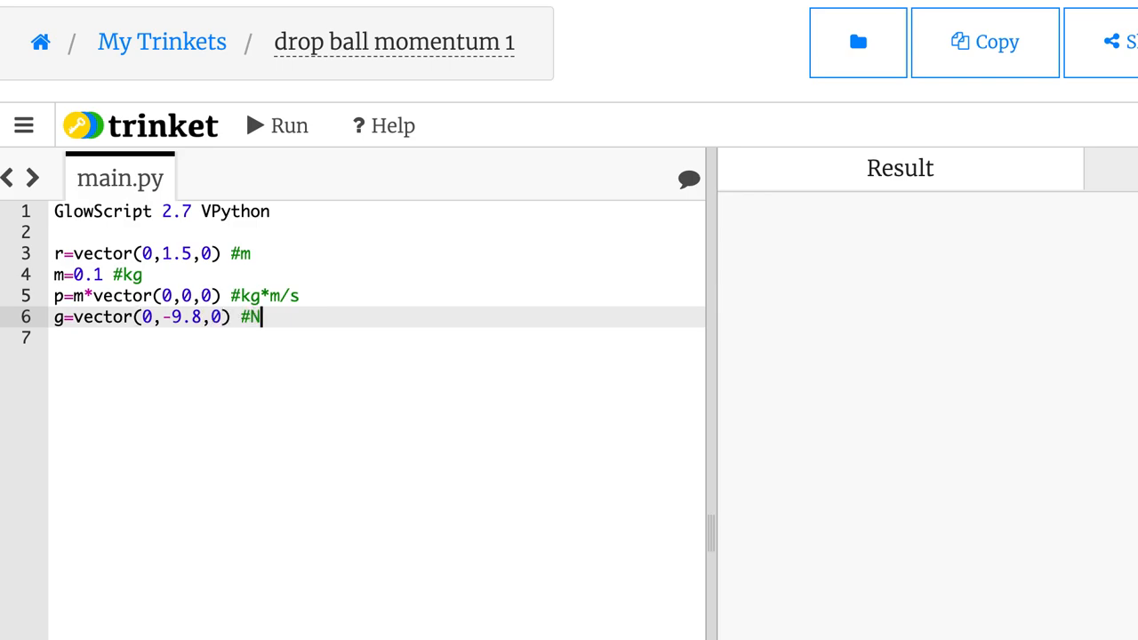
pyautogui.write('/kg')
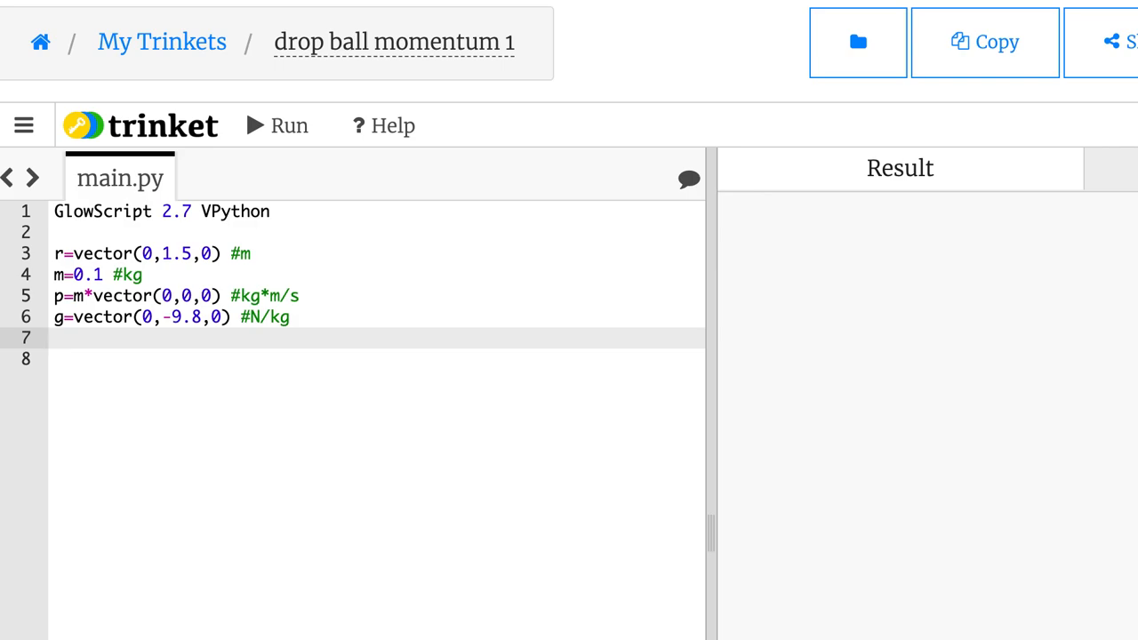
# Step: Set starting time t=0 and time step dt=0.1 s
pyautogui.write('t')
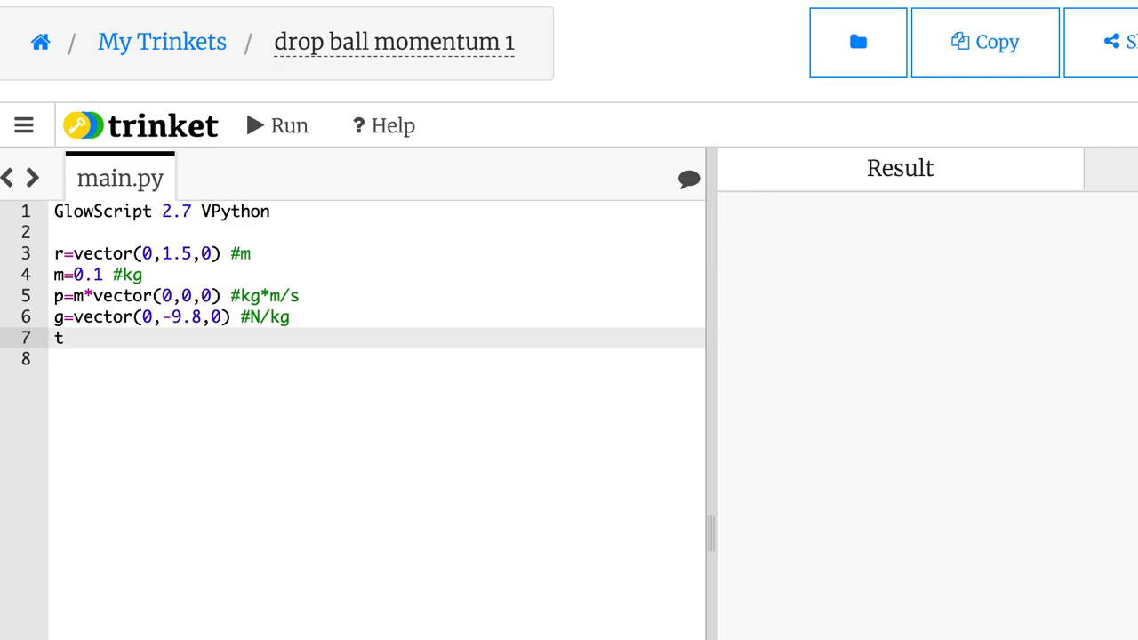
pyautogui.write('=0 #s')
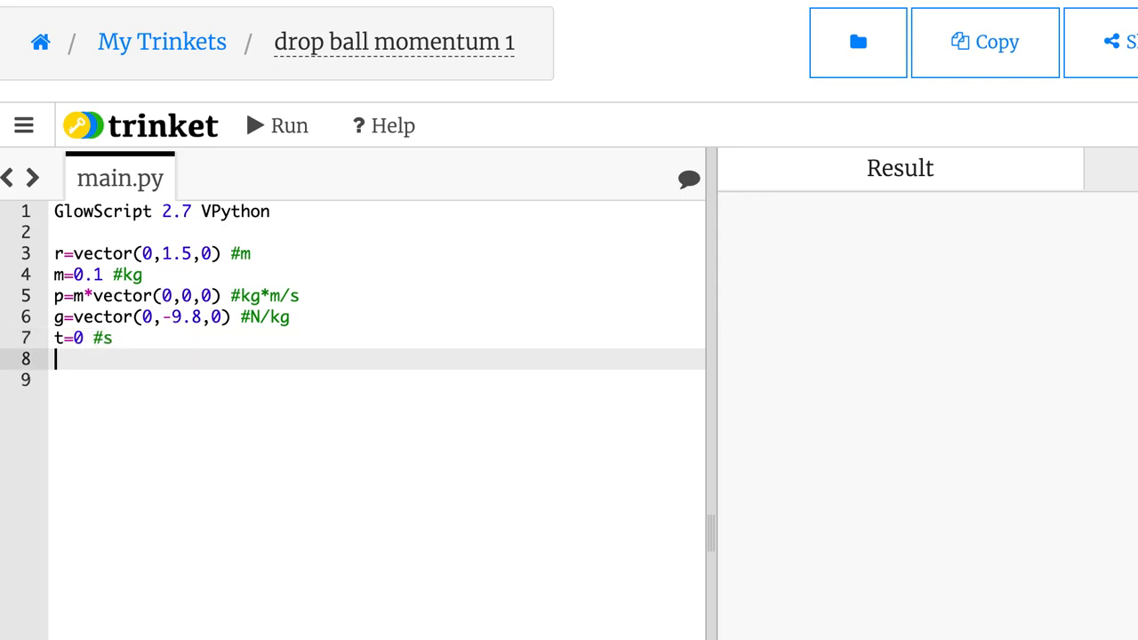
pyautogui.write('dt=-')
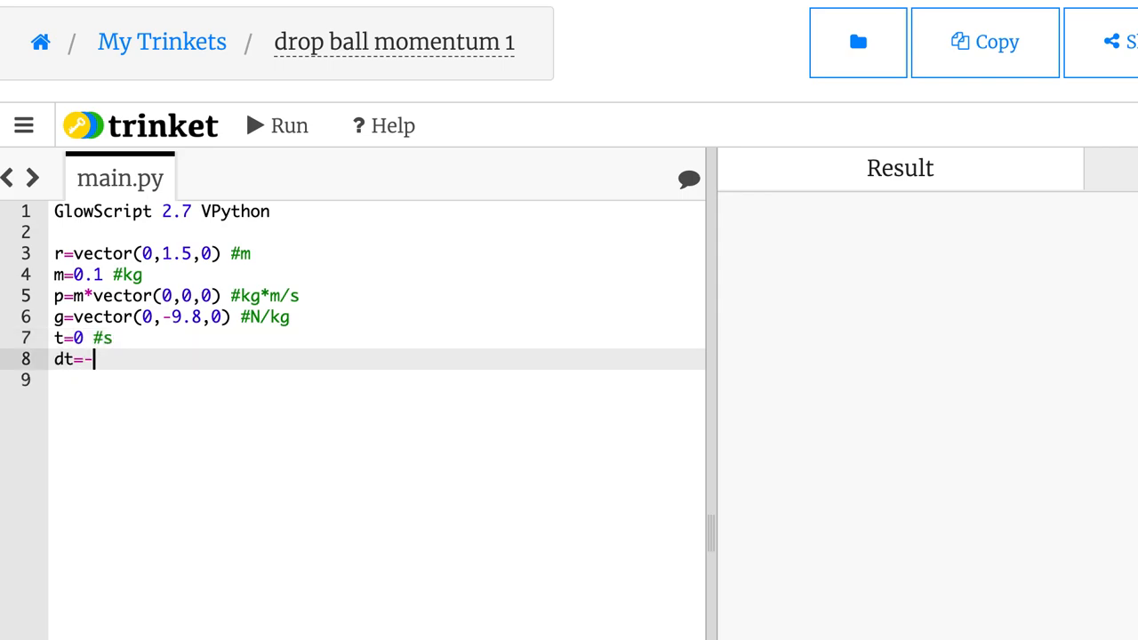
pyautogui.write('0.1')
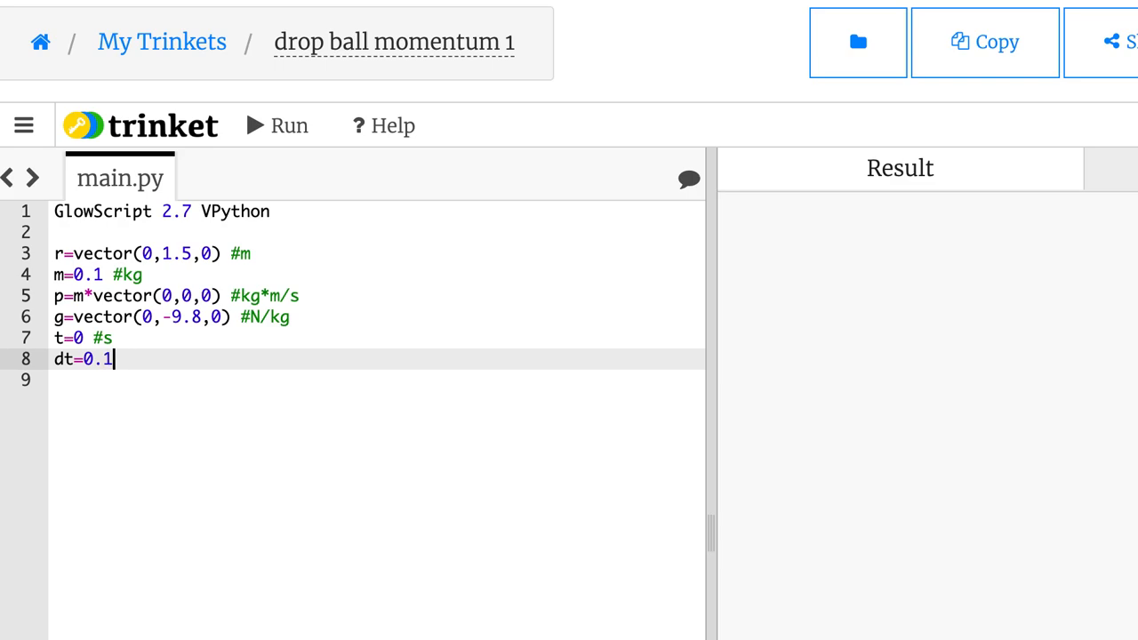
pyautogui.press('Enter')
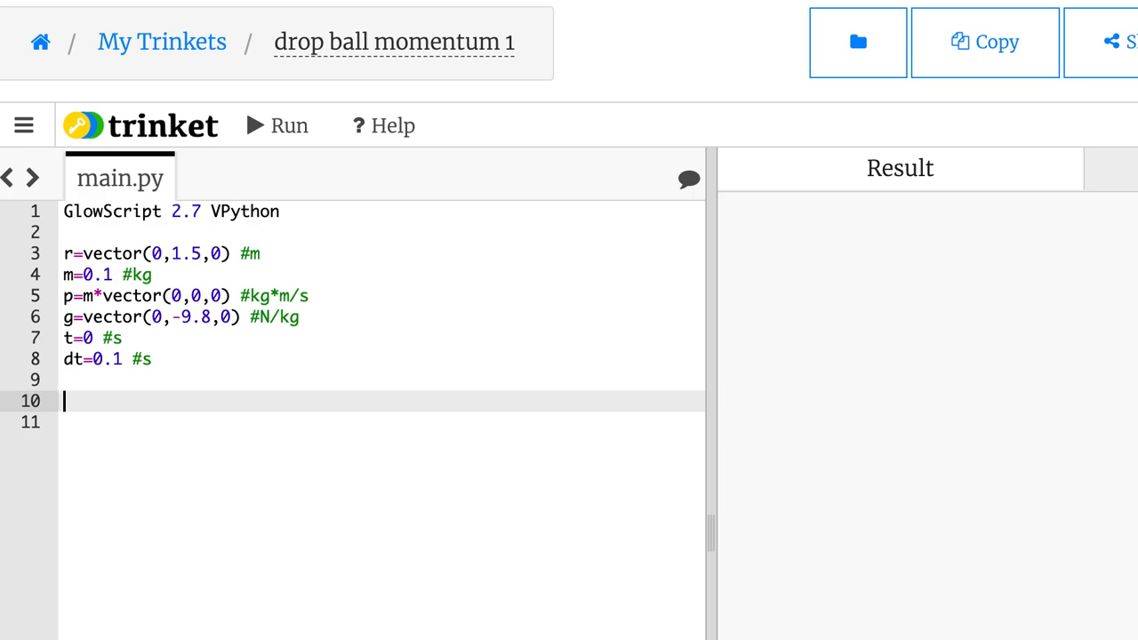
# Step: Add the comment #fall time = 0.43 s
pyautogui.write('E')
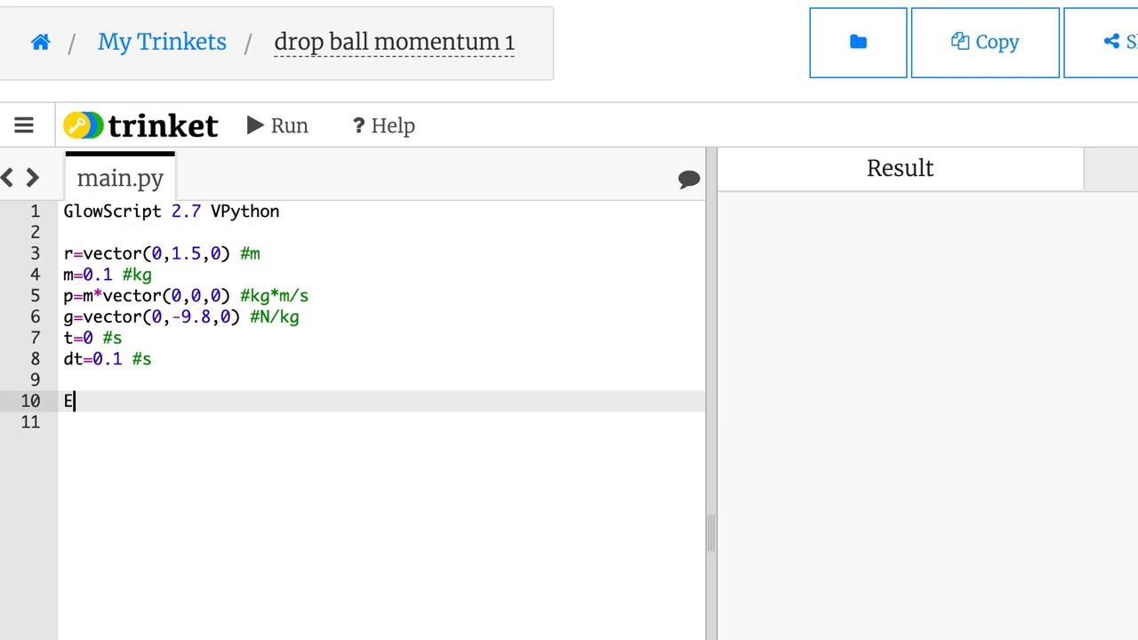
pyautogui.write('#fall time =')
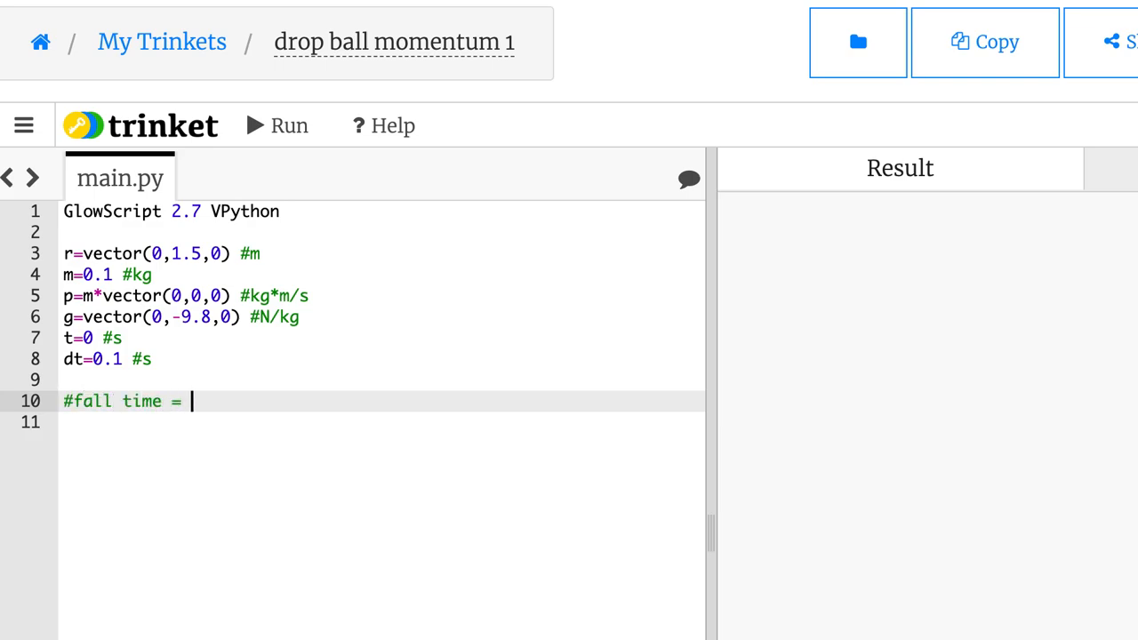
pyautogui.write('0.4')
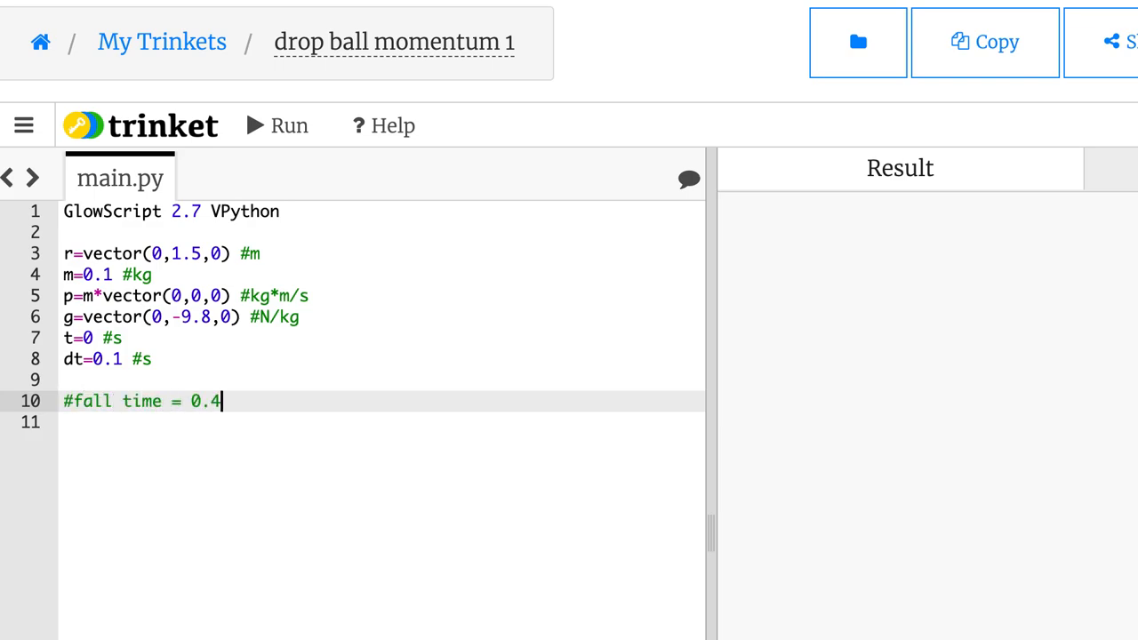
pyautogui.write('3 s')
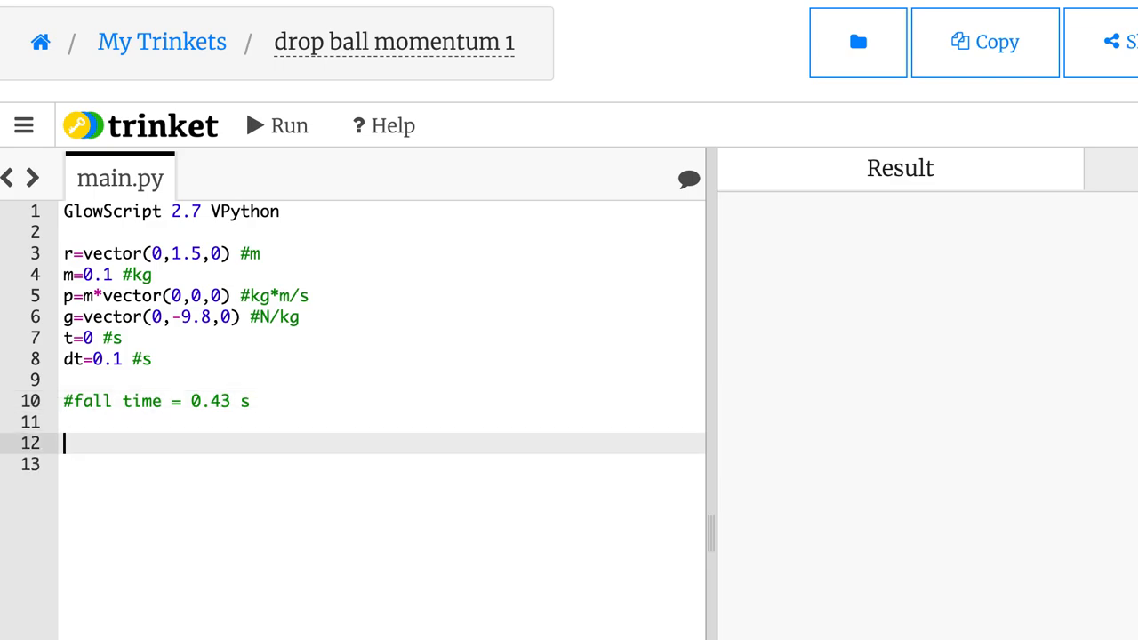
# Step: Start a while t<0.43: loop with placeholder loop and out-of-loop notes
pyautogui.write('while t<')
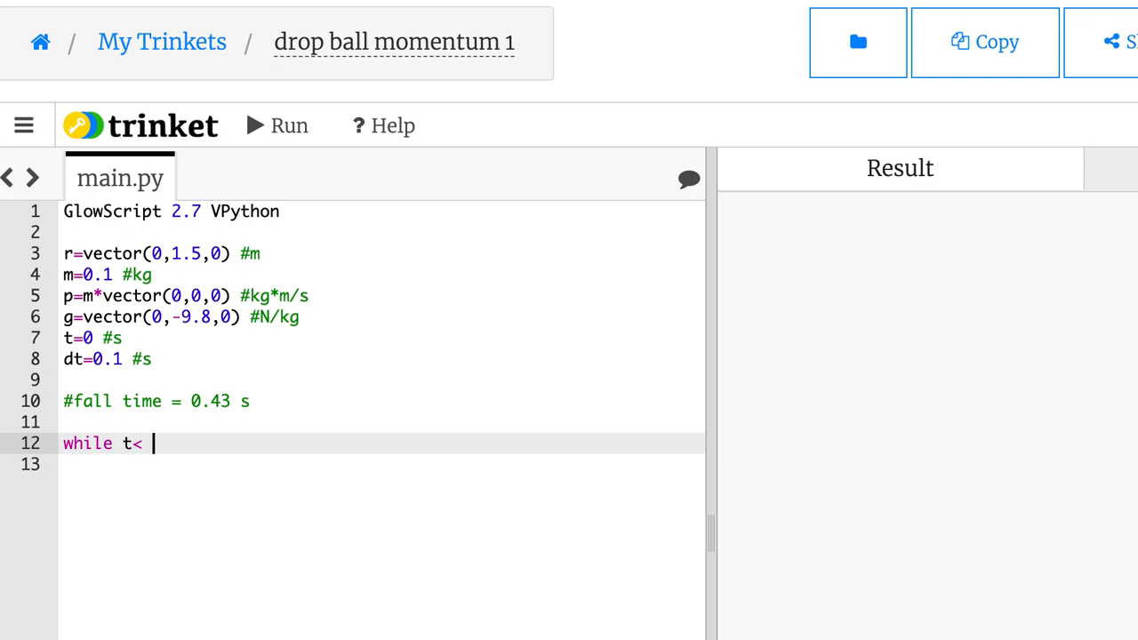
pyautogui.press('Backspace')
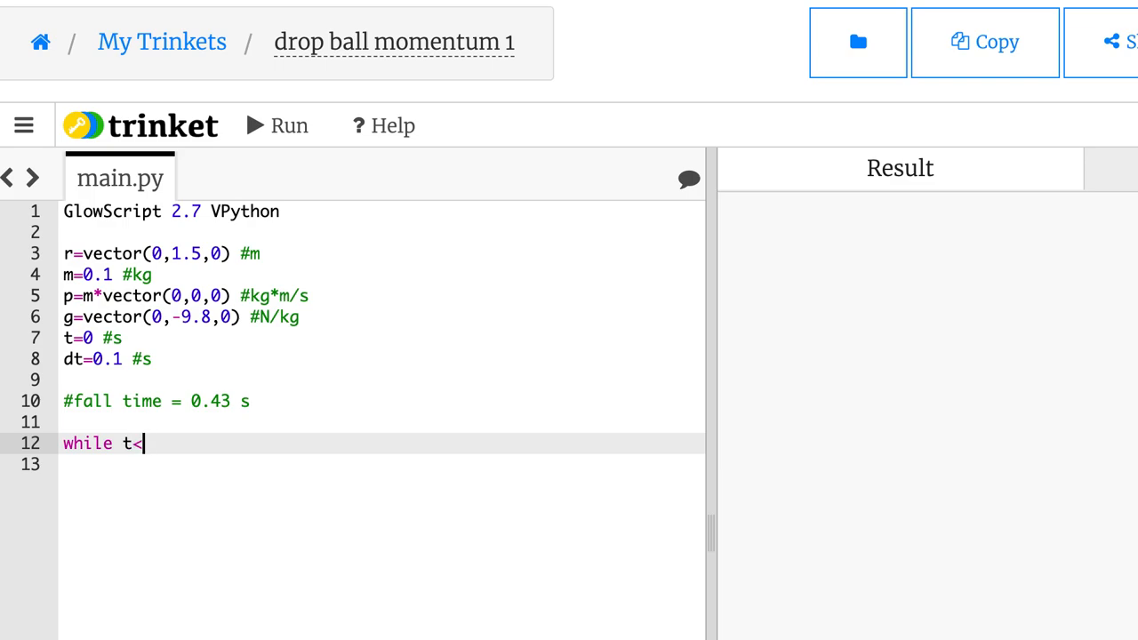
pyautogui.write('0.43:')
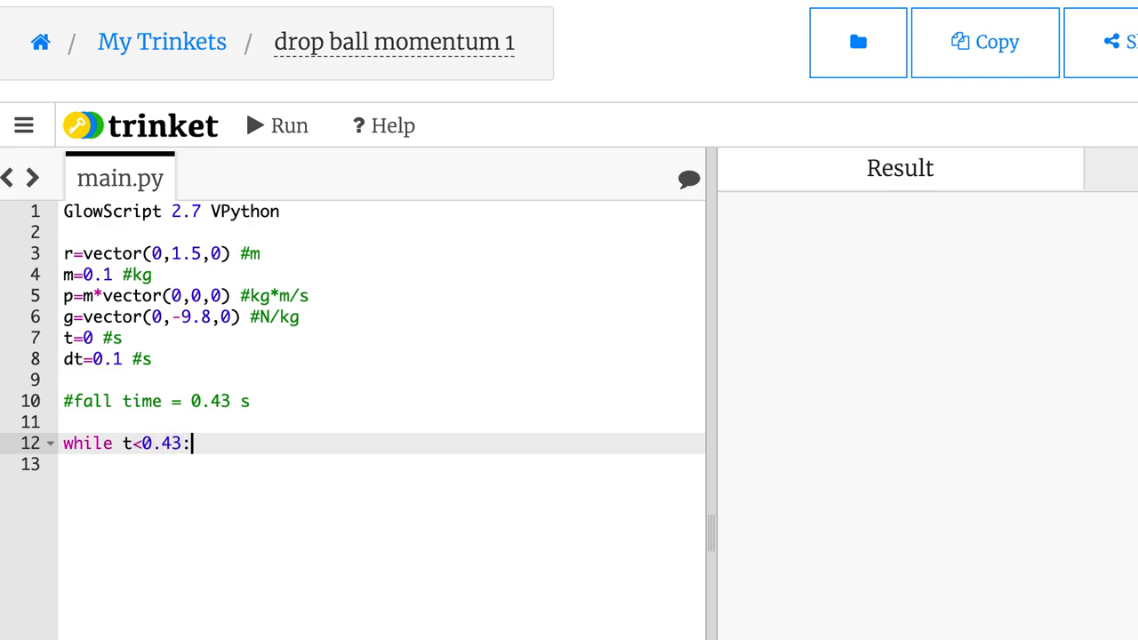
pyautogui.press('enter')
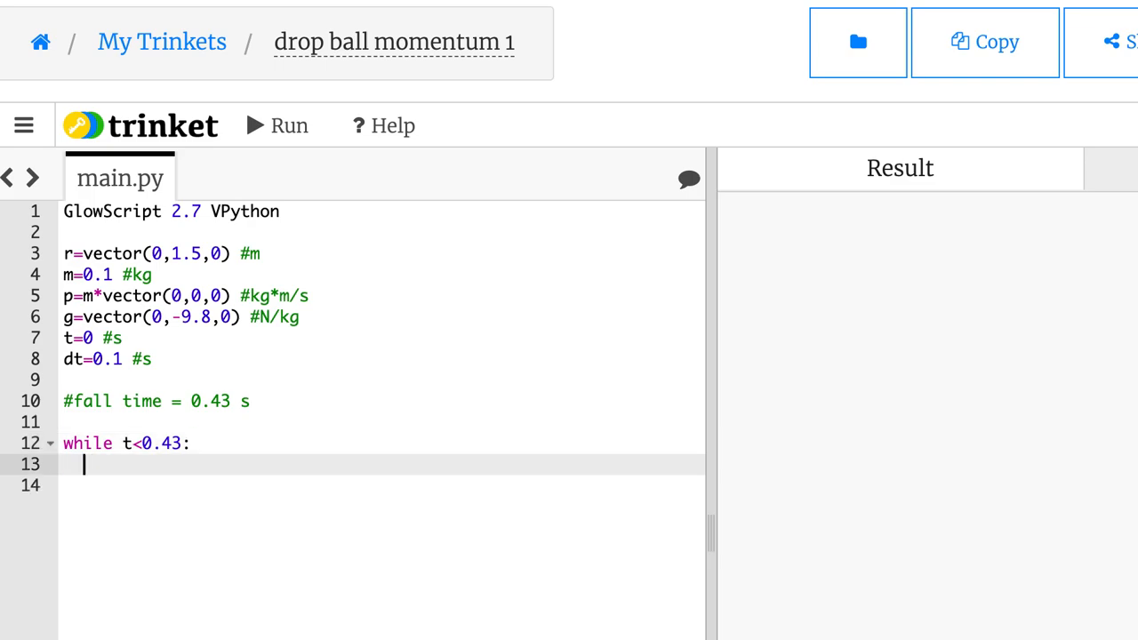
pyautogui.moveTo(82, 462)
pyautogui.write('loop')
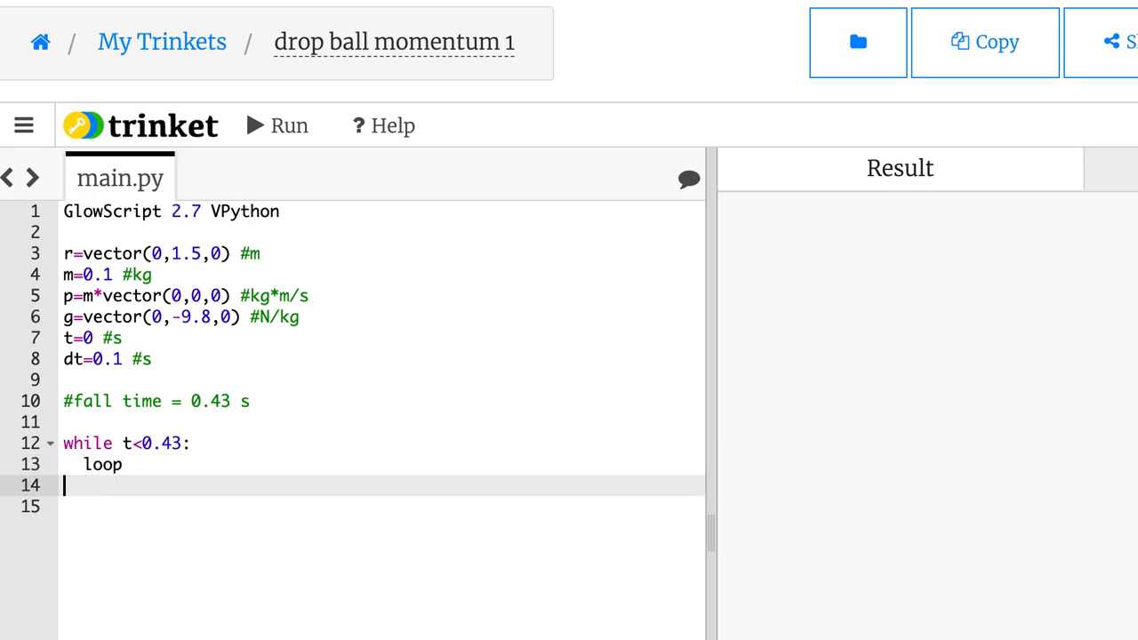
pyautogui.write('outoup')
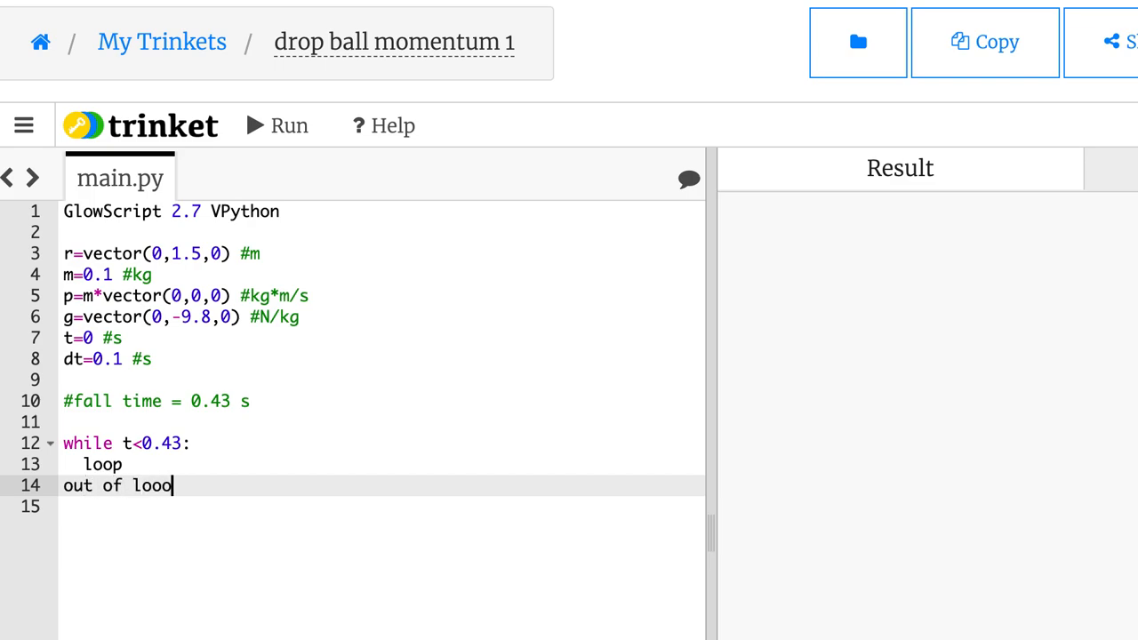
pyautogui.write('o')
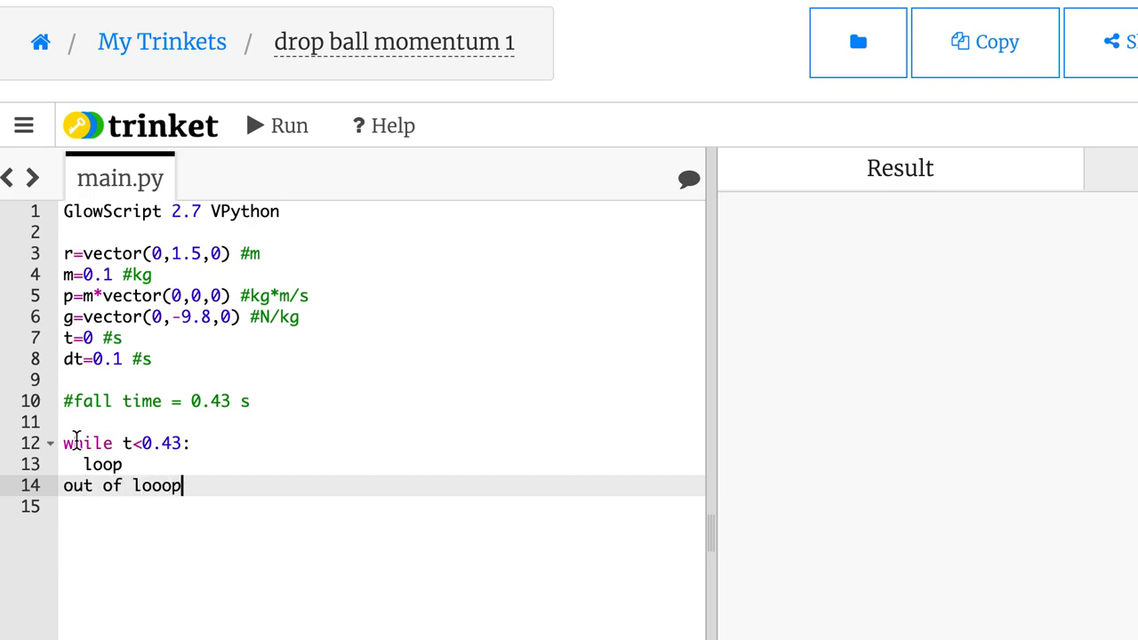
pyautogui.moveTo(159, 427)
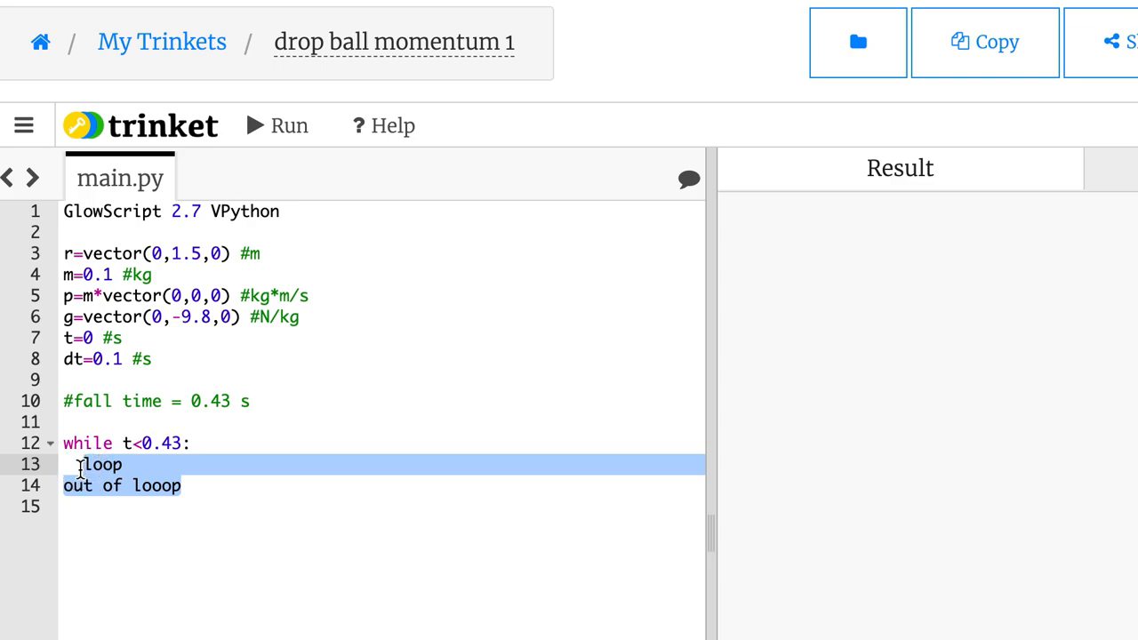
# Step: Replace the placeholder notes with the gravitational force F=m*g above the loop
pyautogui.press('Delete')
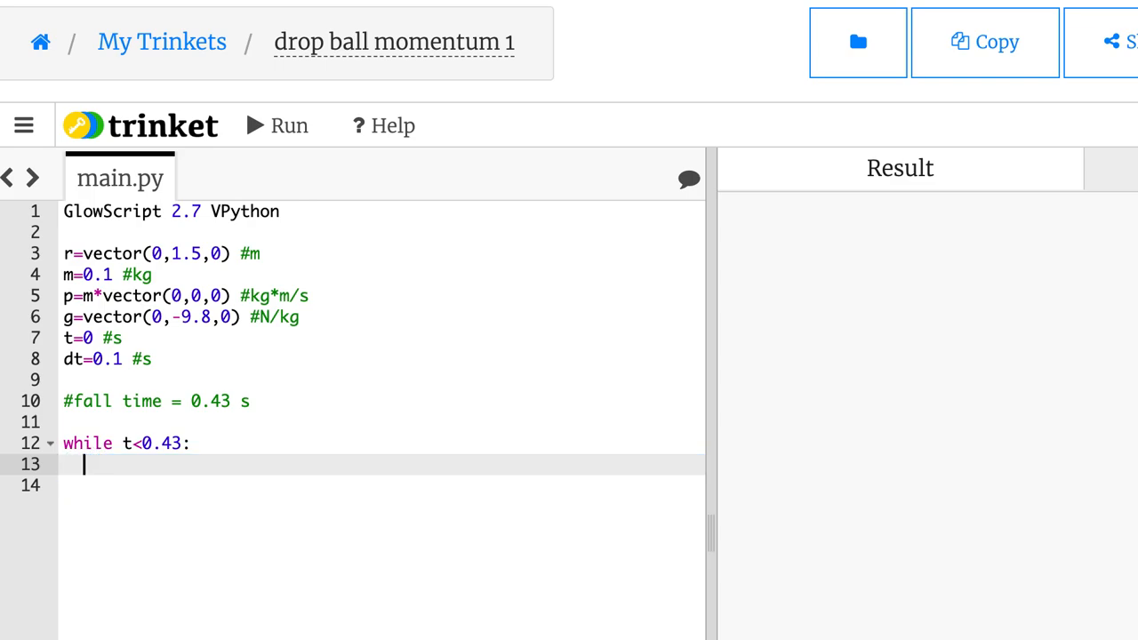
pyautogui.write('F=m')
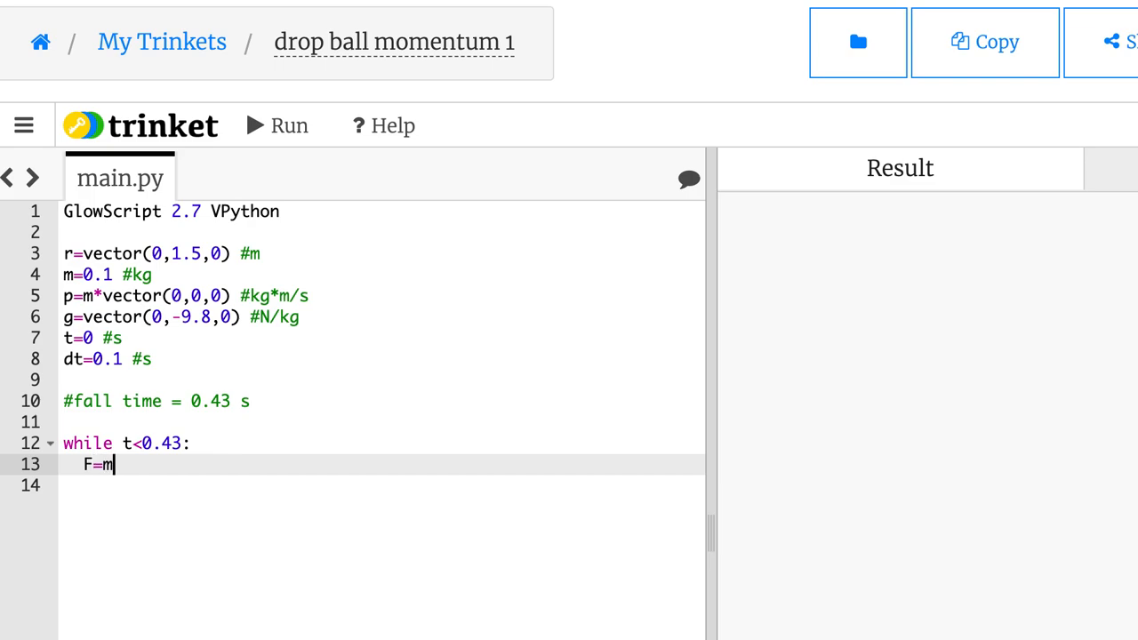
pyautogui.write('*g')
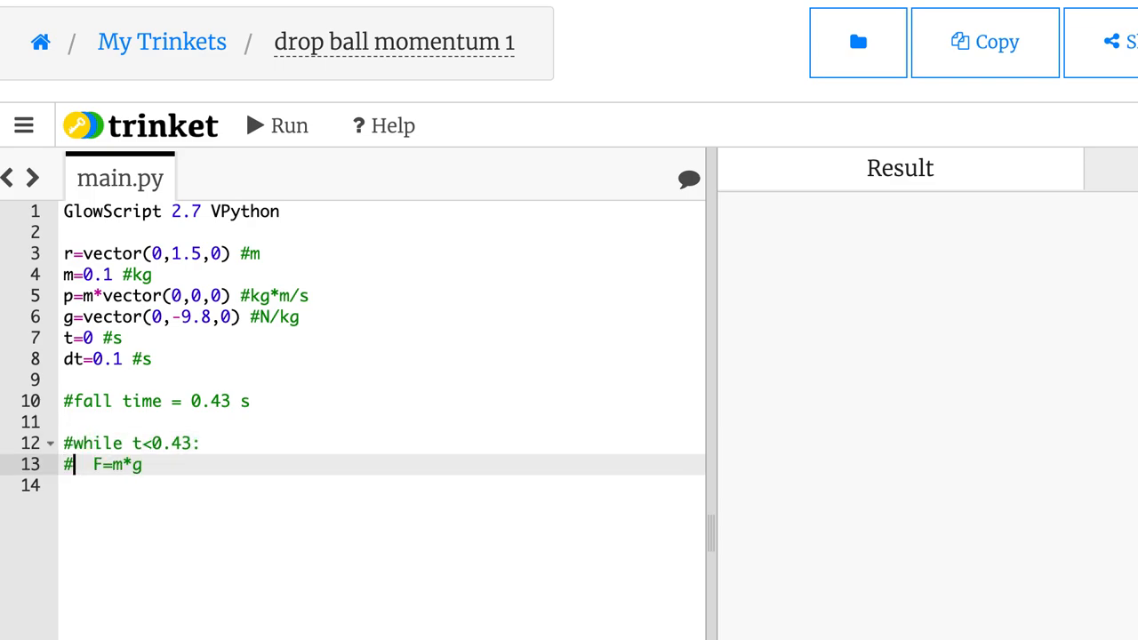
pyautogui.write('F')
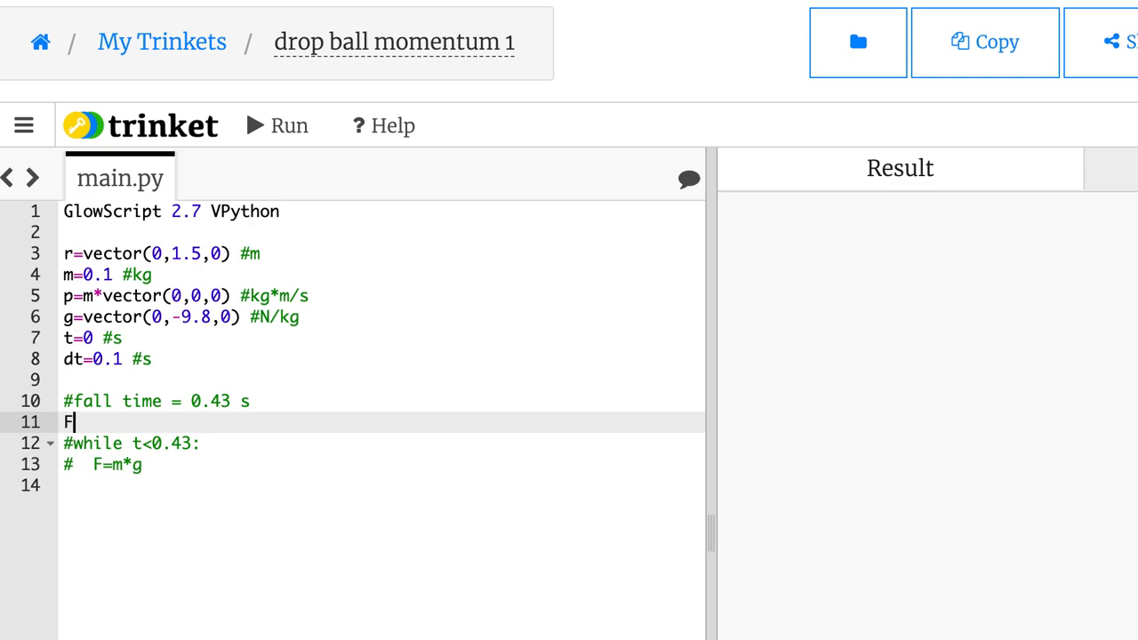
pyautogui.write('=m*g')
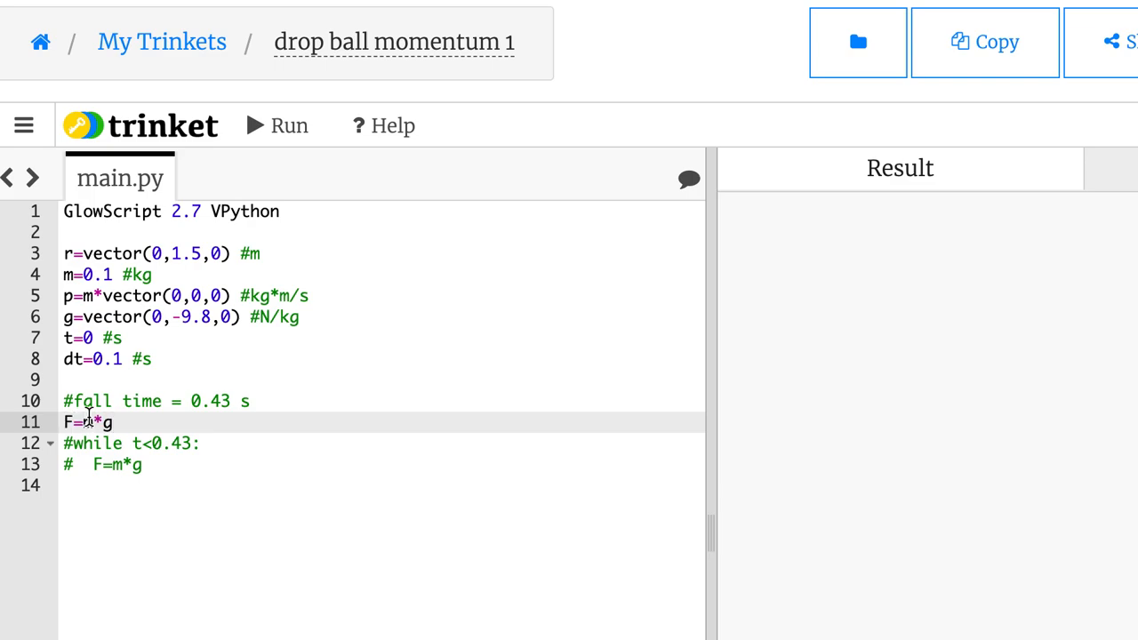
pyautogui.click(288, 124)
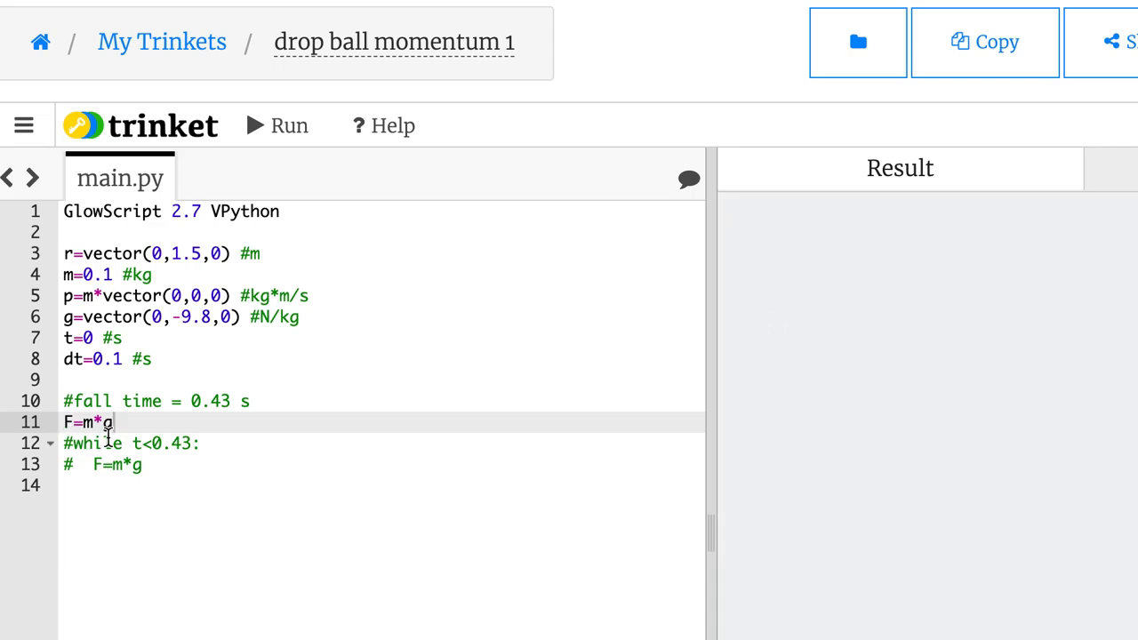
# Step: Print "F = ", F, " N" and run to show F = <0, -0.98, 0> N
pyautogui.write('pri')
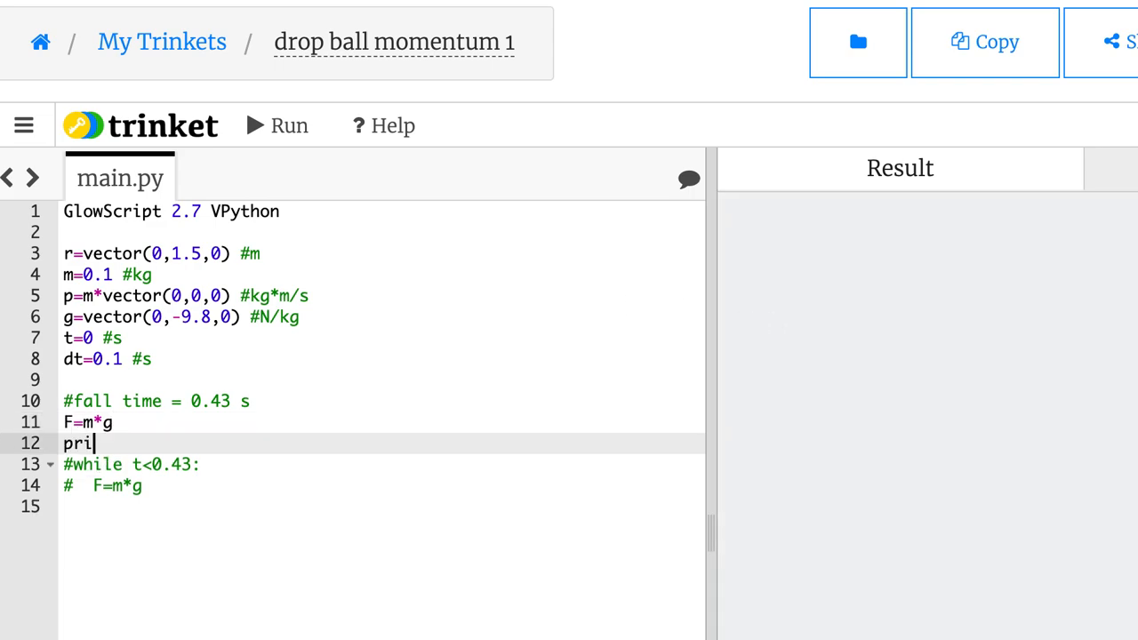
pyautogui.write('nt("F =")')
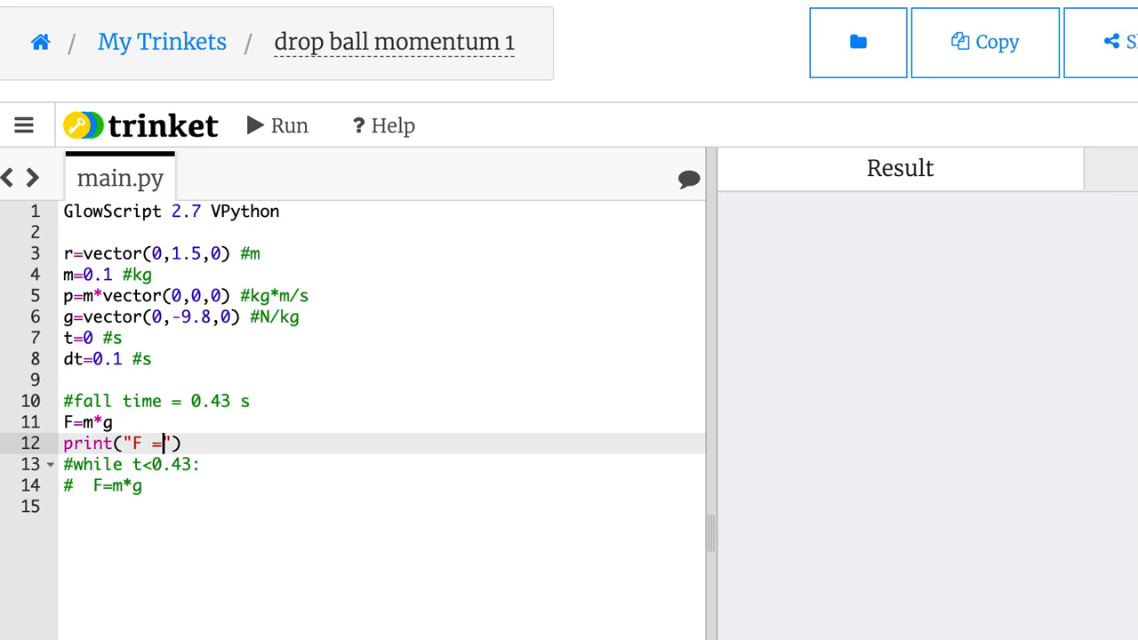
pyautogui.write(',f')
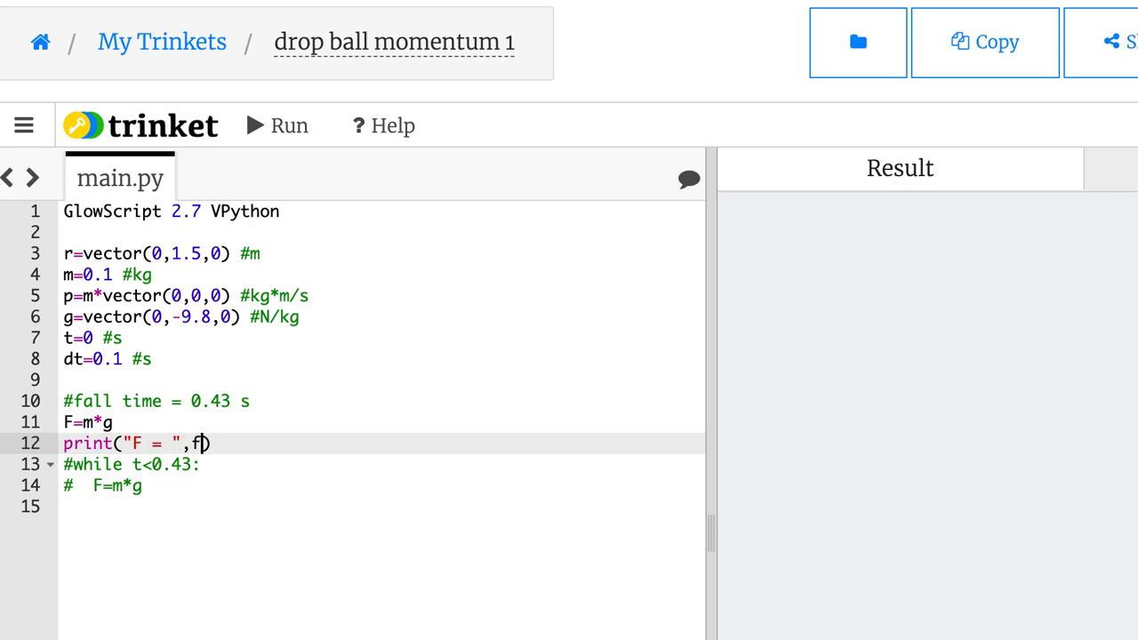
pyautogui.write(',F," N')
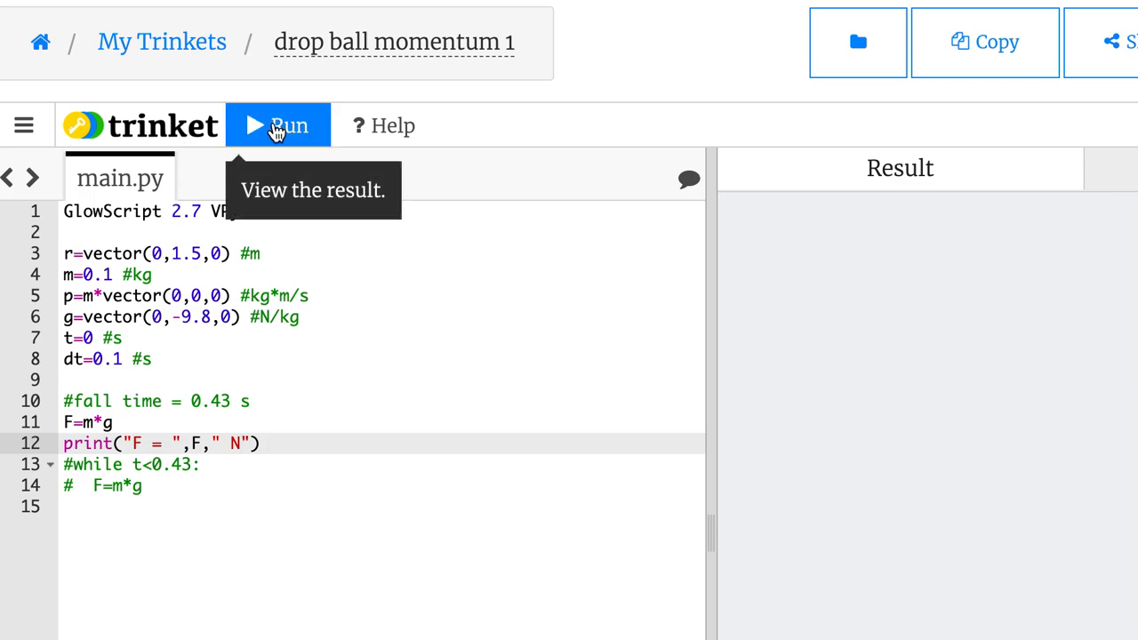
pyautogui.click(278, 124)
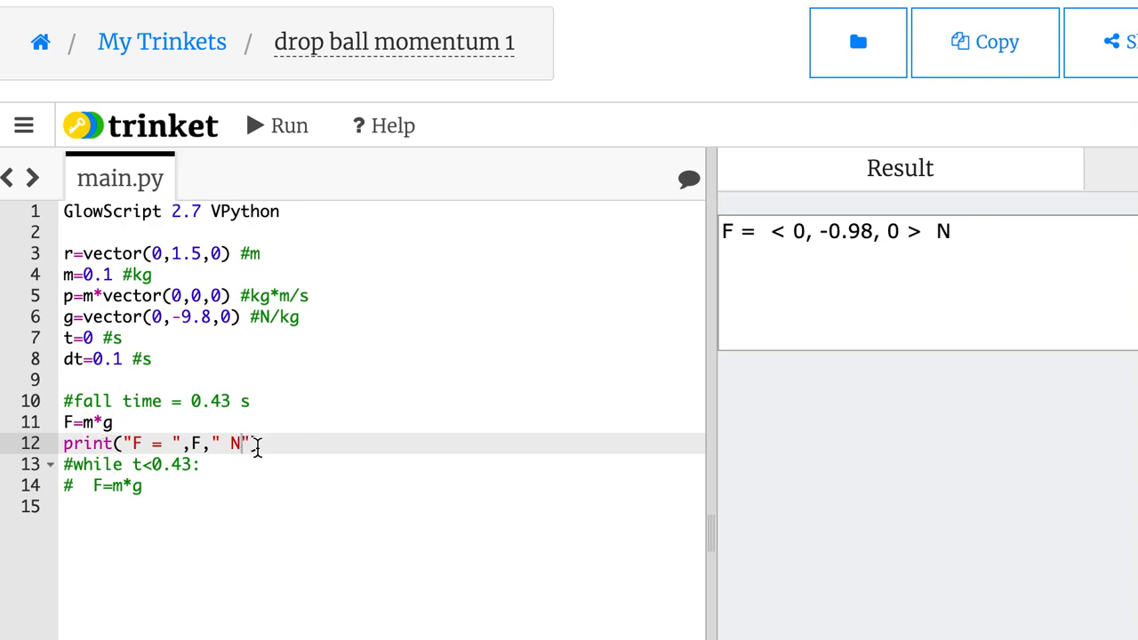
pyautogui.moveTo(258, 444); pyautogui.dragTo(64, 423)
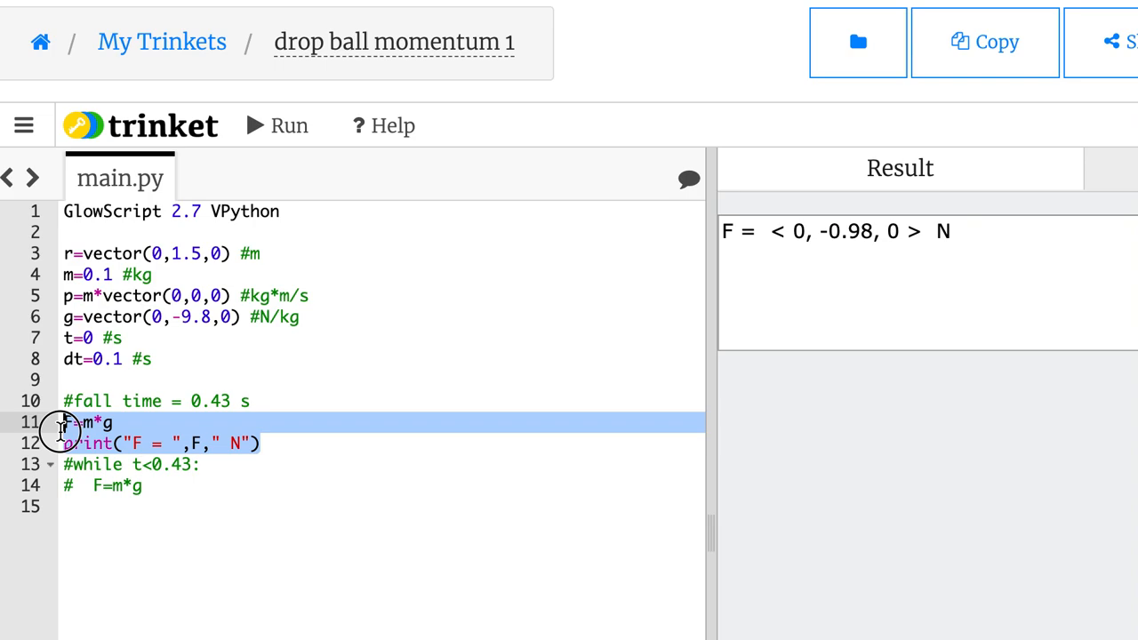
# Step: Remove the test lines and update momentum p=p+F*dt inside the loop
pyautogui.press('Delete')
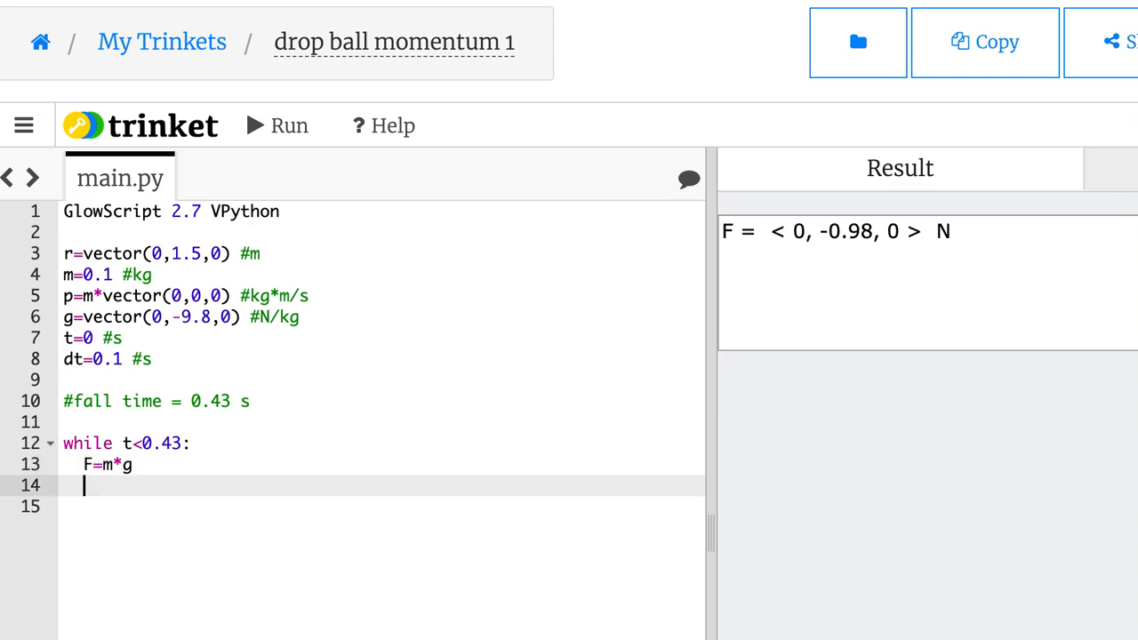
pyautogui.write('p=p+')
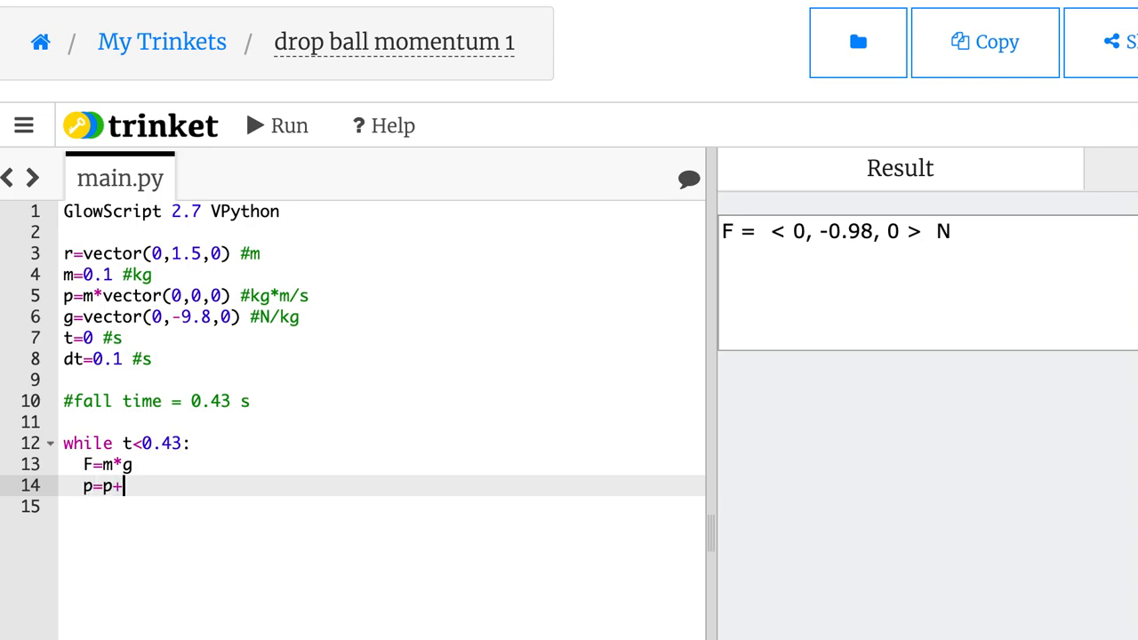
pyautogui.write('F*dt')
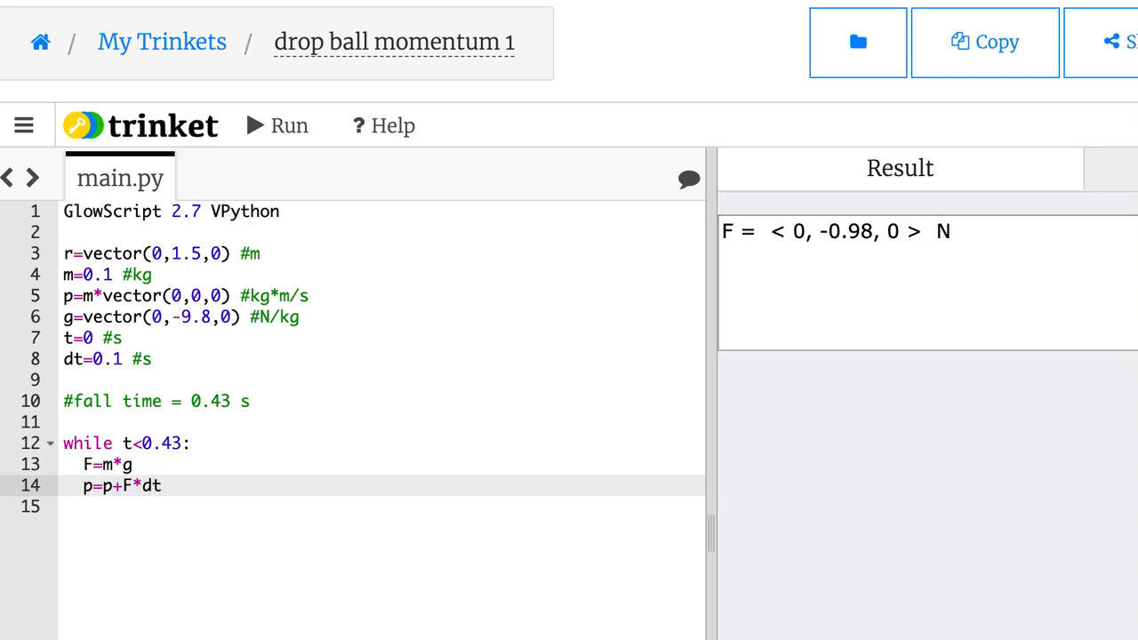
pyautogui.moveTo(27, 469)
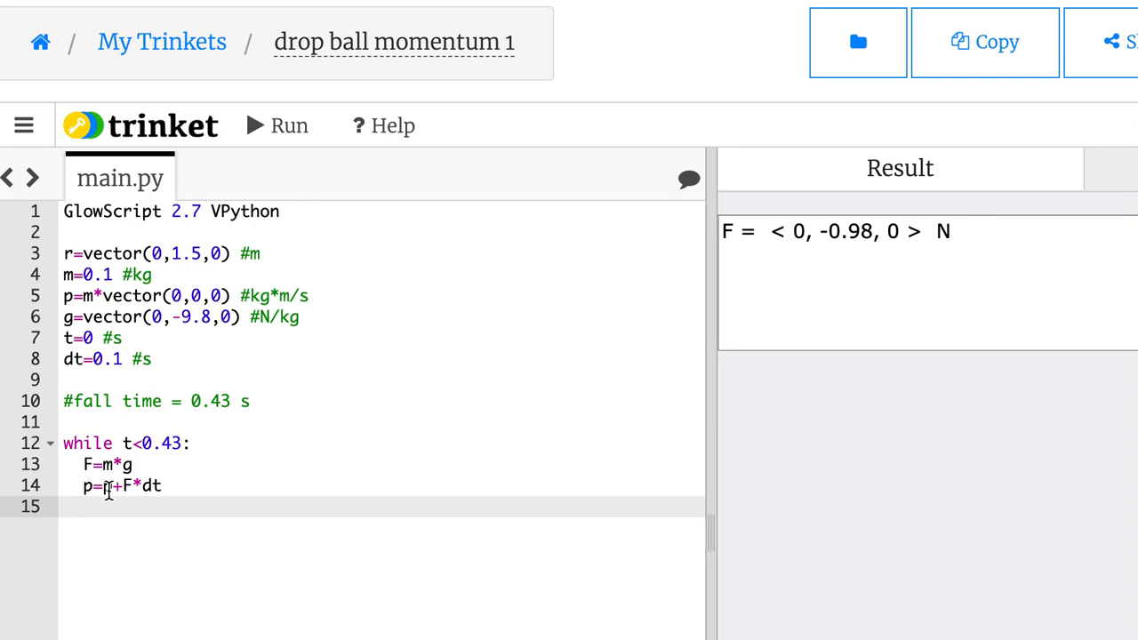
pyautogui.write('p')
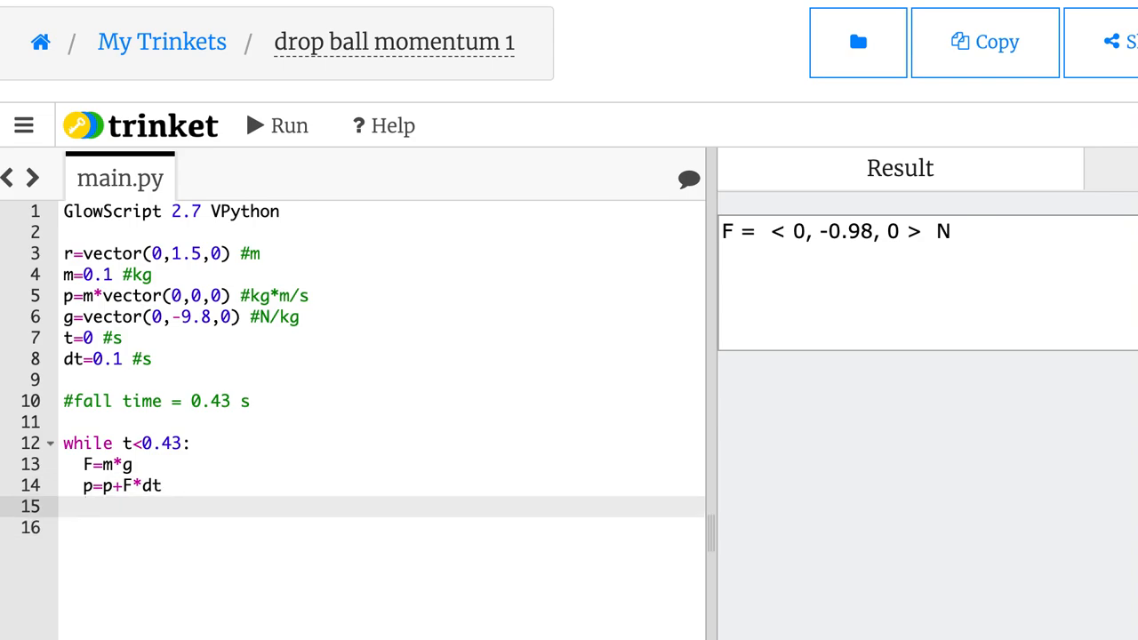
# Step: Update position r=r+p*dt/m and time t=t+dt each loop step
pyautogui.write('r=')
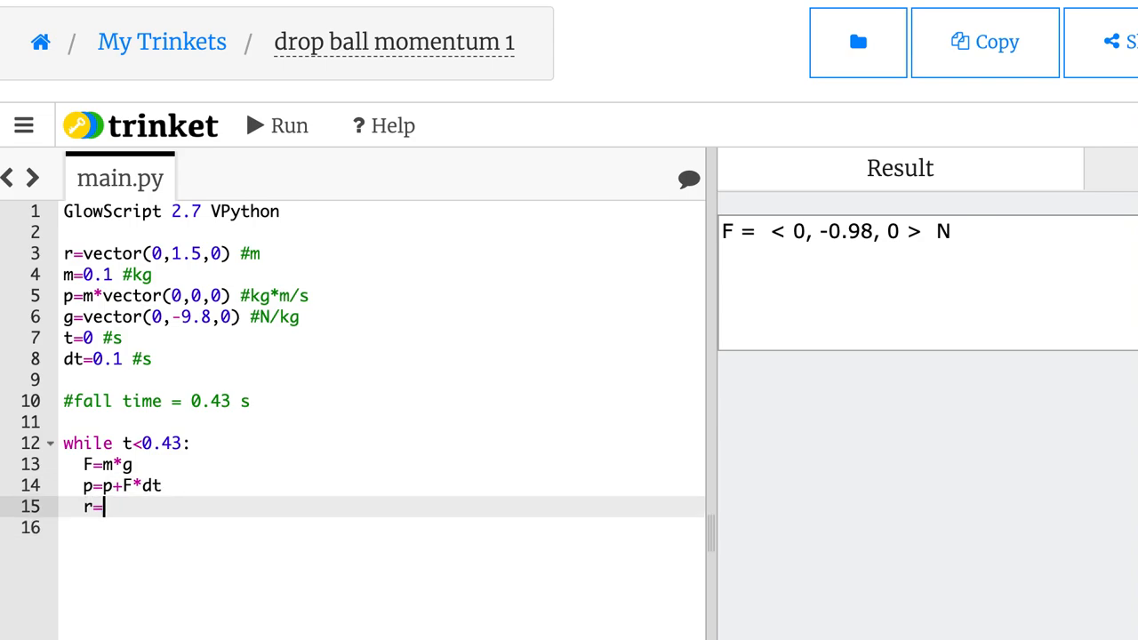
pyautogui.write('r+')
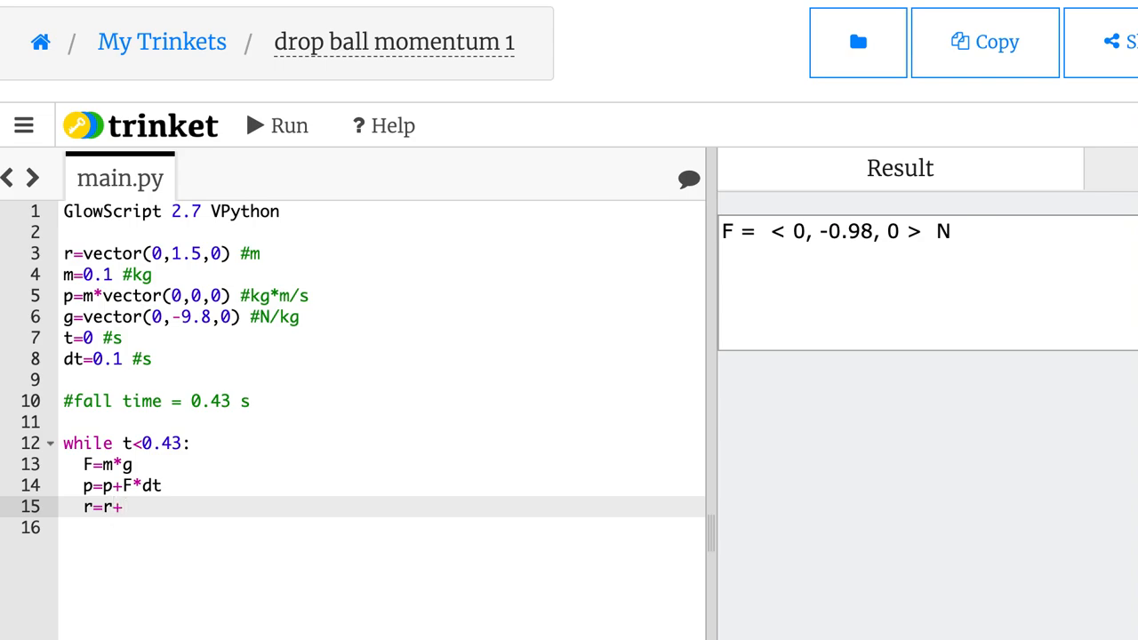
pyautogui.write('p*dt/')
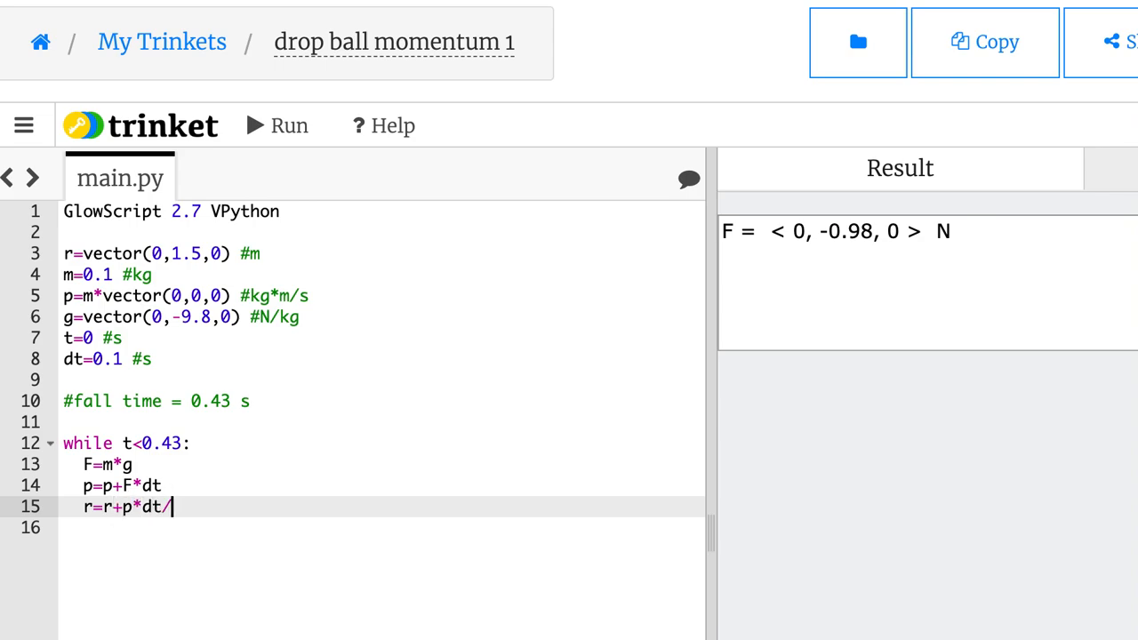
pyautogui.write('m')
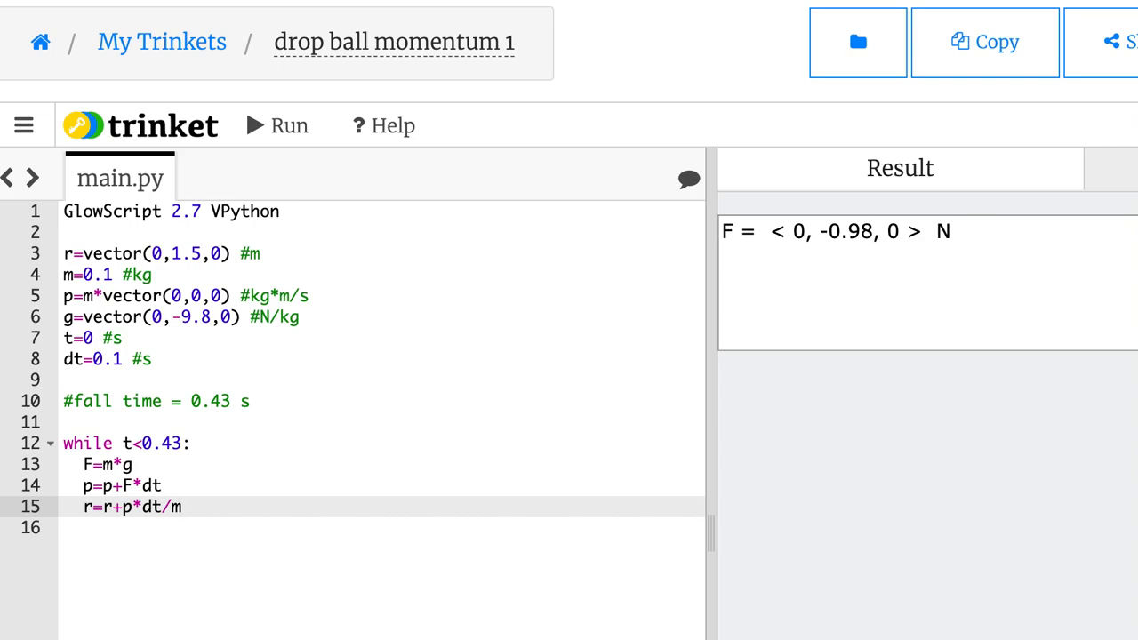
pyautogui.write('t=t')
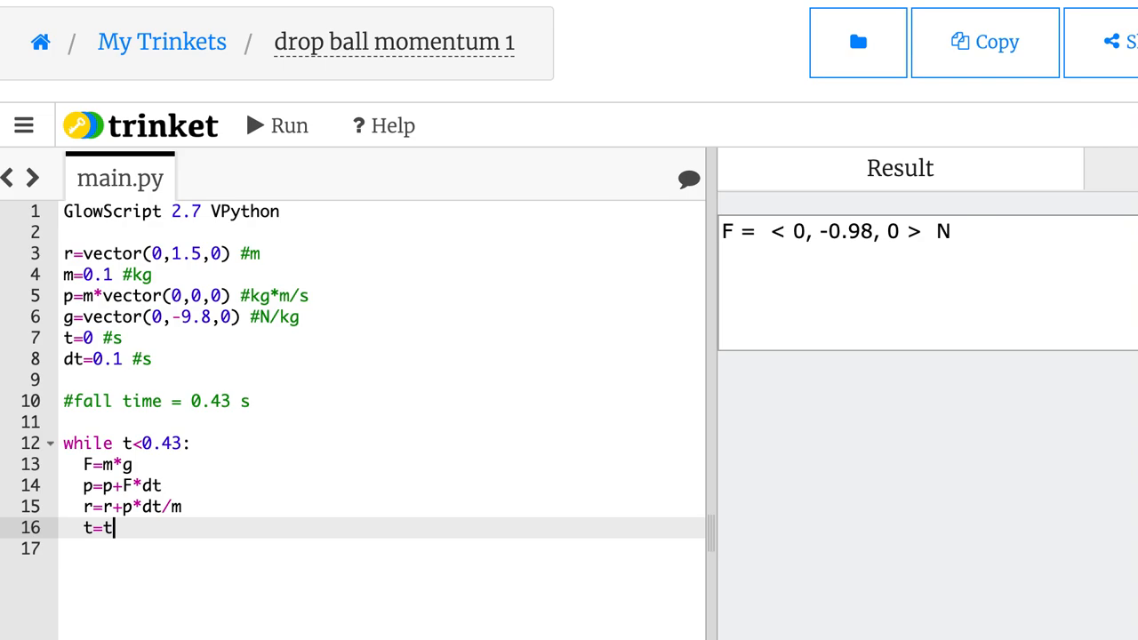
pyautogui.write('+dt')
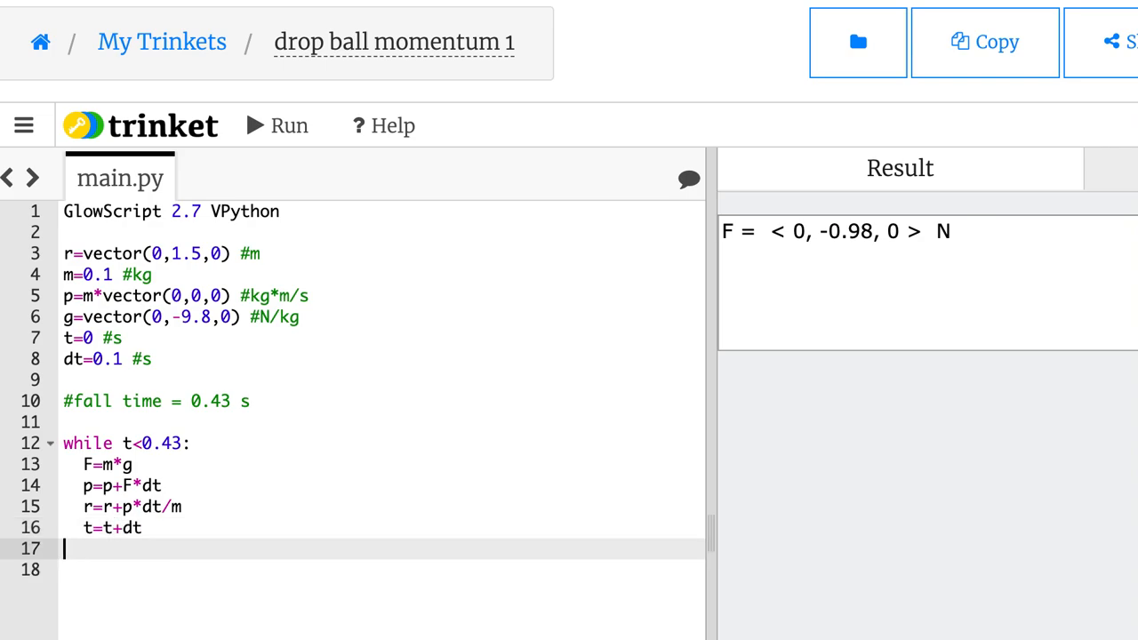
# Step: Print r and t each step and run the simulation
pyautogui.write('p')
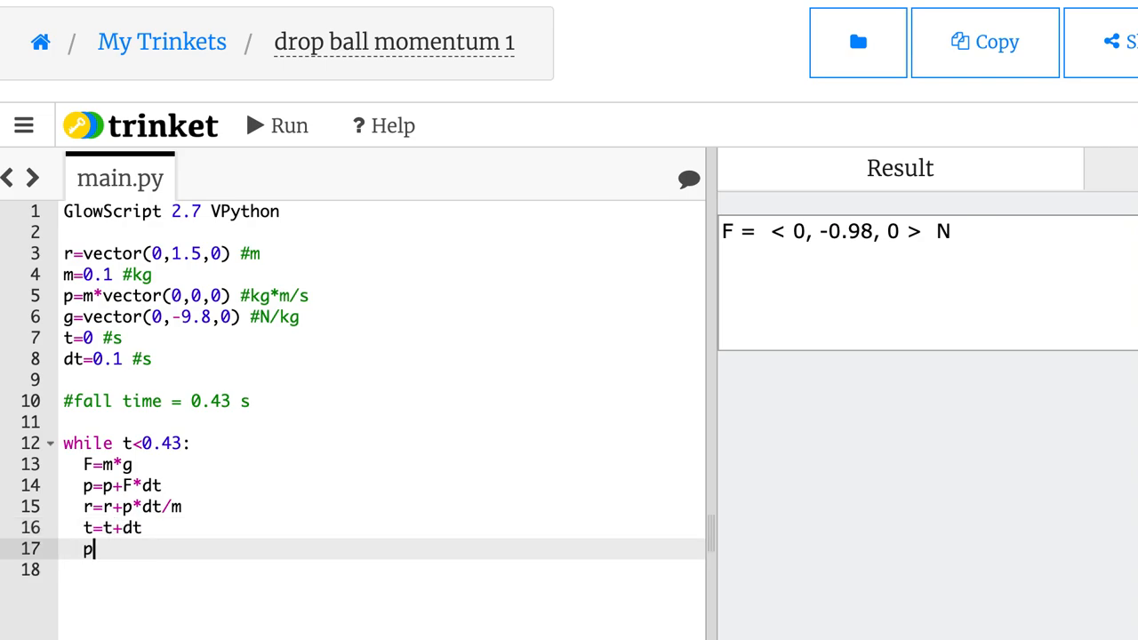
pyautogui.write('print(r)')
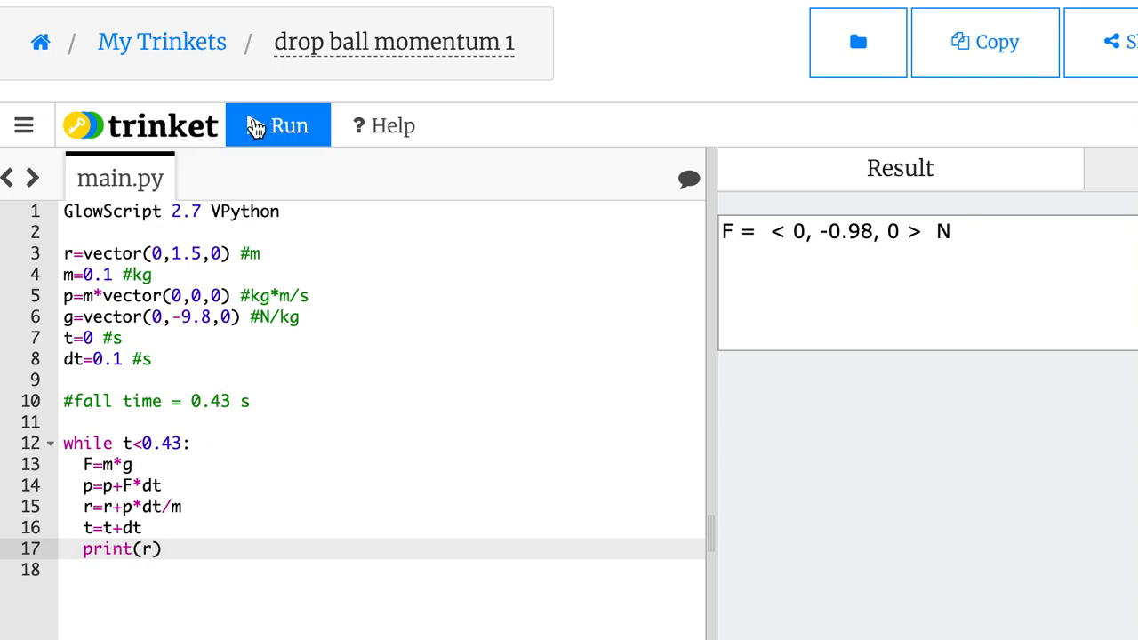
pyautogui.write(',t')
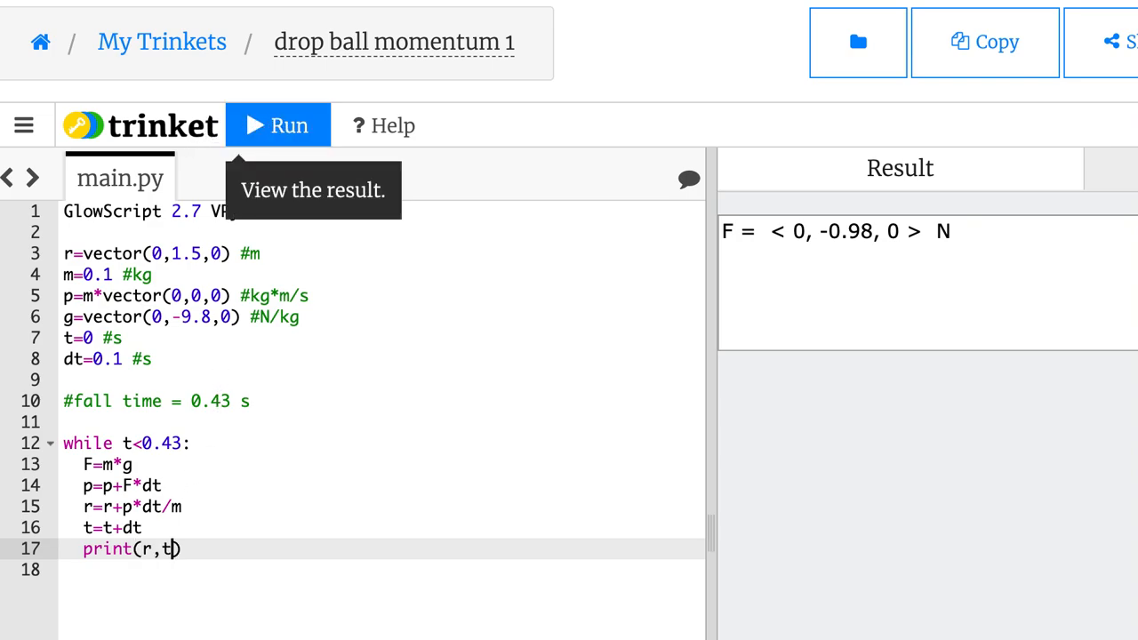
pyautogui.click(277, 125)
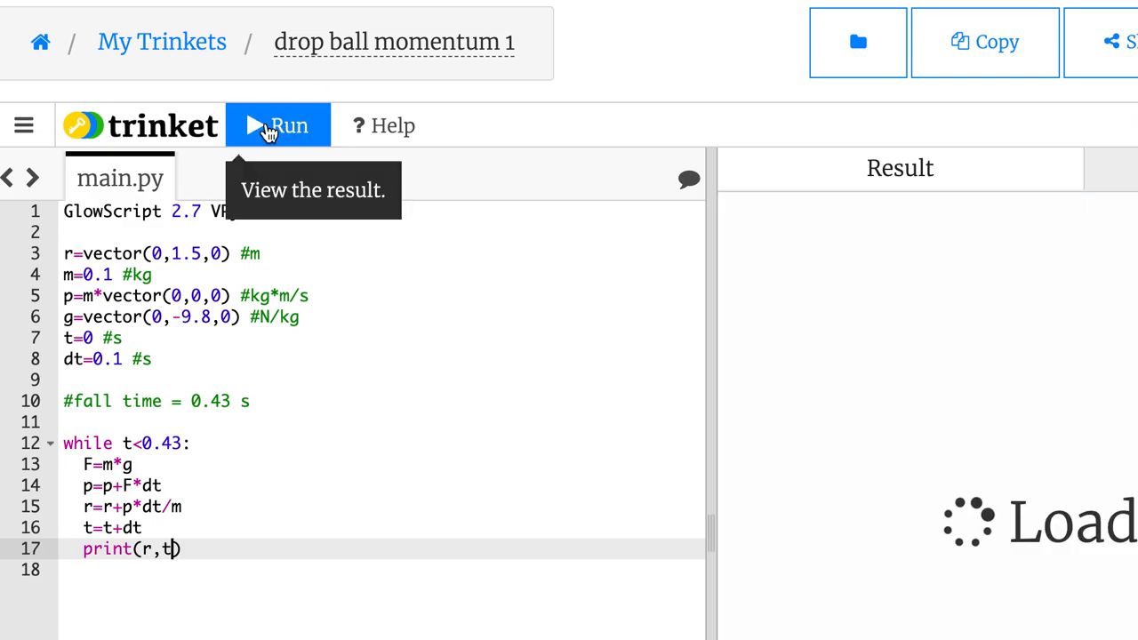
# Step: Let the run finish listing positions from t=0.1 to 0.5 s
pyautogui.click(277, 124)
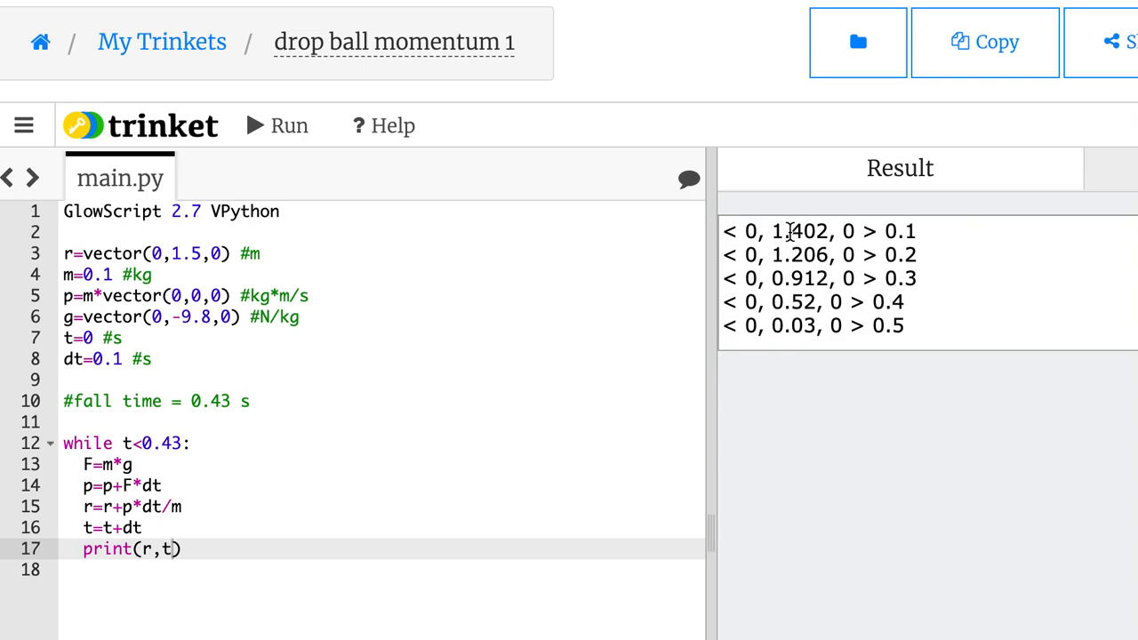
pyautogui.moveTo(398, 309)
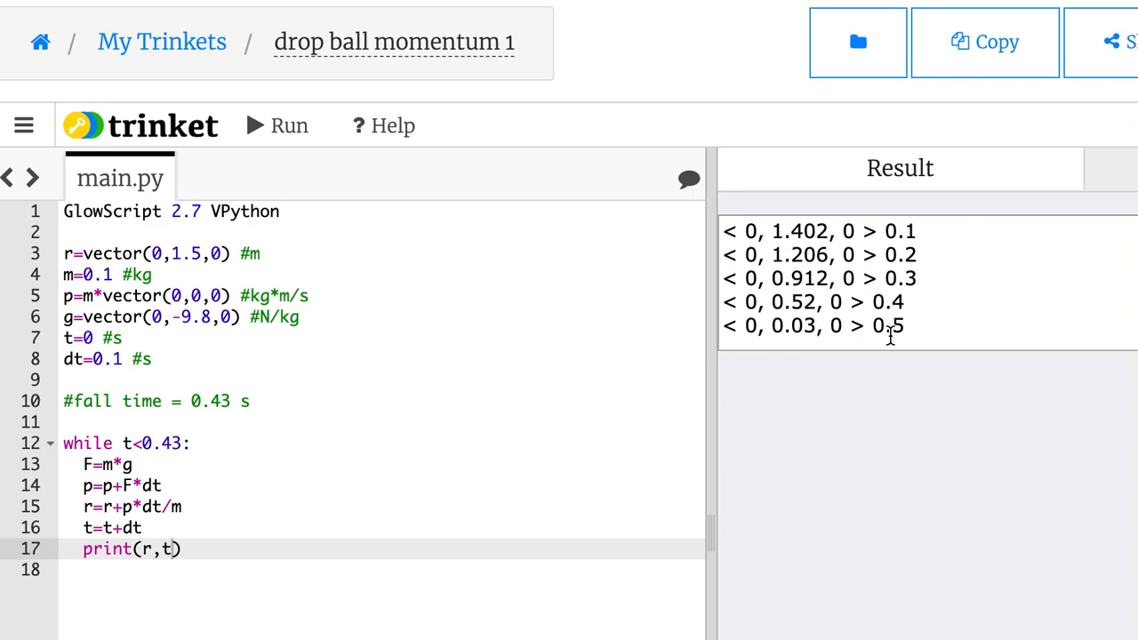
pyautogui.moveTo(239, 476)
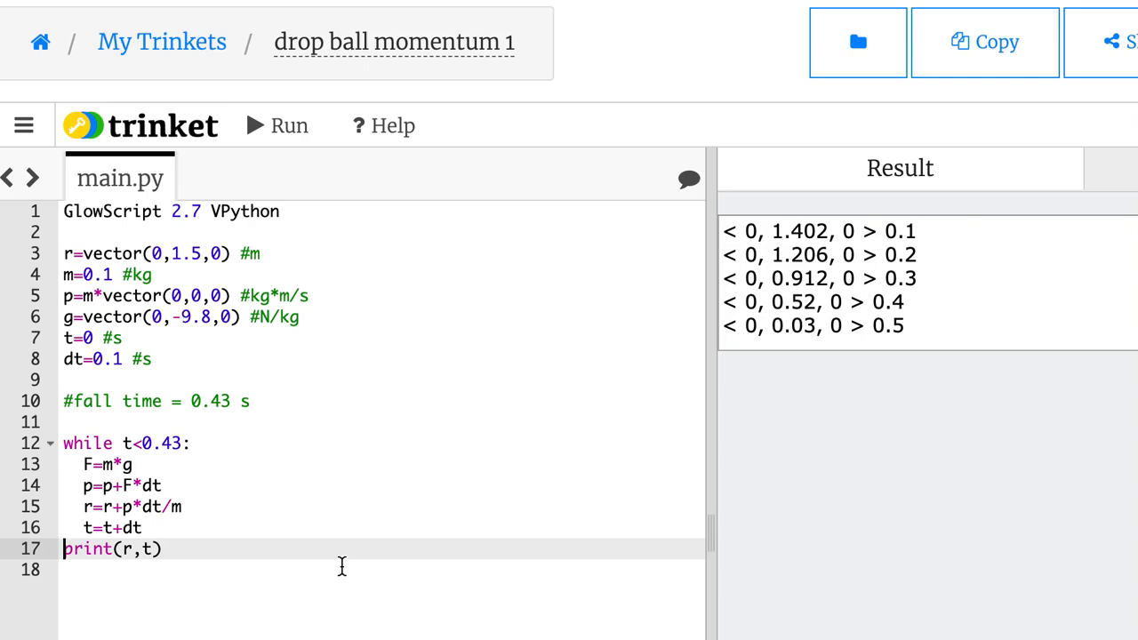
pyautogui.moveTo(808, 327)
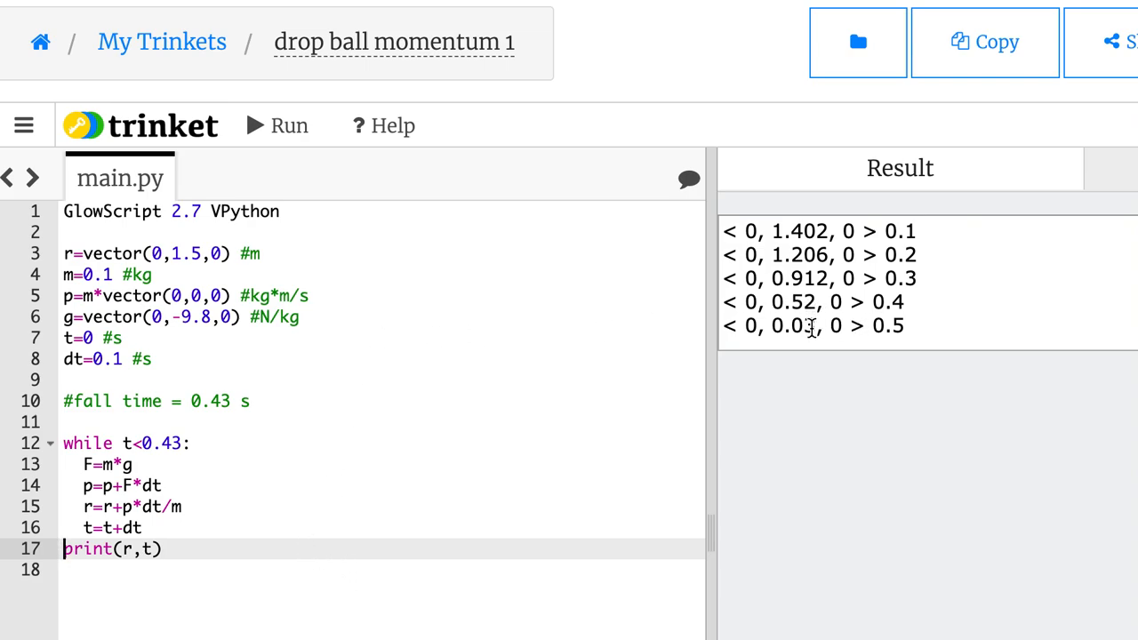
pyautogui.moveTo(427, 420)
pyautogui.write('#')
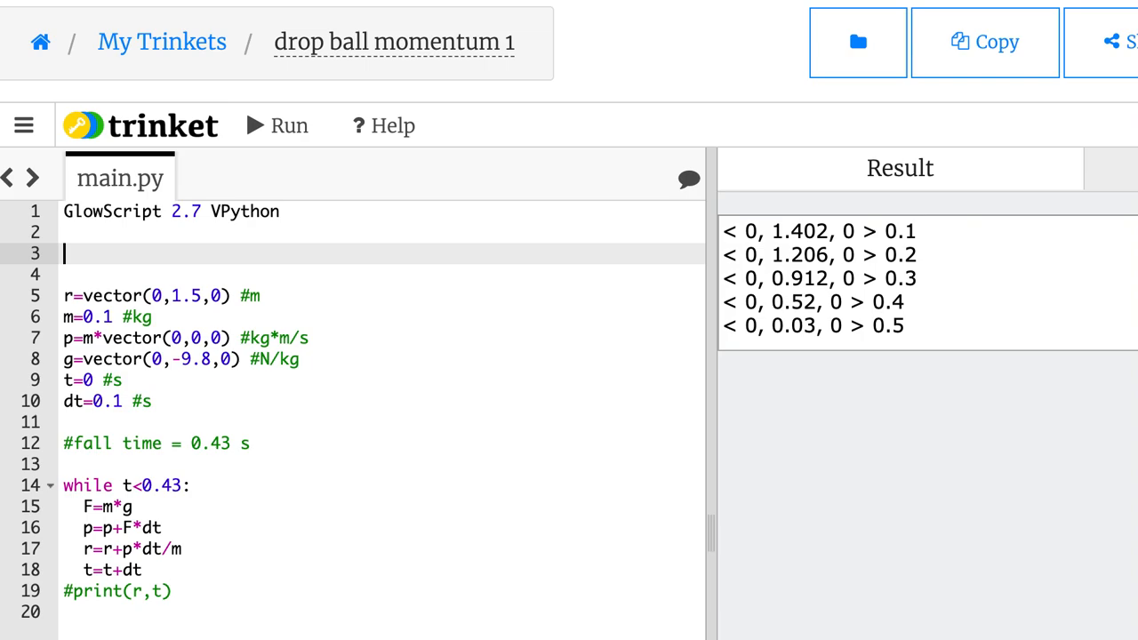
# Step: Create the graph curve f1=gcurve() near the top of the script
pyautogui.write('f1')
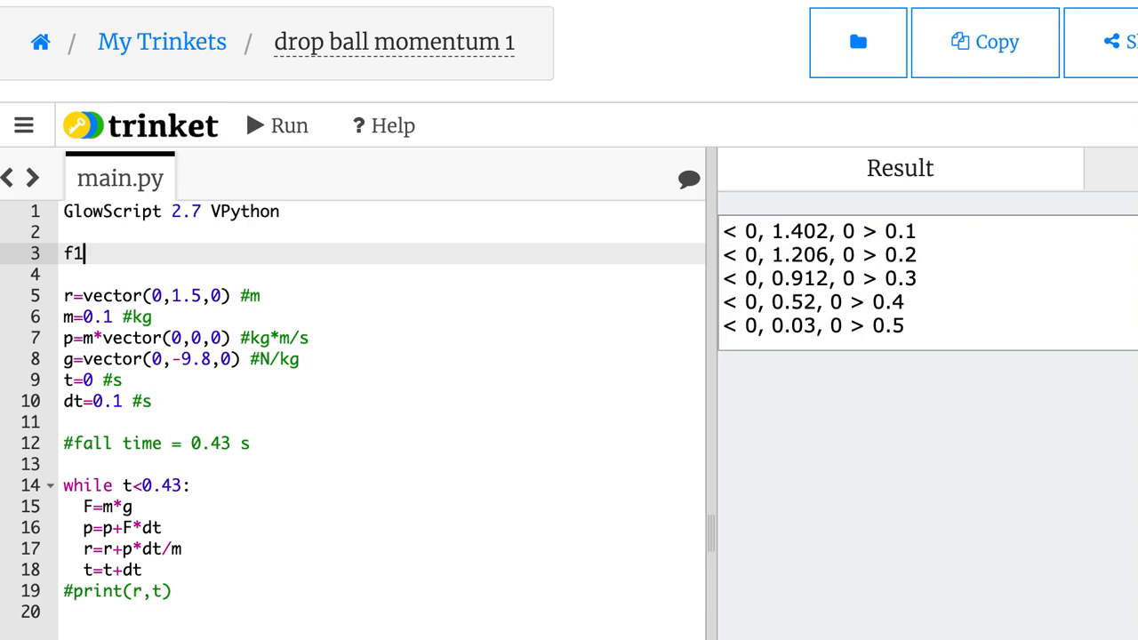
pyautogui.write('=gcur')
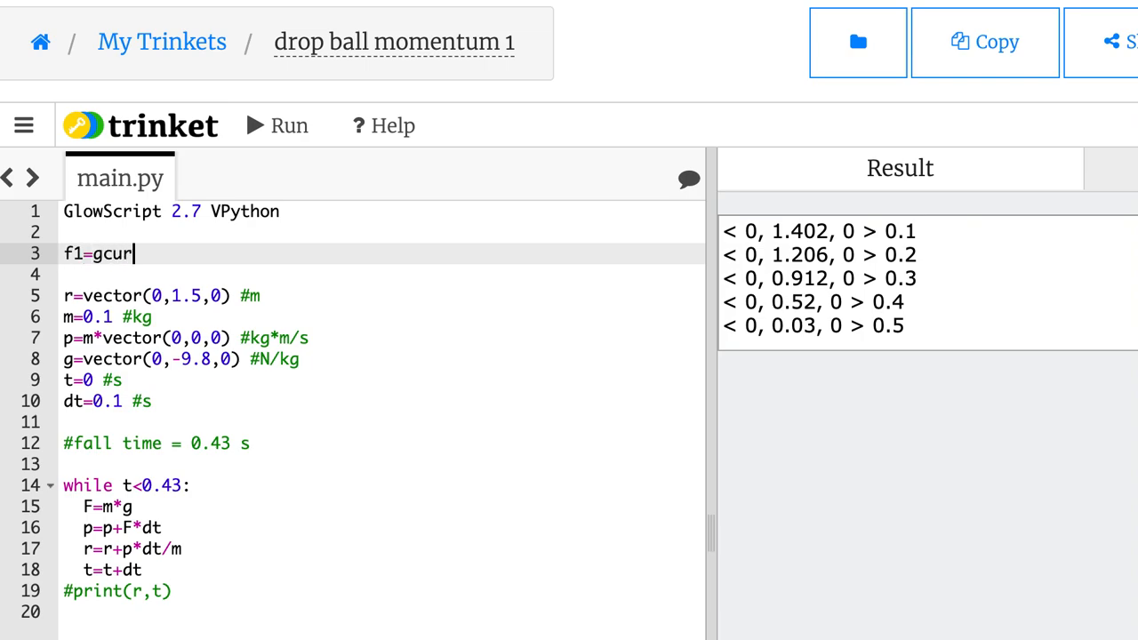
pyautogui.write('ve(color)')
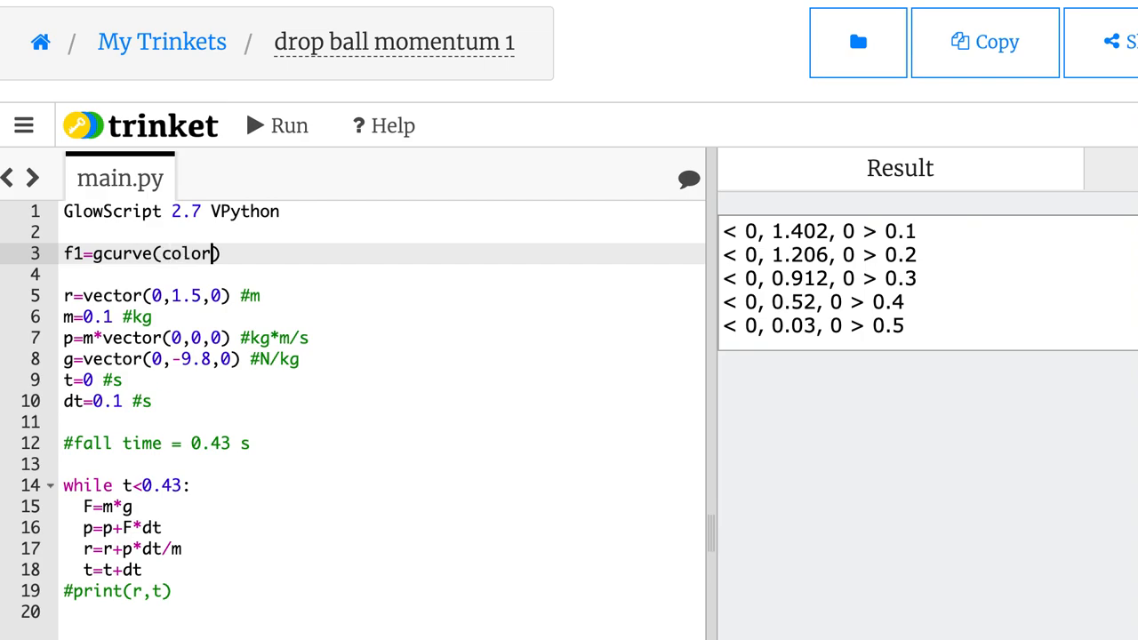
pyautogui.press('Backspace')
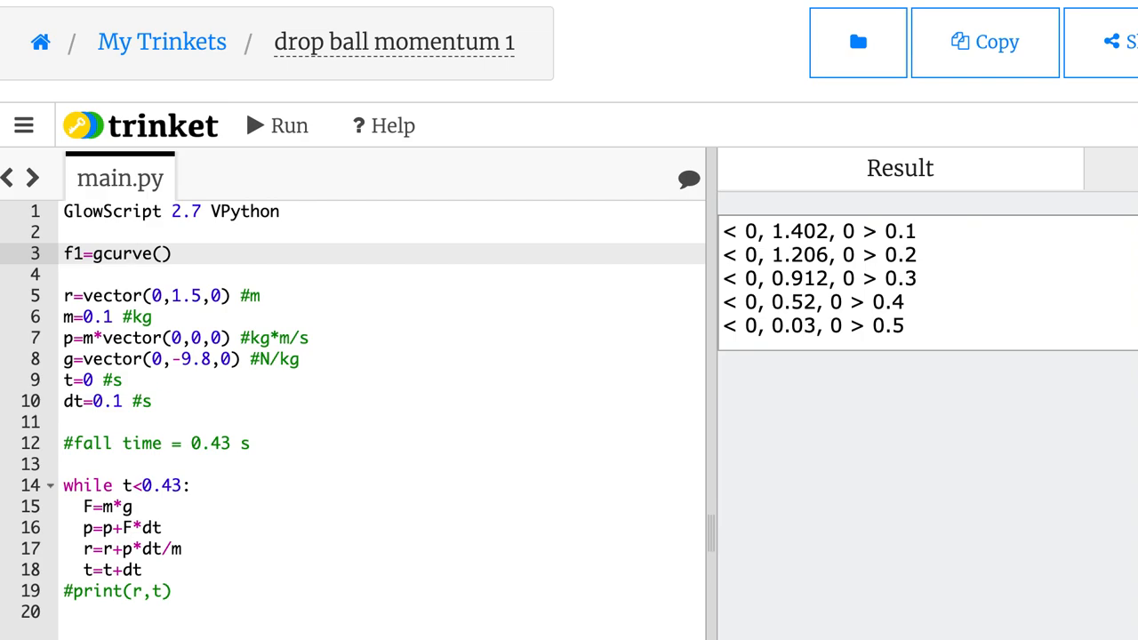
# Step: Plot f1.plot(t,r.y) inside the while loop after the time update
pyautogui.click(131, 507)
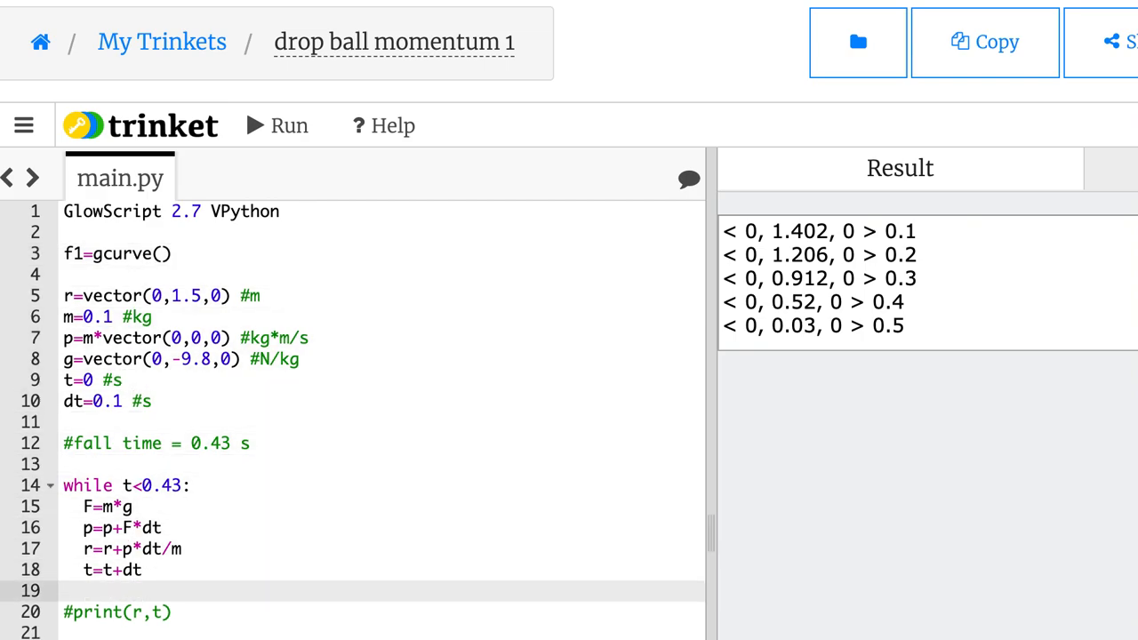
pyautogui.write('f1.plo')
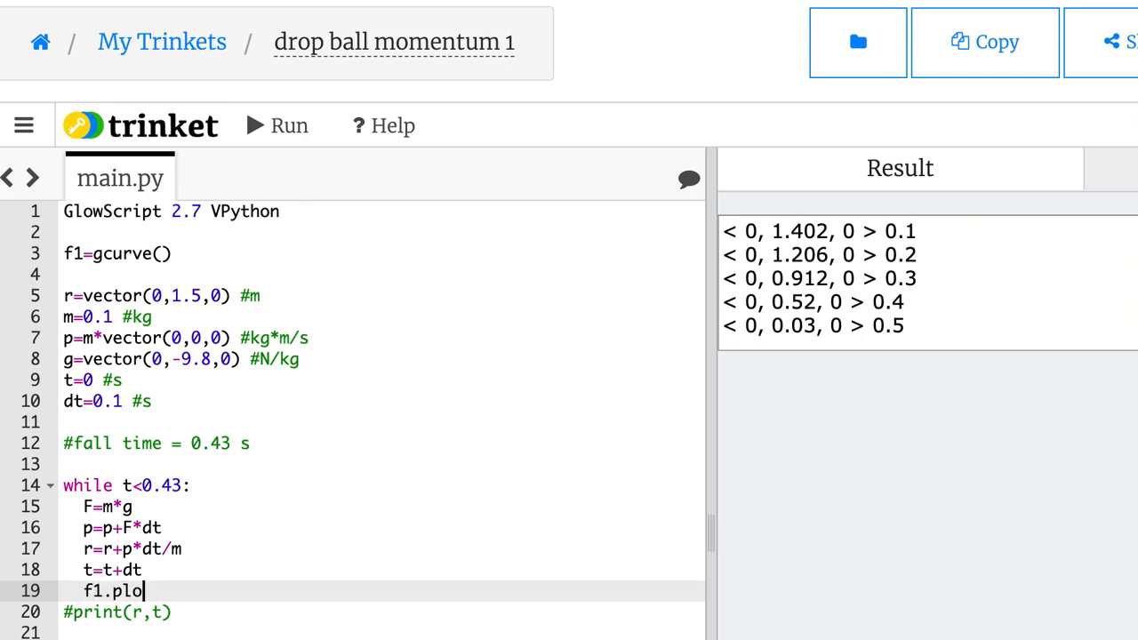
pyautogui.write('t()')
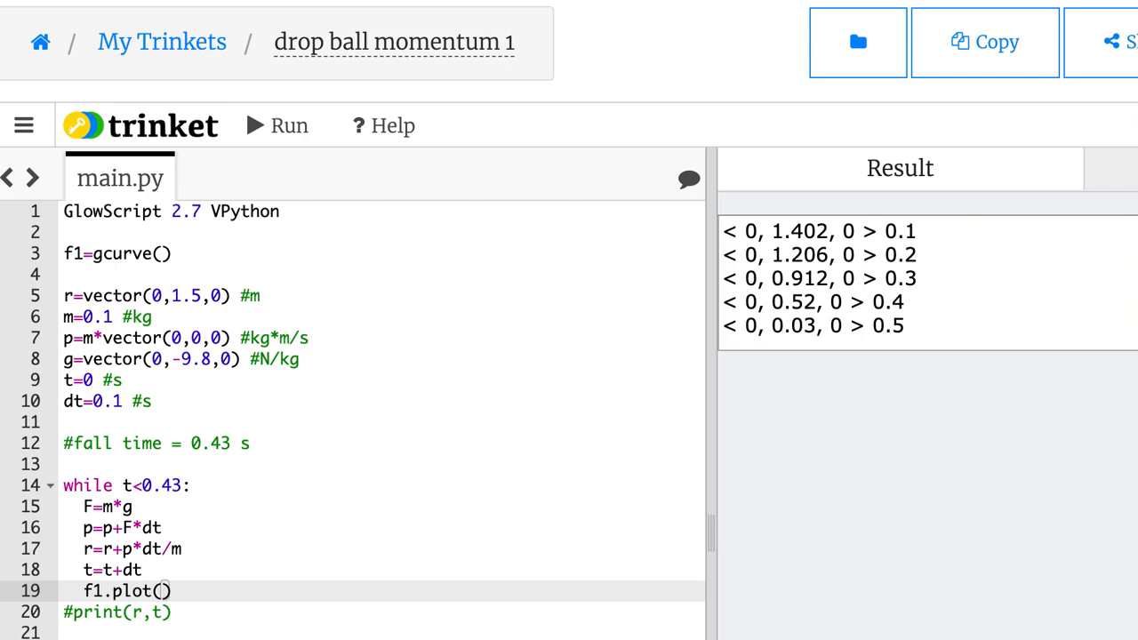
pyautogui.write('t,')
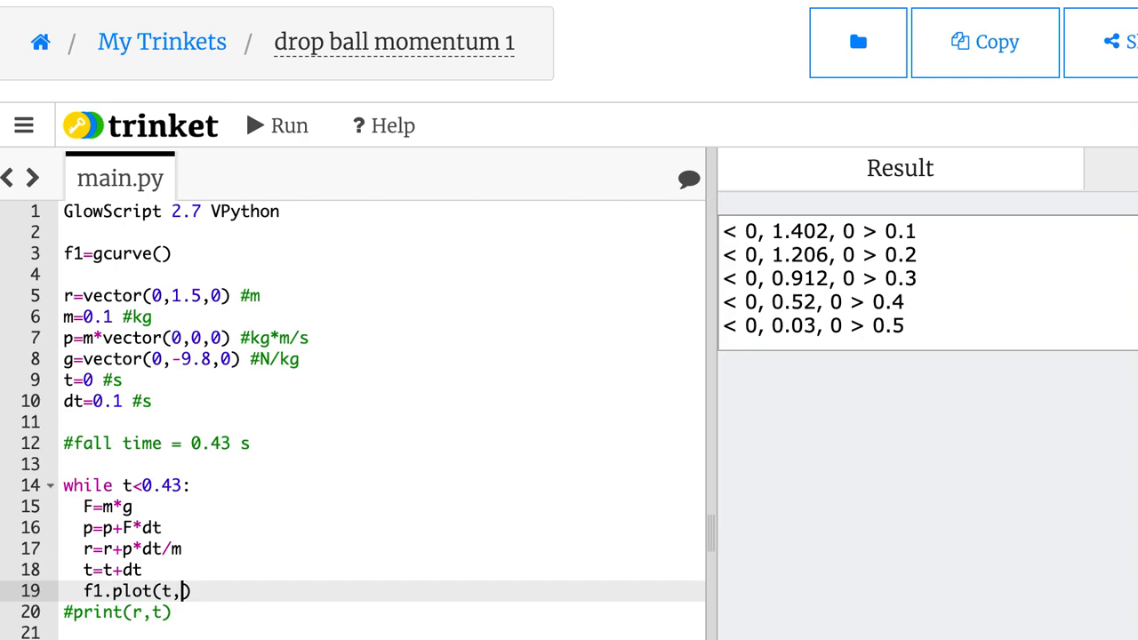
pyautogui.write('r.y')
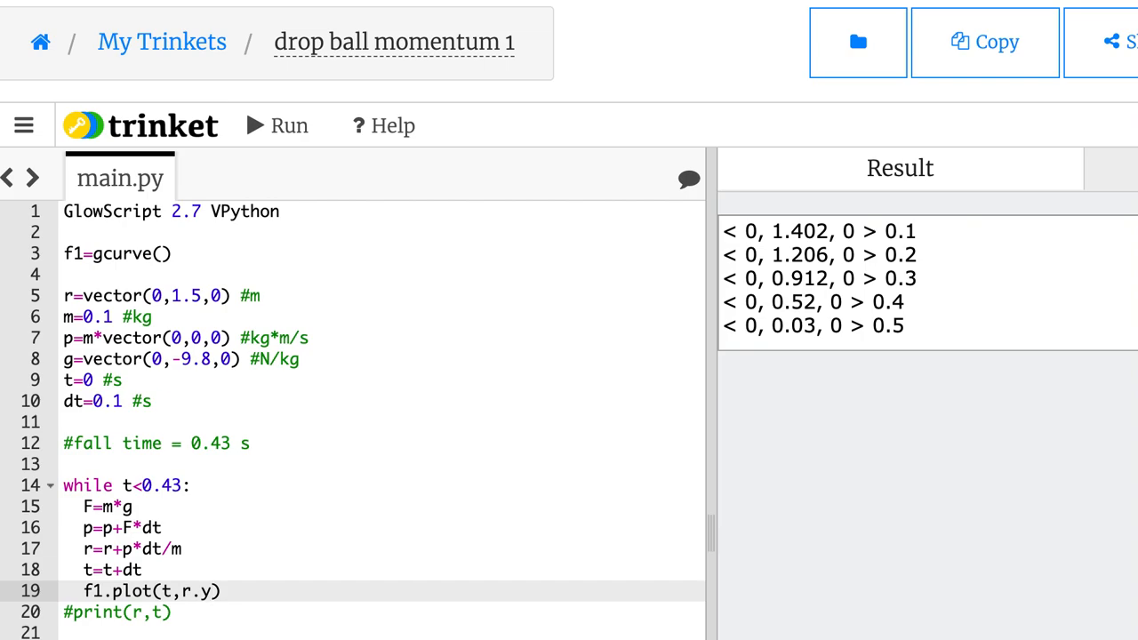
# Step: Rerun the height graph with dt=0.01 s and start a new line at the top of the script
pyautogui.click(277, 125)
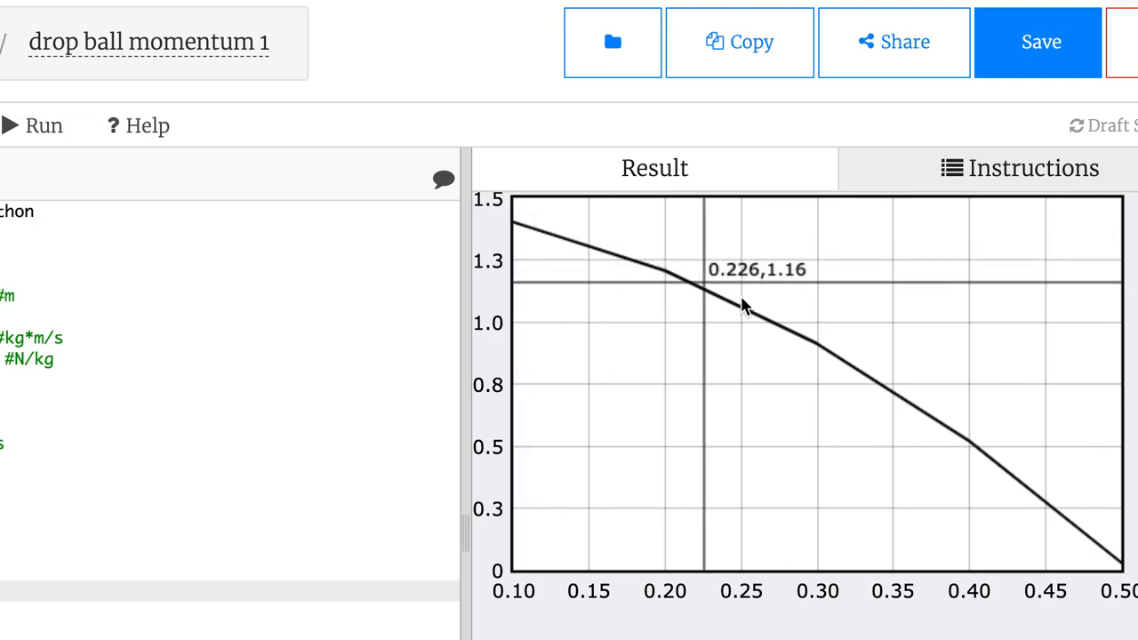
pyautogui.moveTo(668, 283)
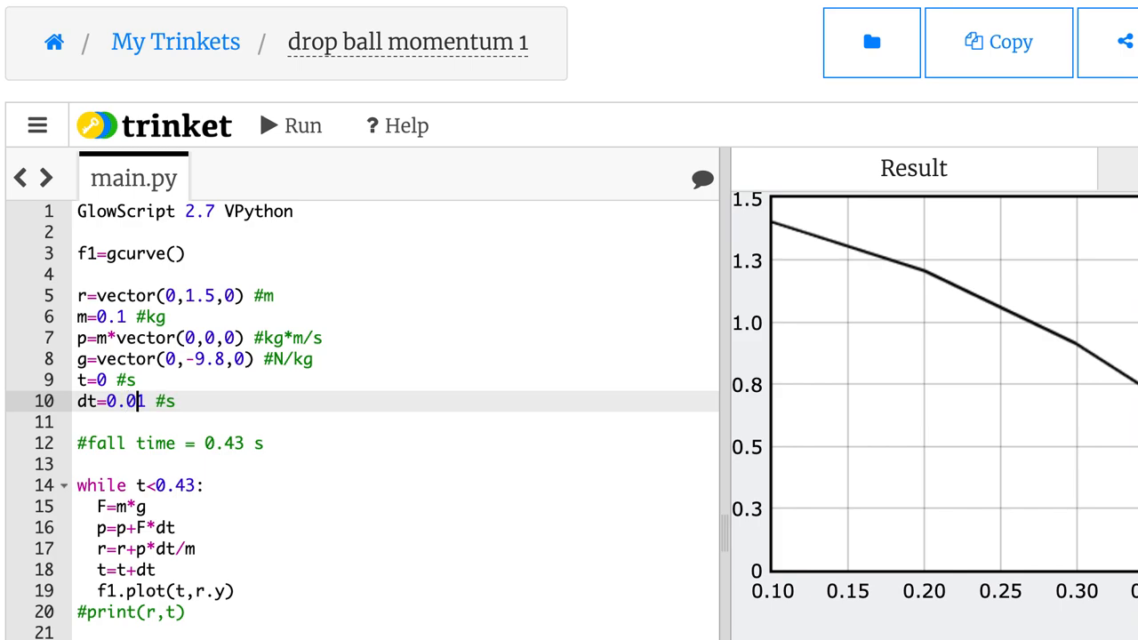
pyautogui.click(290, 124)
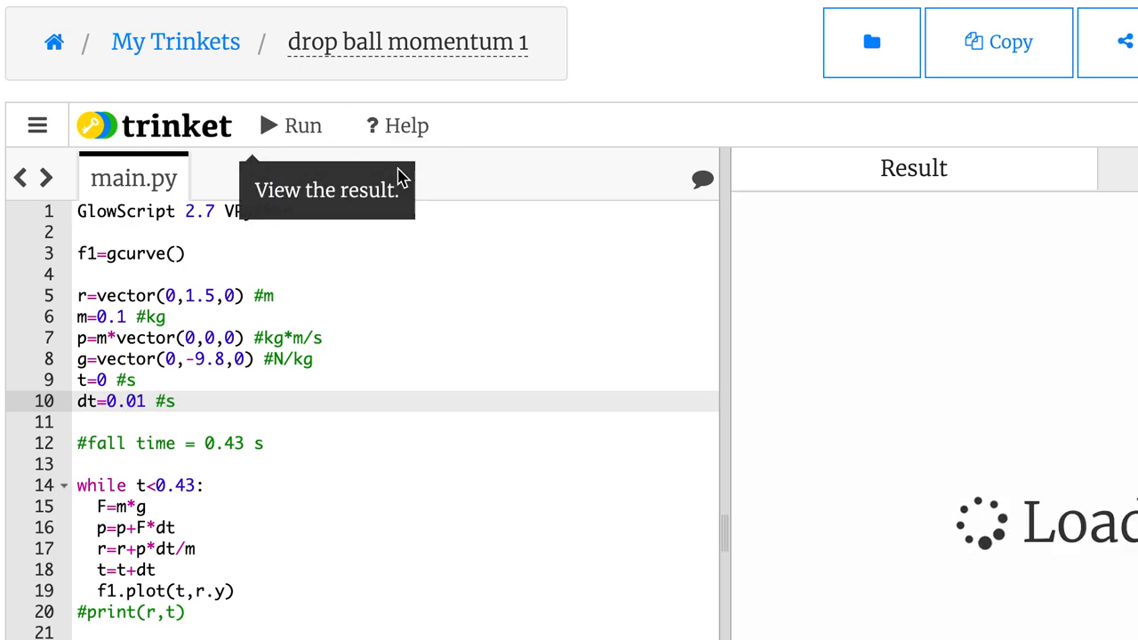
pyautogui.click(291, 124)
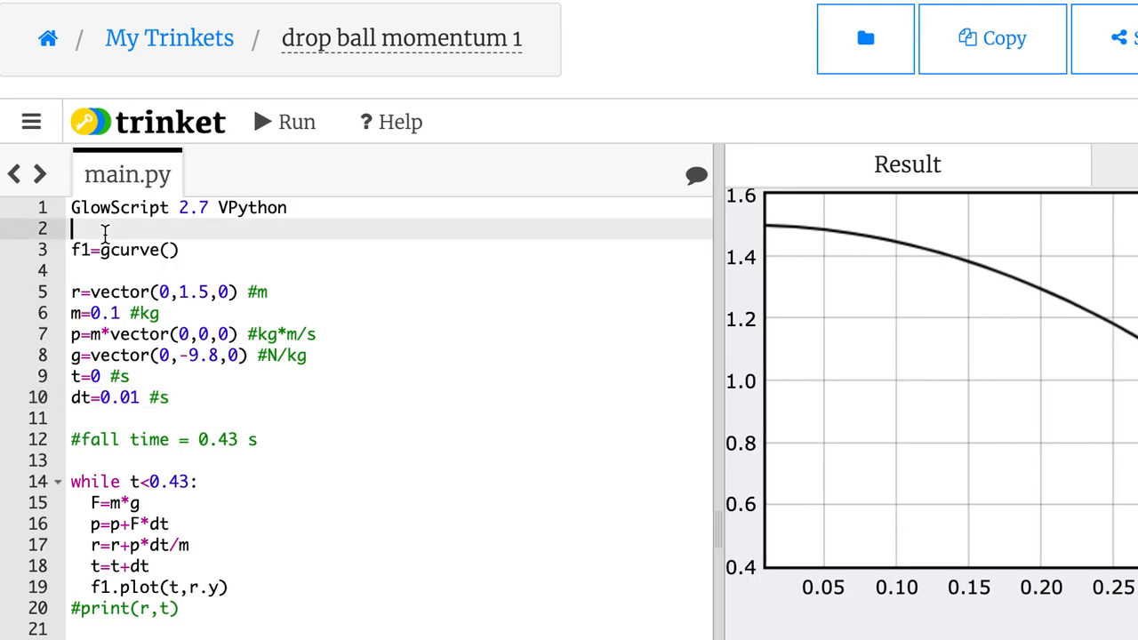
# Step: Define tgraph=graph(xtitle="Time [s]", ytitle="y-position [m]") on line 2
pyautogui.write('tgraph=graph')
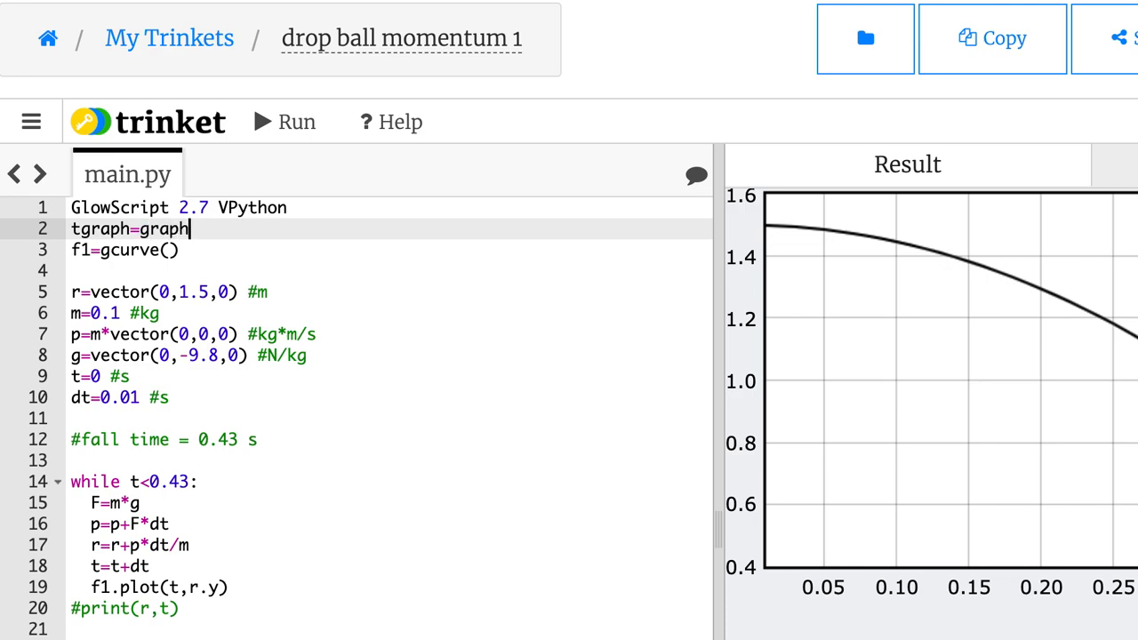
pyautogui.write('(xt')
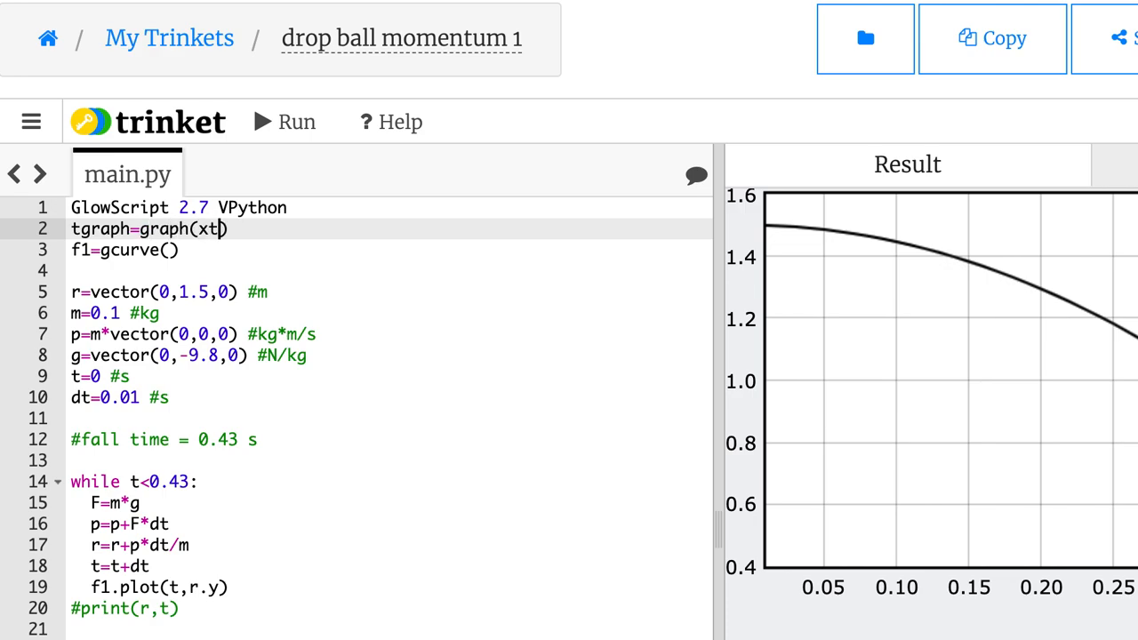
pyautogui.write('itle=')
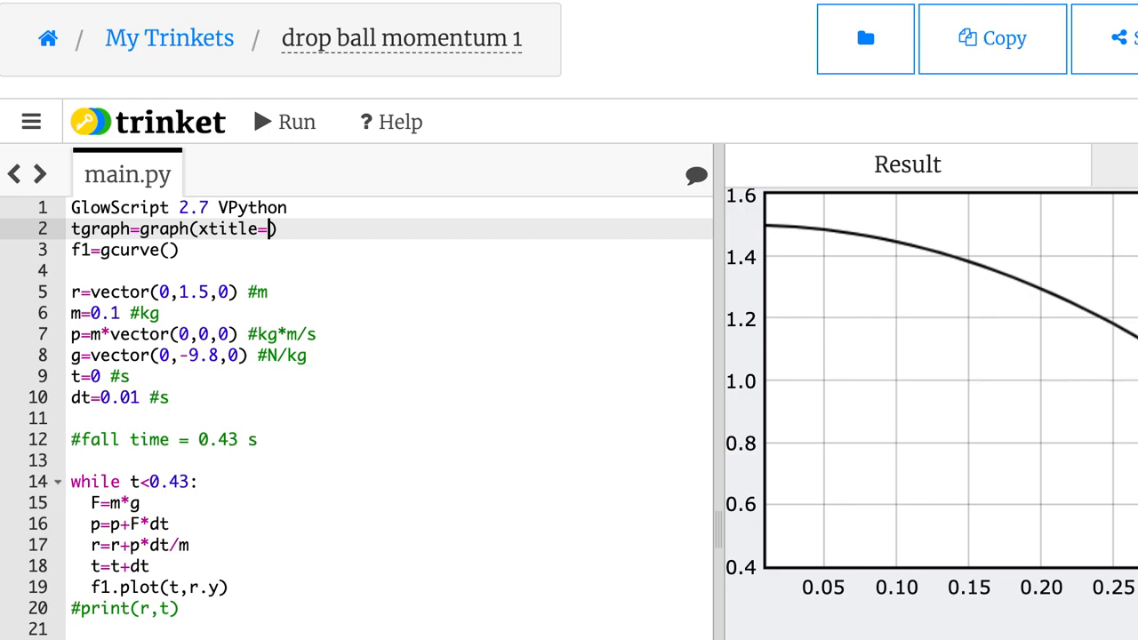
pyautogui.write('"')
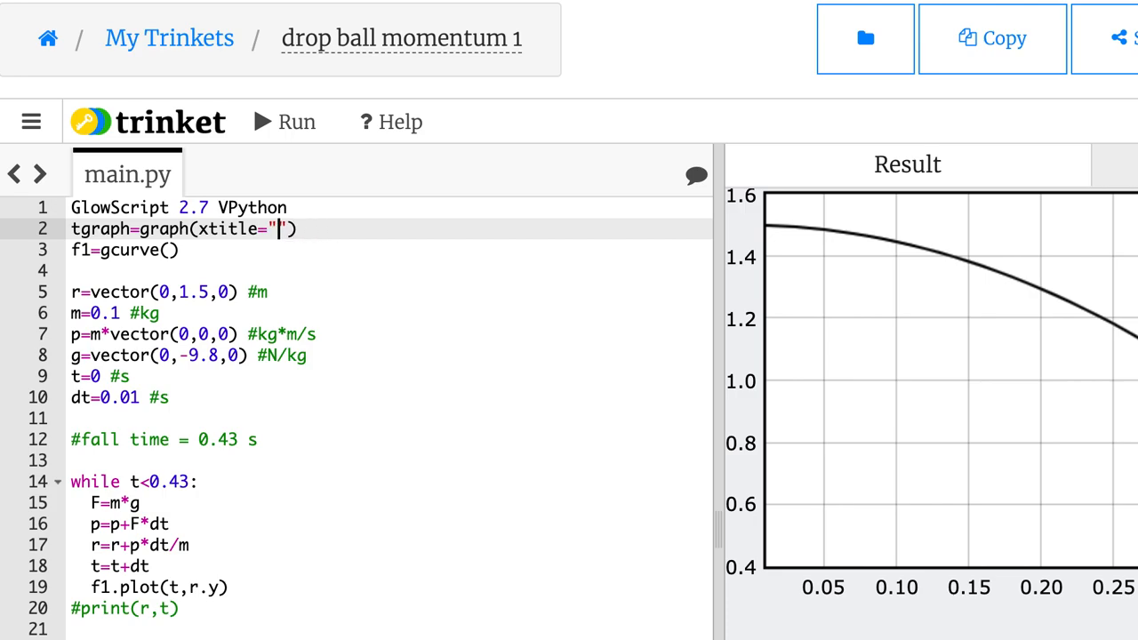
pyautogui.write('Time [s')
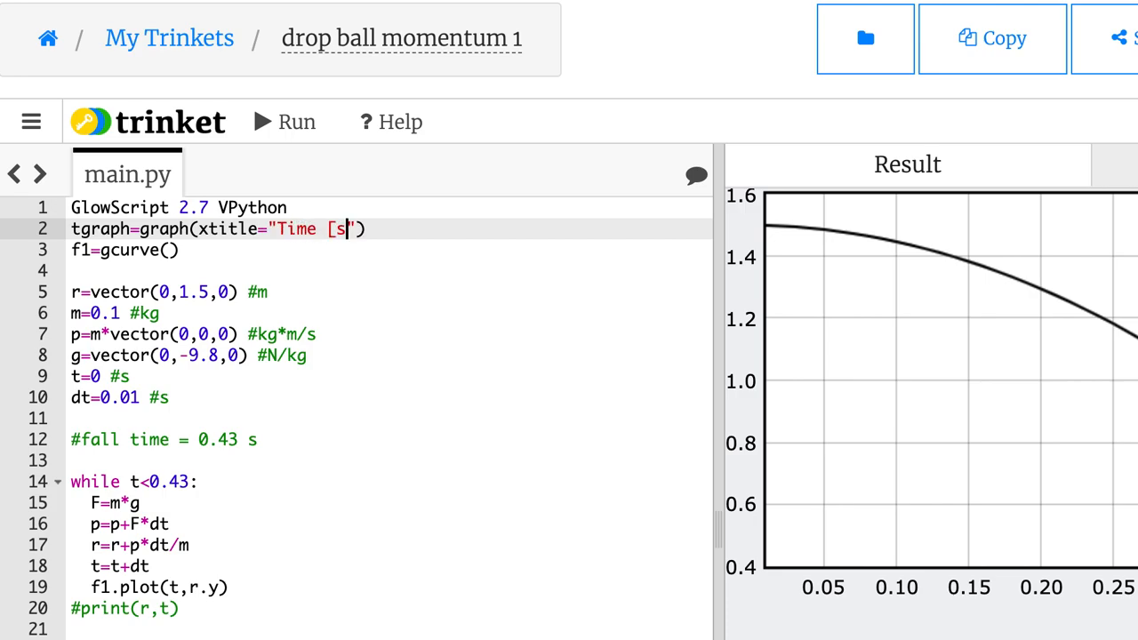
pyautogui.write('",')
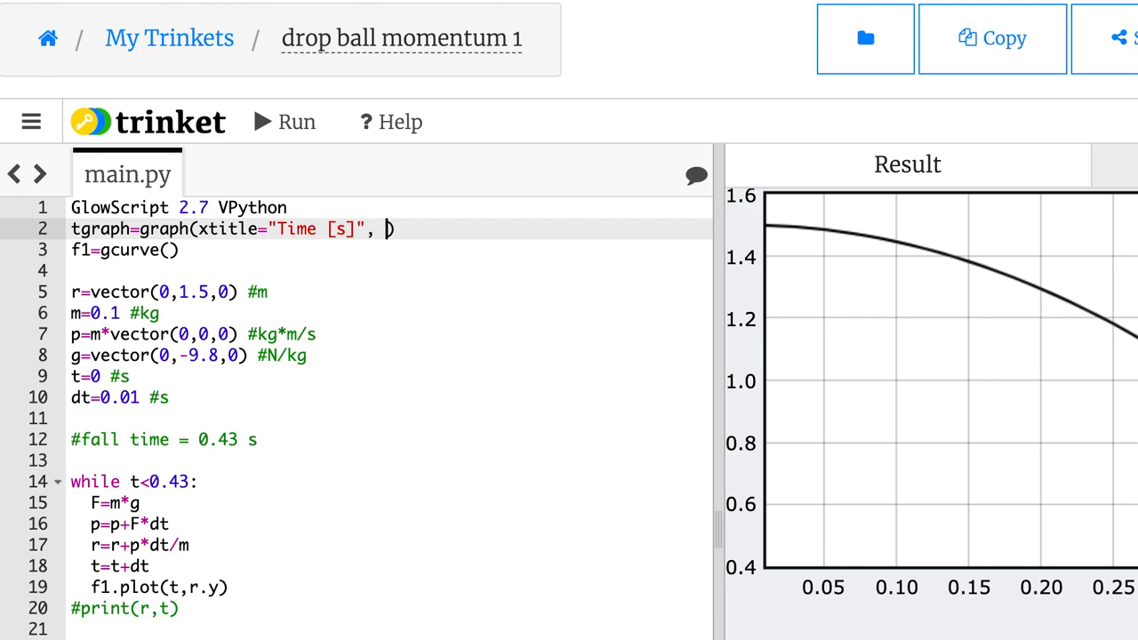
pyautogui.write('ytitle)')
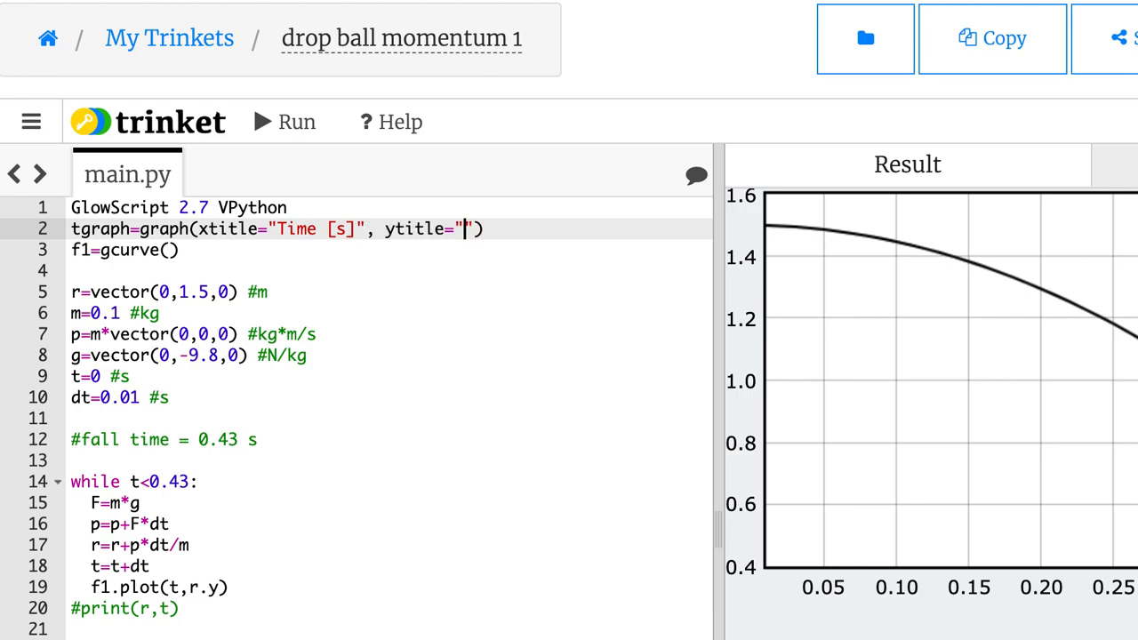
pyautogui.write('y-position')
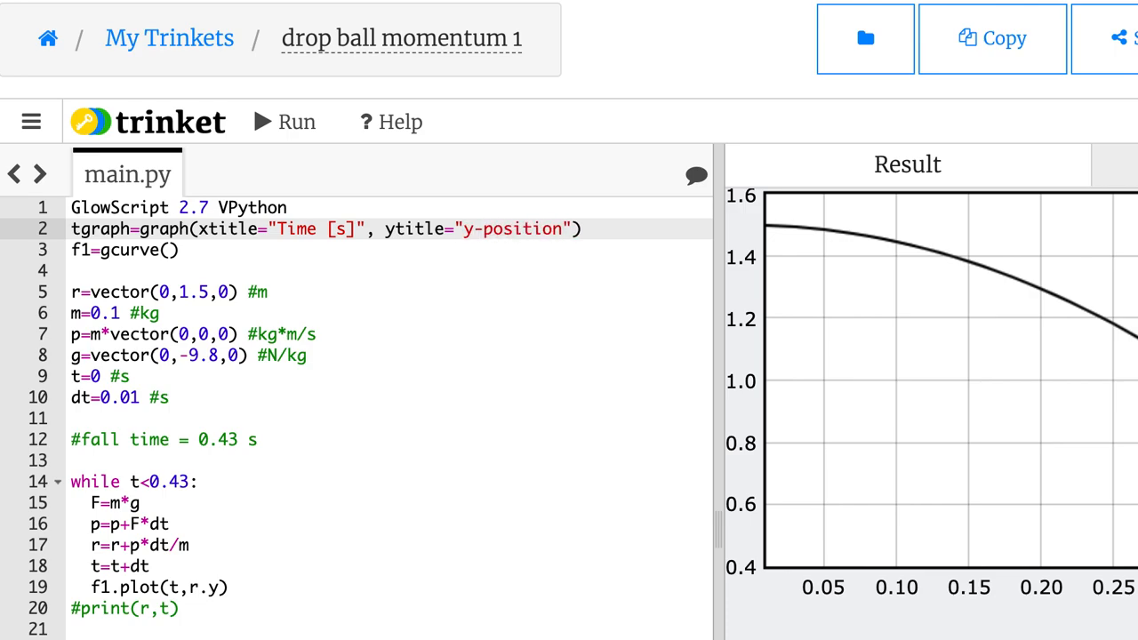
pyautogui.write('[m]')
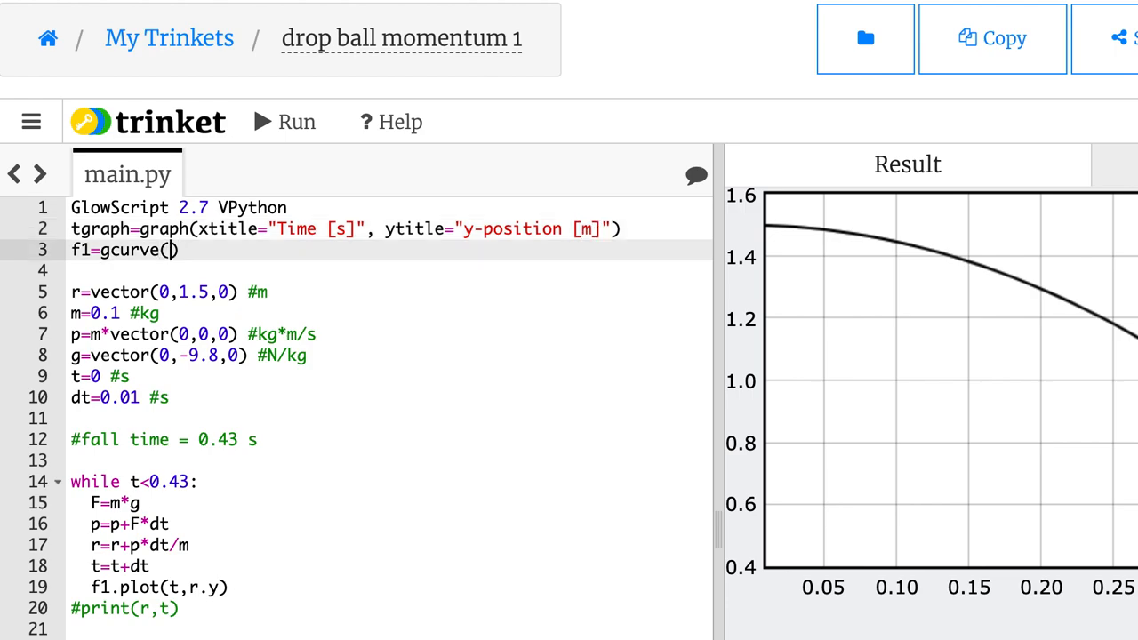
# Step: Make the gcurve color=color.blue and rerun to see the labelled blue graph
pyautogui.write('color=co')
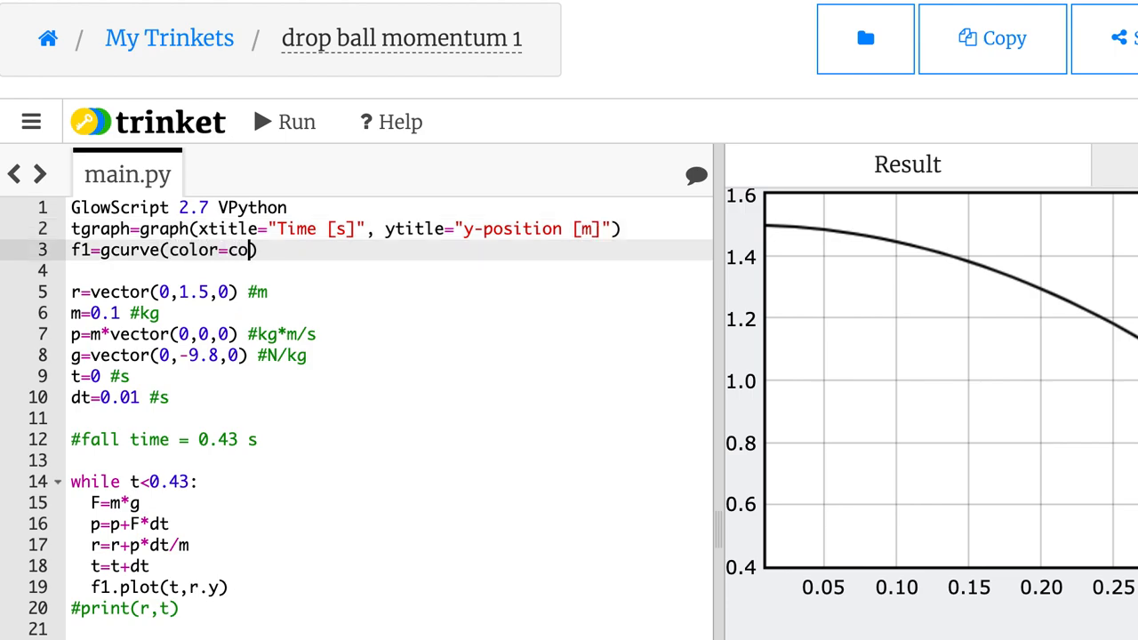
pyautogui.write('lor.b')
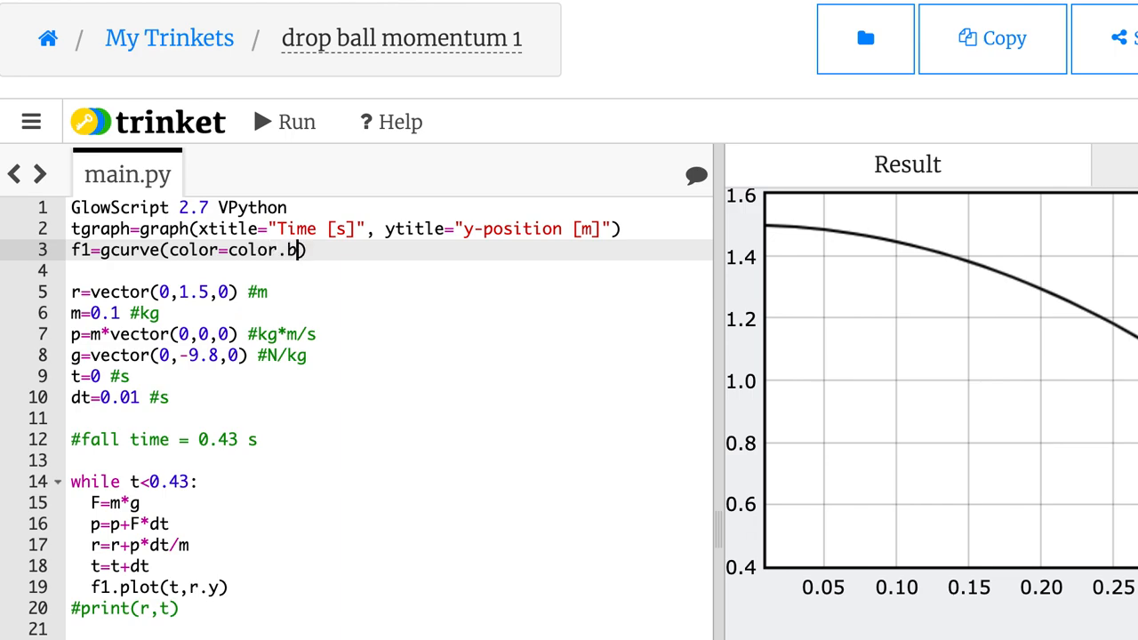
pyautogui.write('lue')
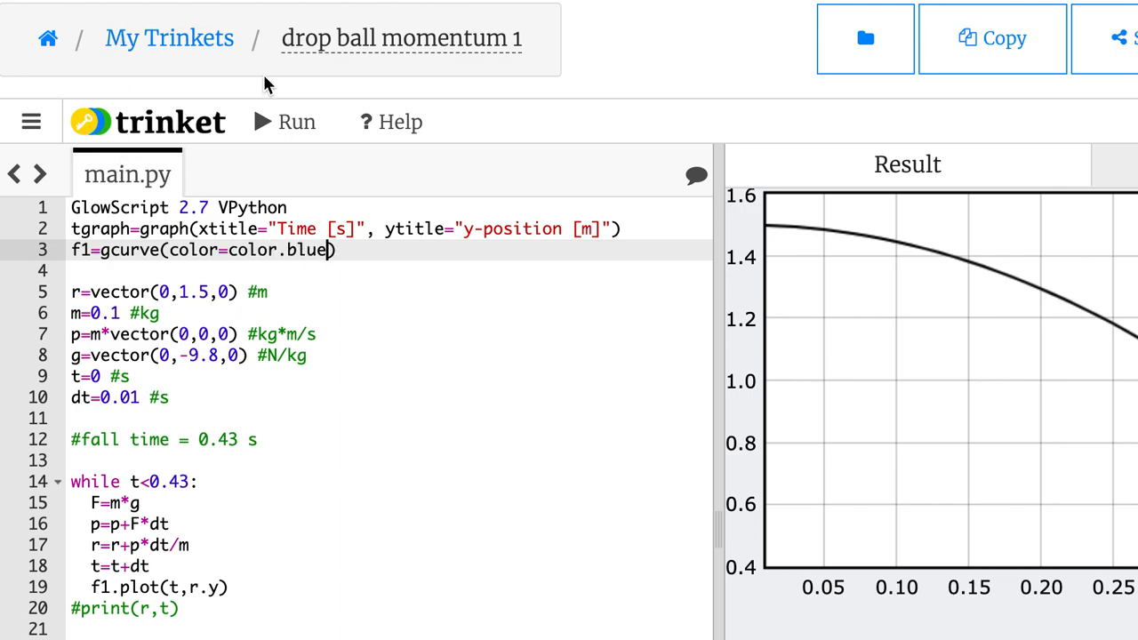
pyautogui.click(284, 121)
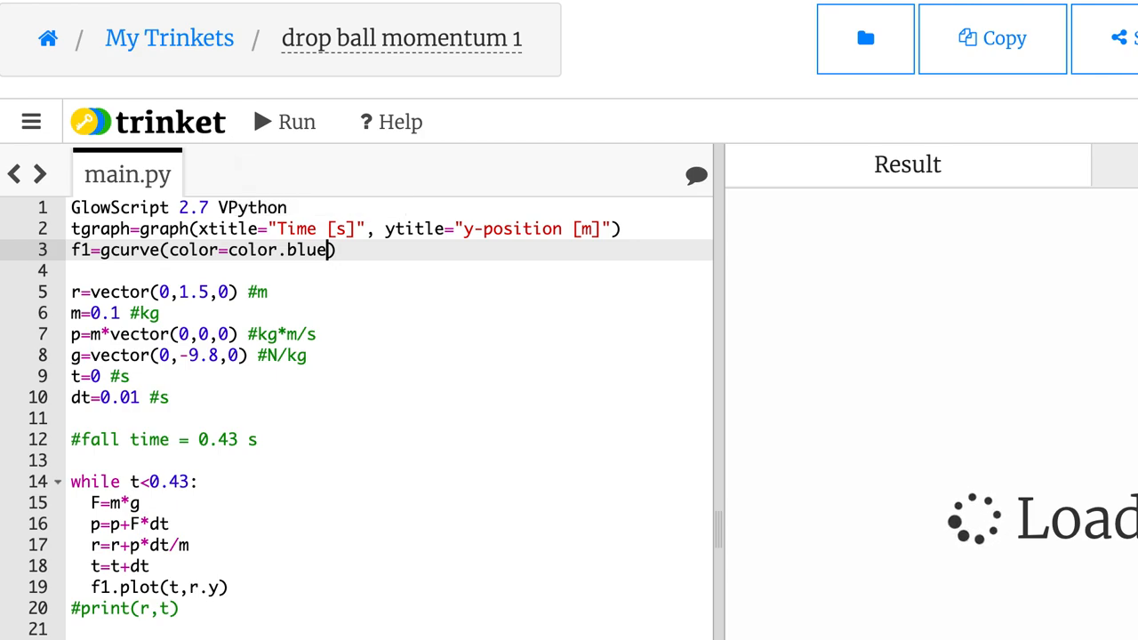
pyautogui.click(285, 121)
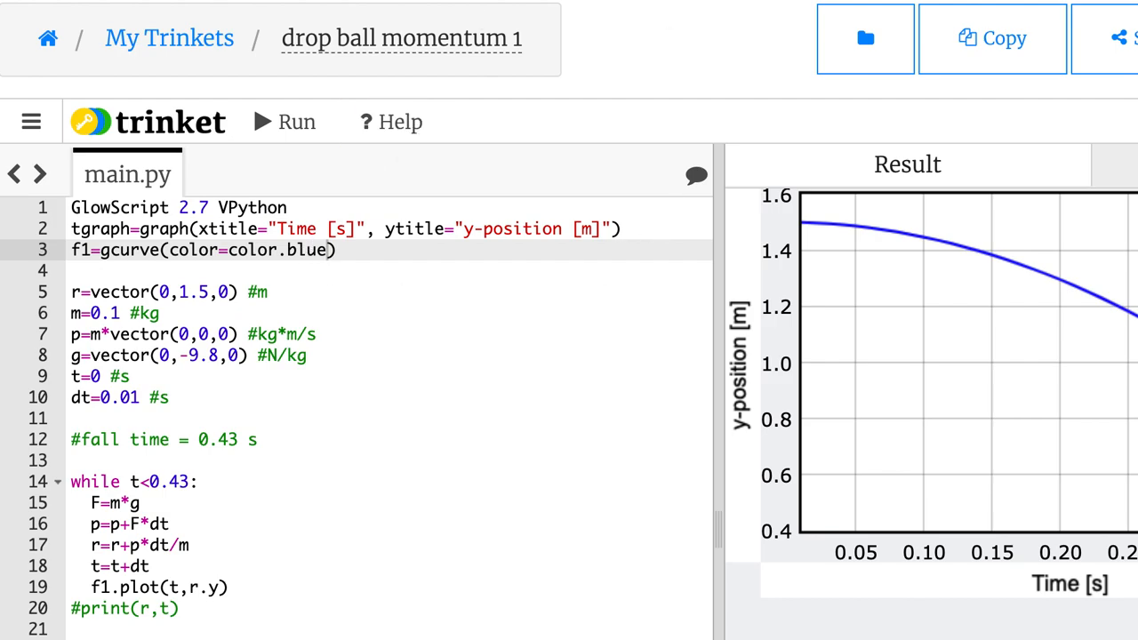
pyautogui.moveTo(924, 245)
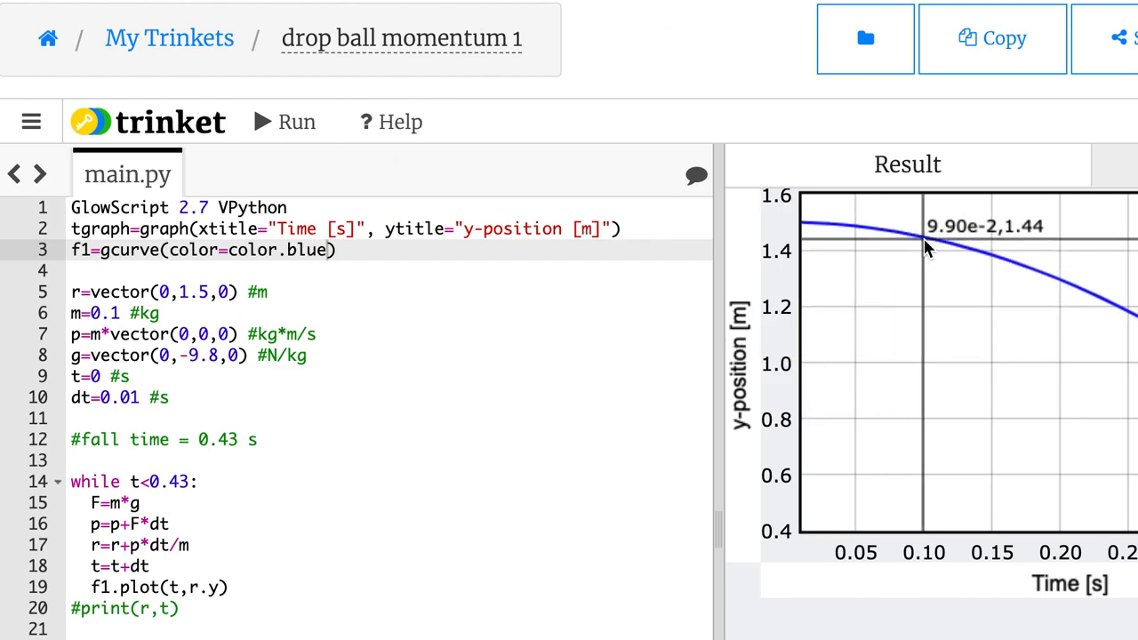
pyautogui.moveTo(686, 390)
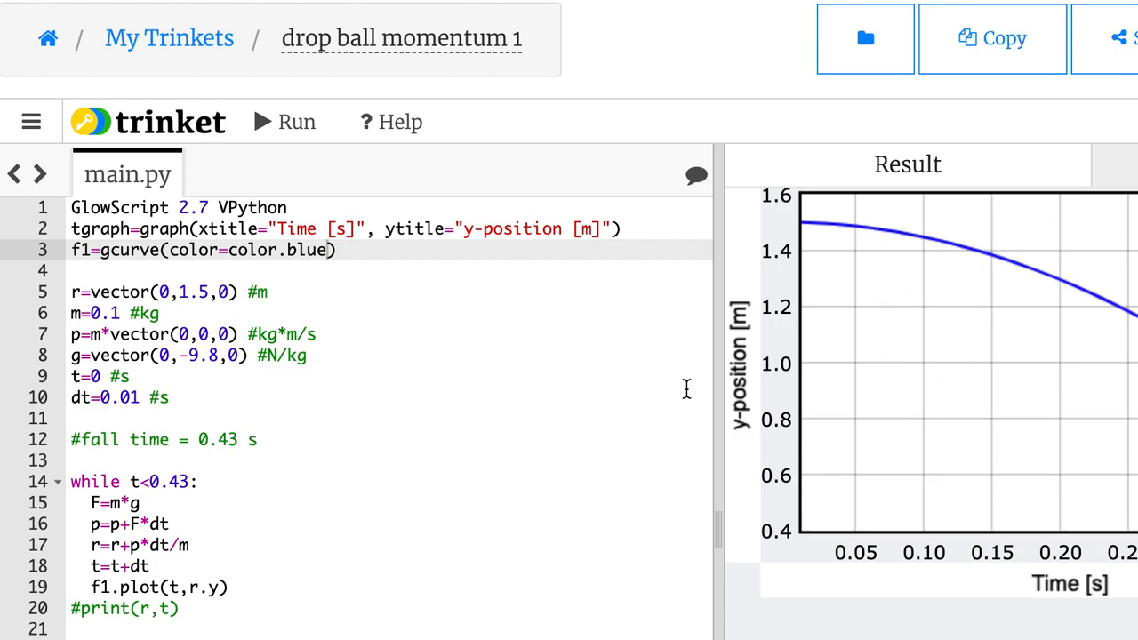
pyautogui.moveTo(660, 124)
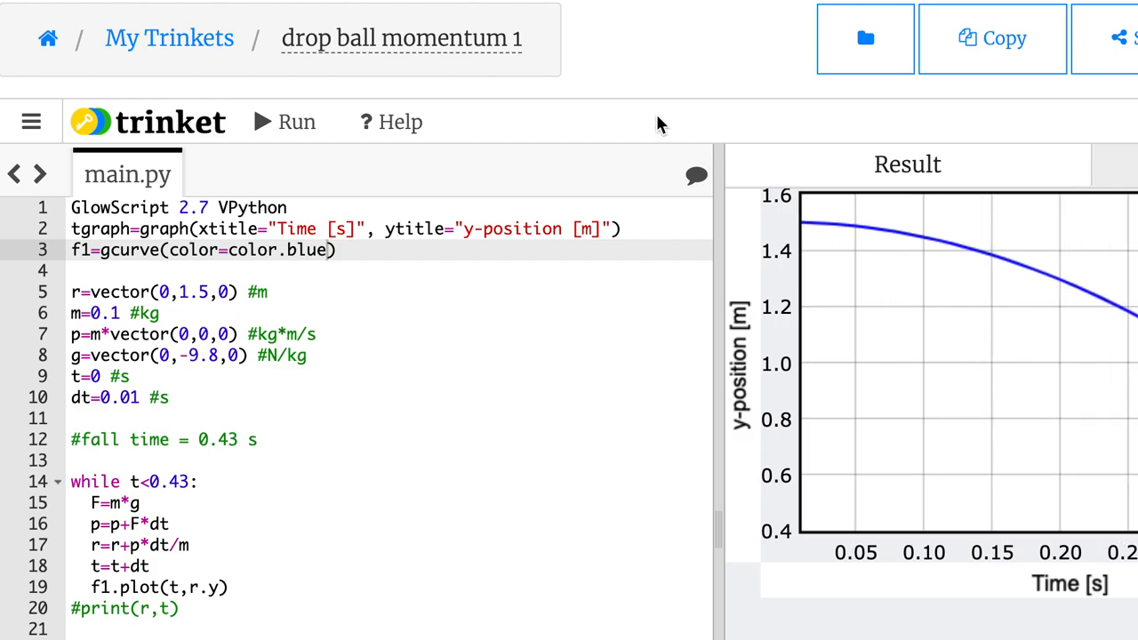
pyautogui.moveTo(745, 310)
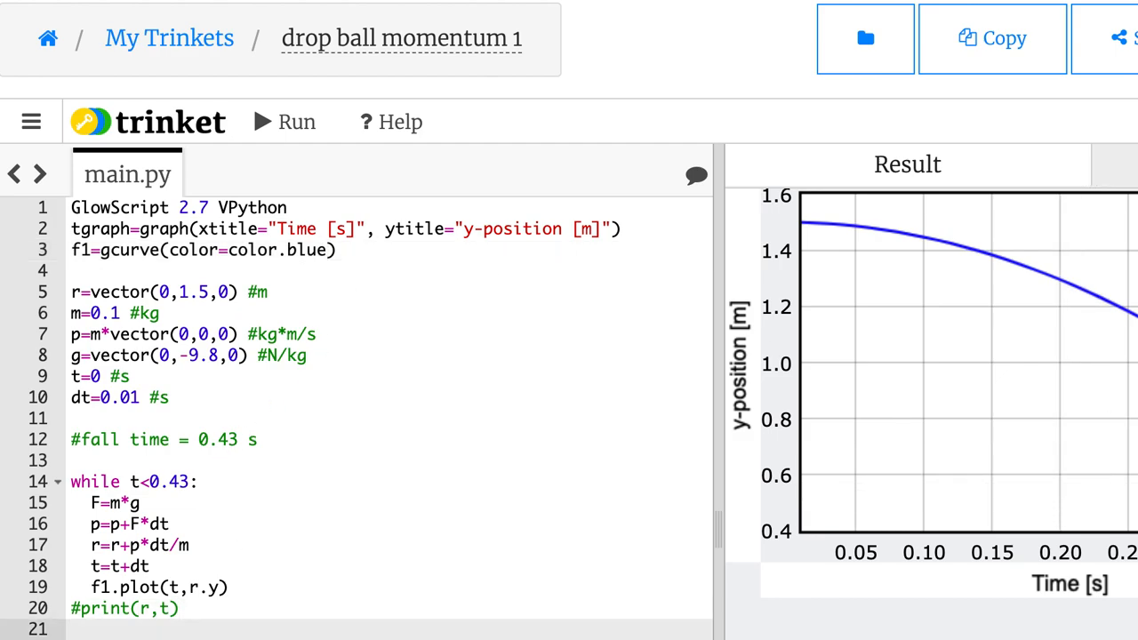
# Step: Start a dr line after the loop and scroll up to the starting-position lines
pyautogui.write('dr')
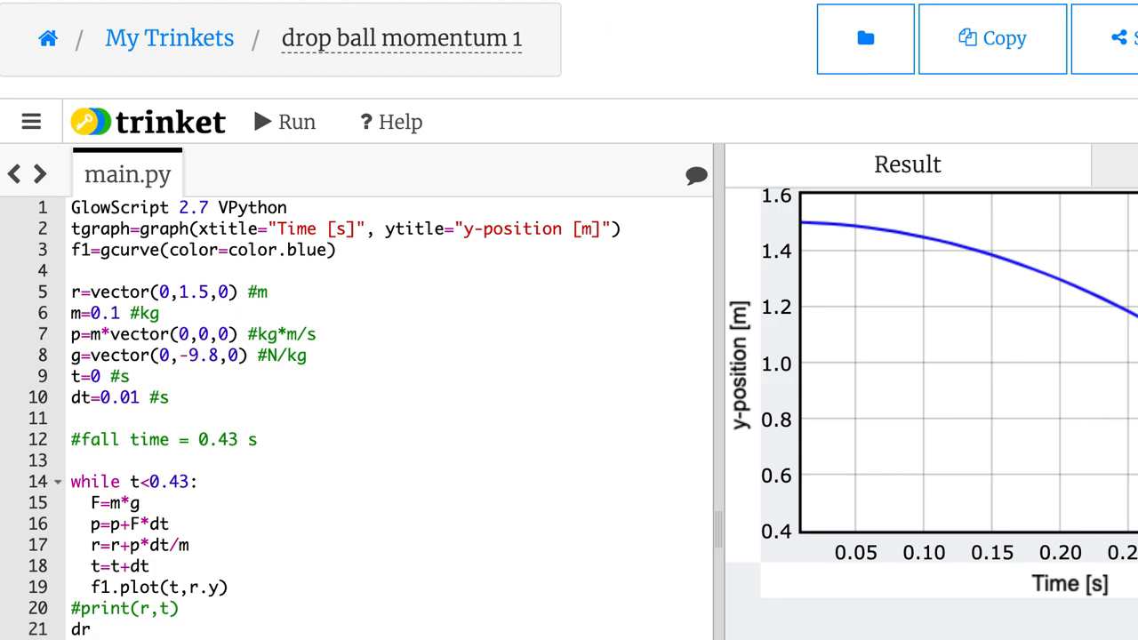
pyautogui.scroll(-3)
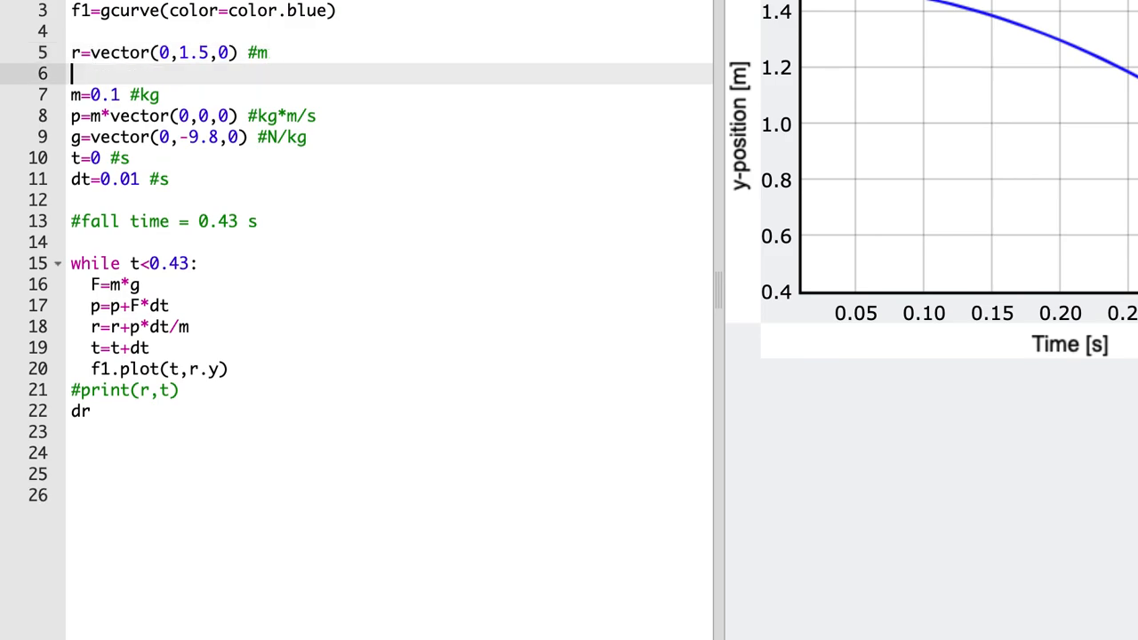
# Step: Define the starting position rstart=vector(0,1.5,0)
pyautogui.write('rstart=')
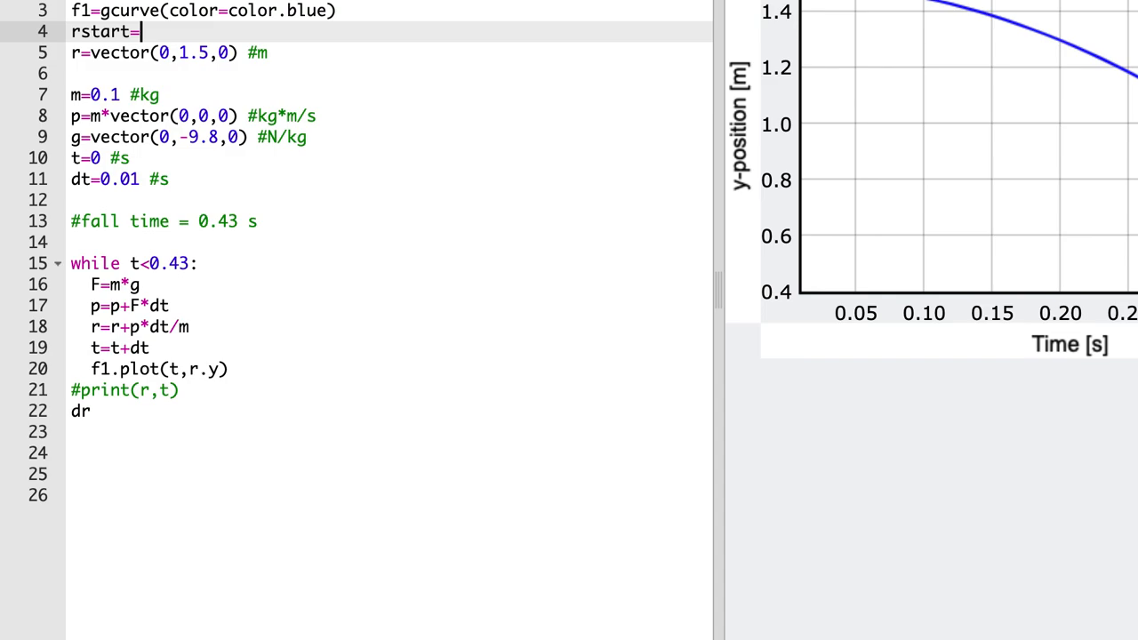
pyautogui.write('vector(0')
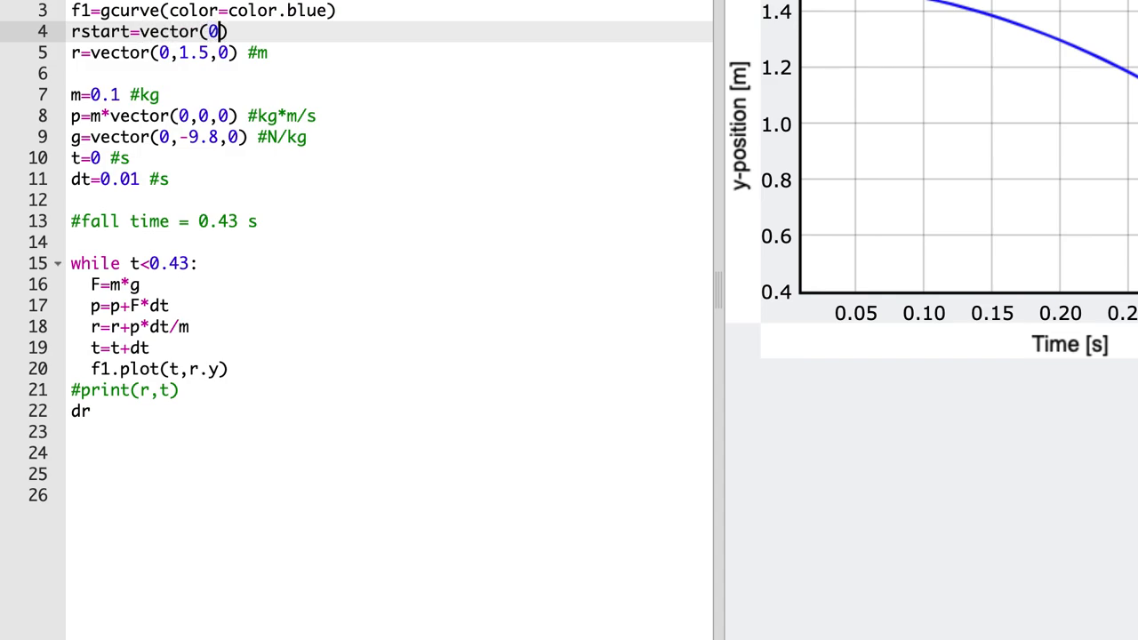
pyautogui.write(',1.5,0')
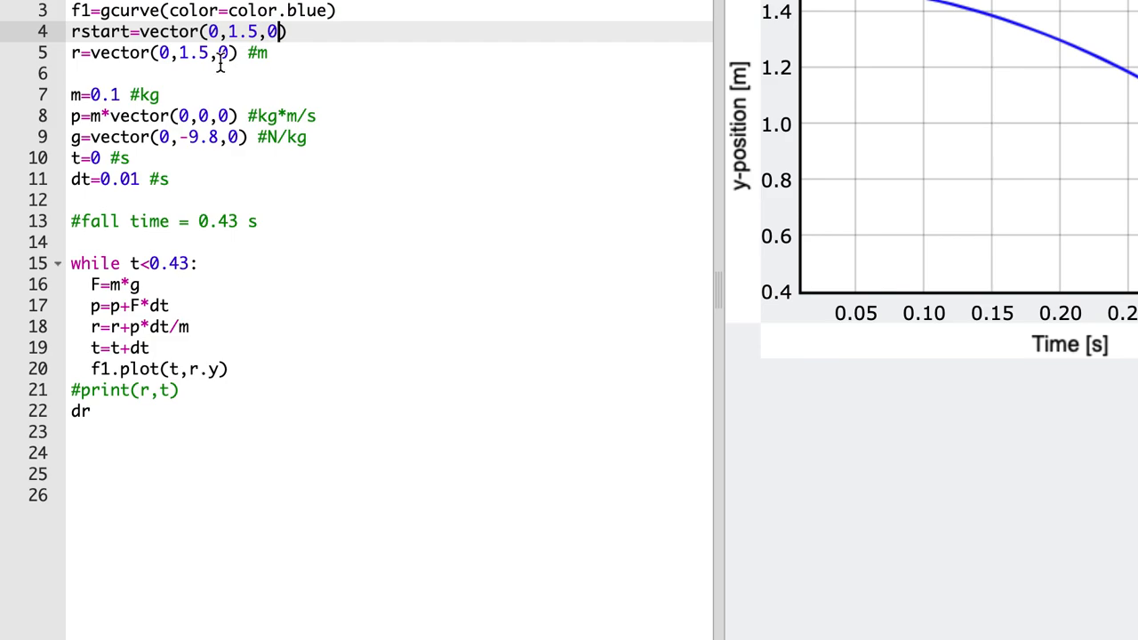
pyautogui.moveTo(139, 450)
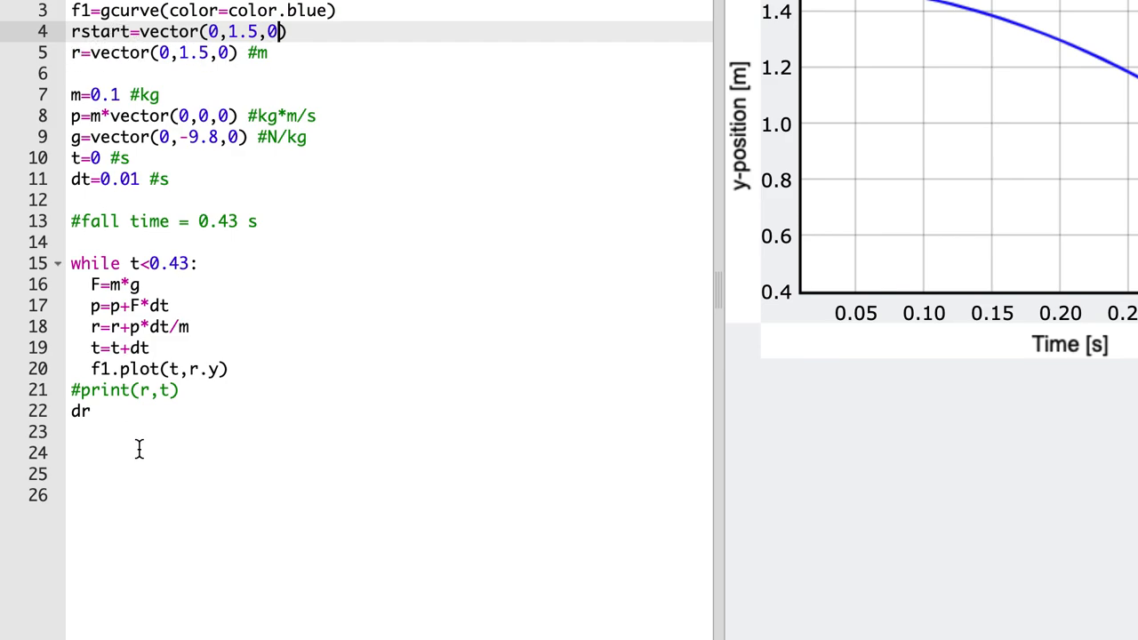
# Step: Compute dr=r-rstart after the loop and print("dr = ",dr," m")
pyautogui.write('=')
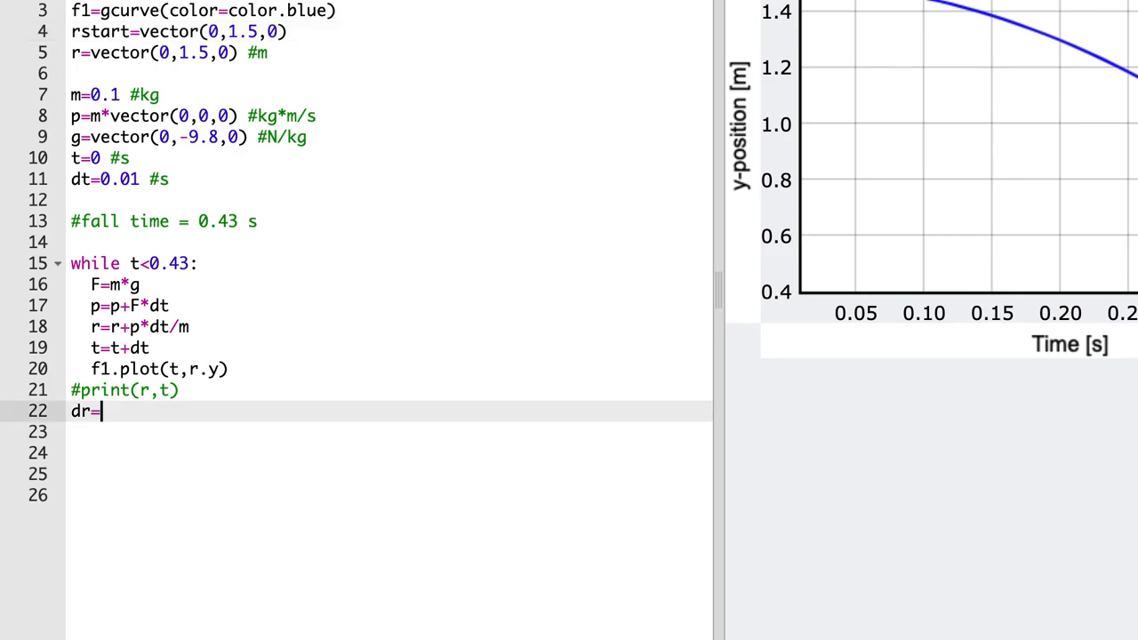
pyautogui.write('r-')
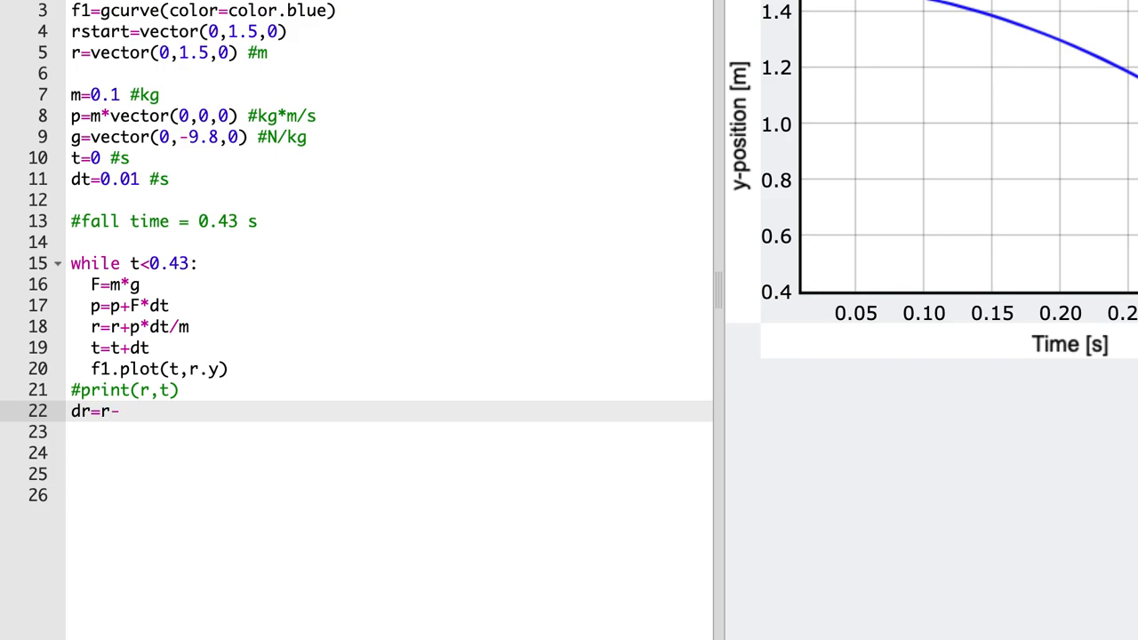
pyautogui.write('rst')
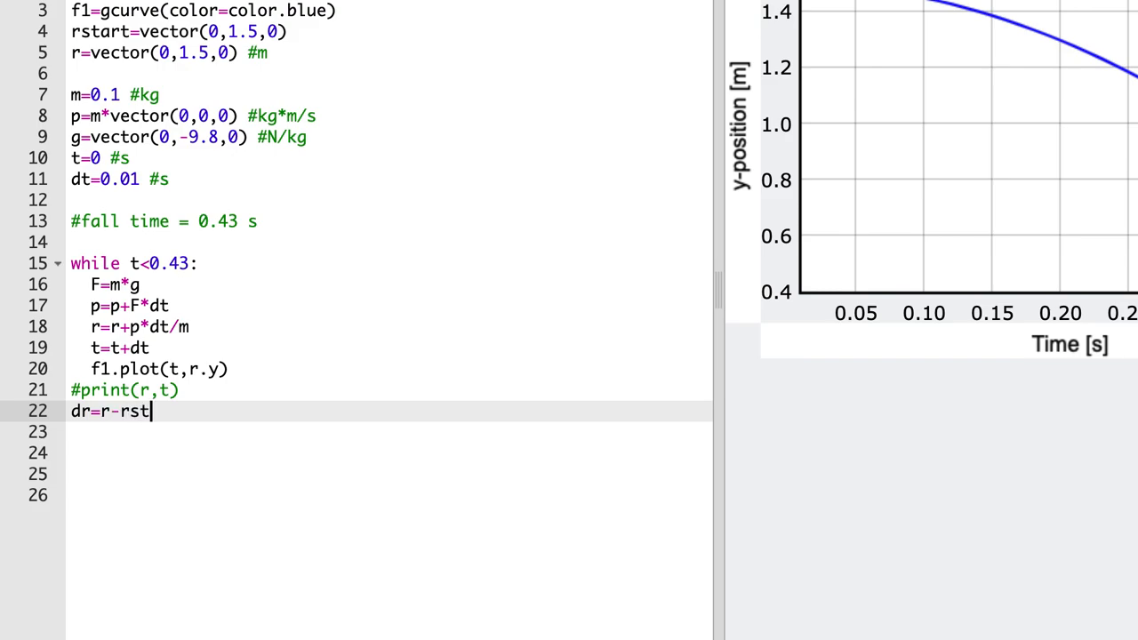
pyautogui.write('art')
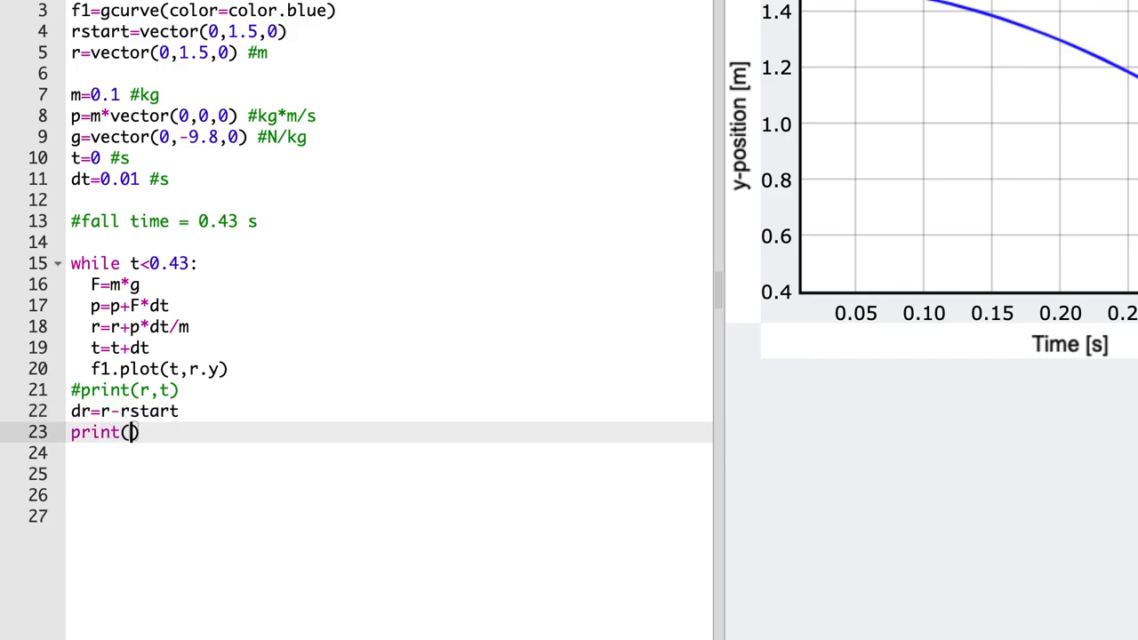
pyautogui.write('"dr = "')
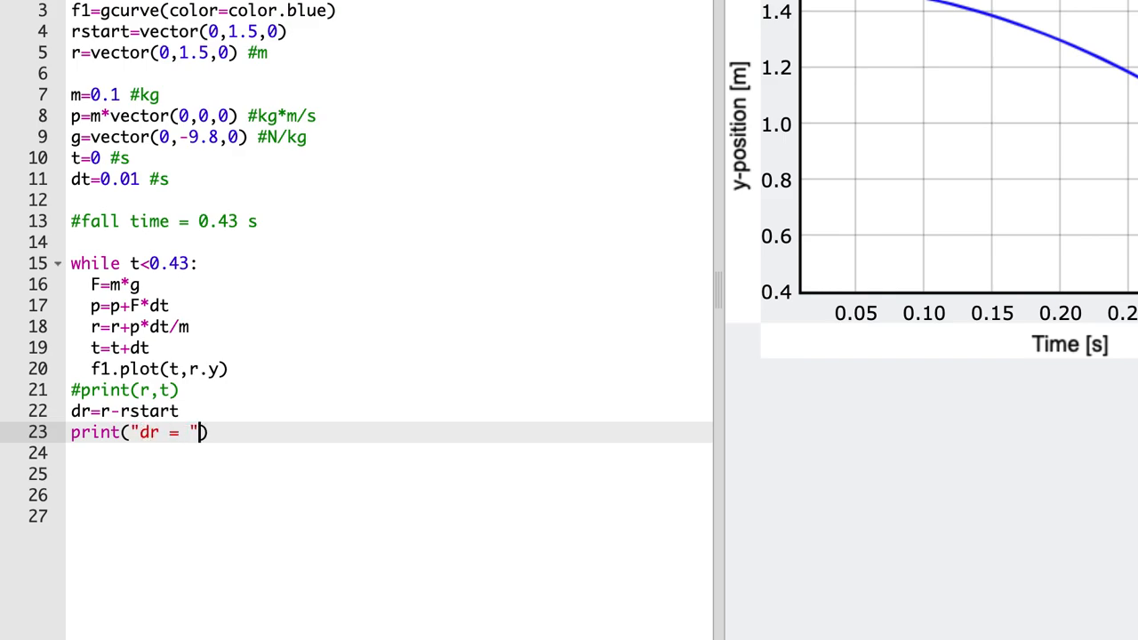
pyautogui.write(',dr')
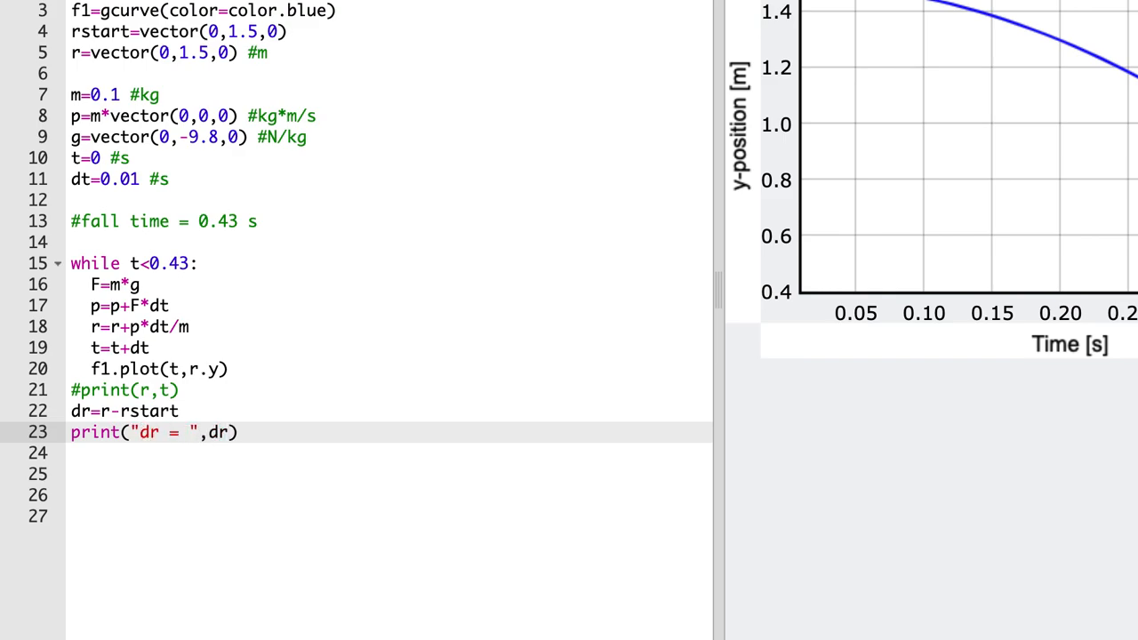
pyautogui.write('," m"')
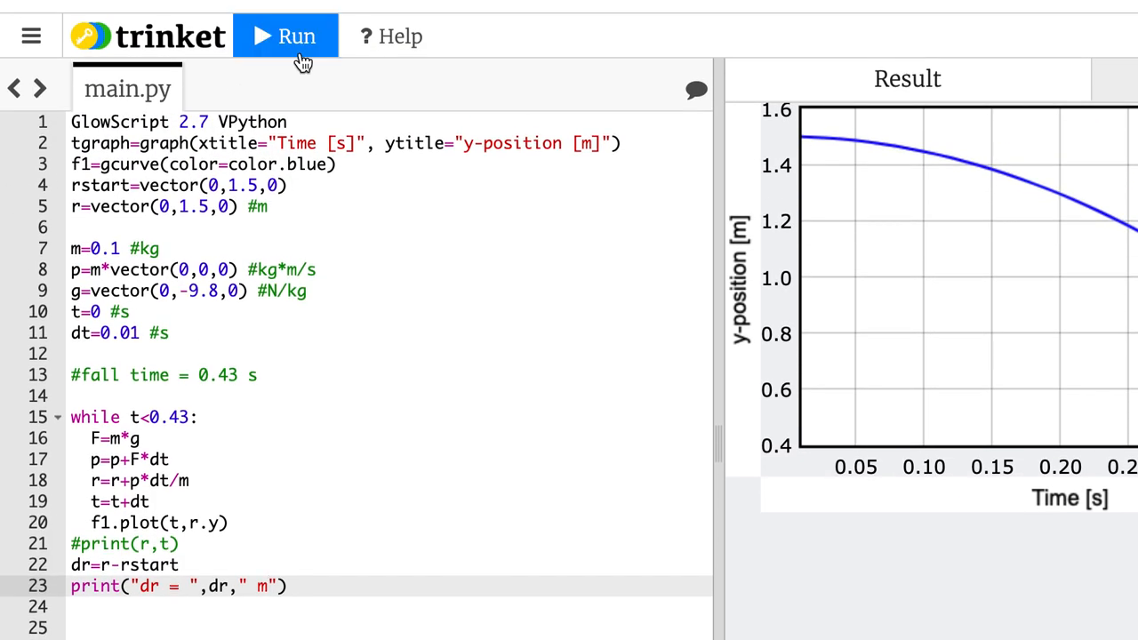
# Step: Run the script so dr = < 0, -0.927, 0 > m prints below the graph
pyautogui.click(285, 35)
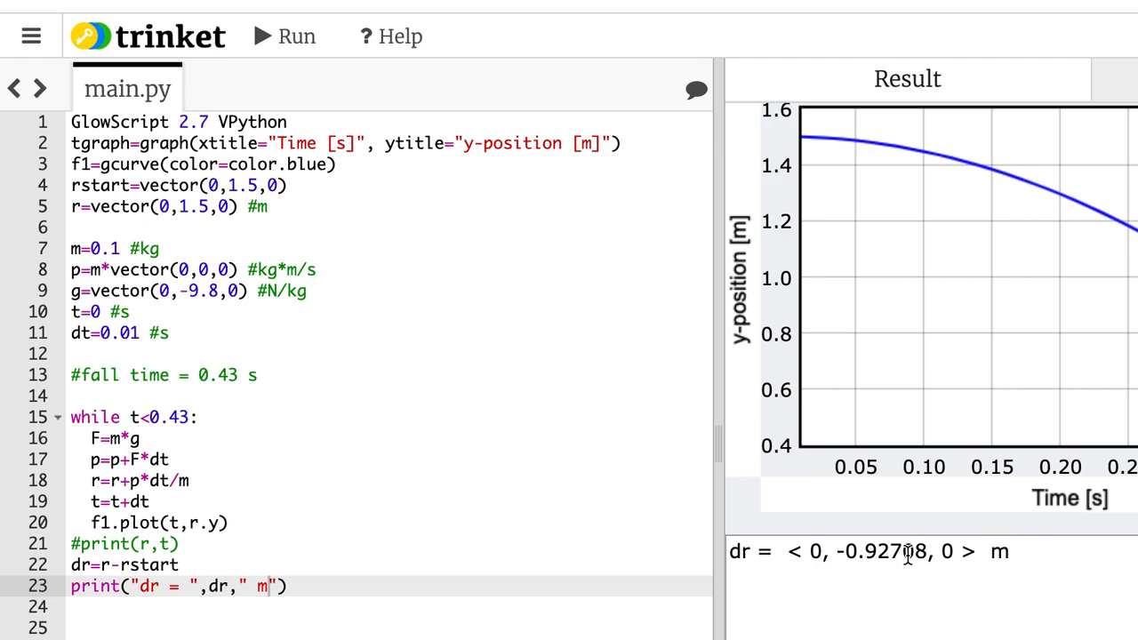
pyautogui.moveTo(859, 561)
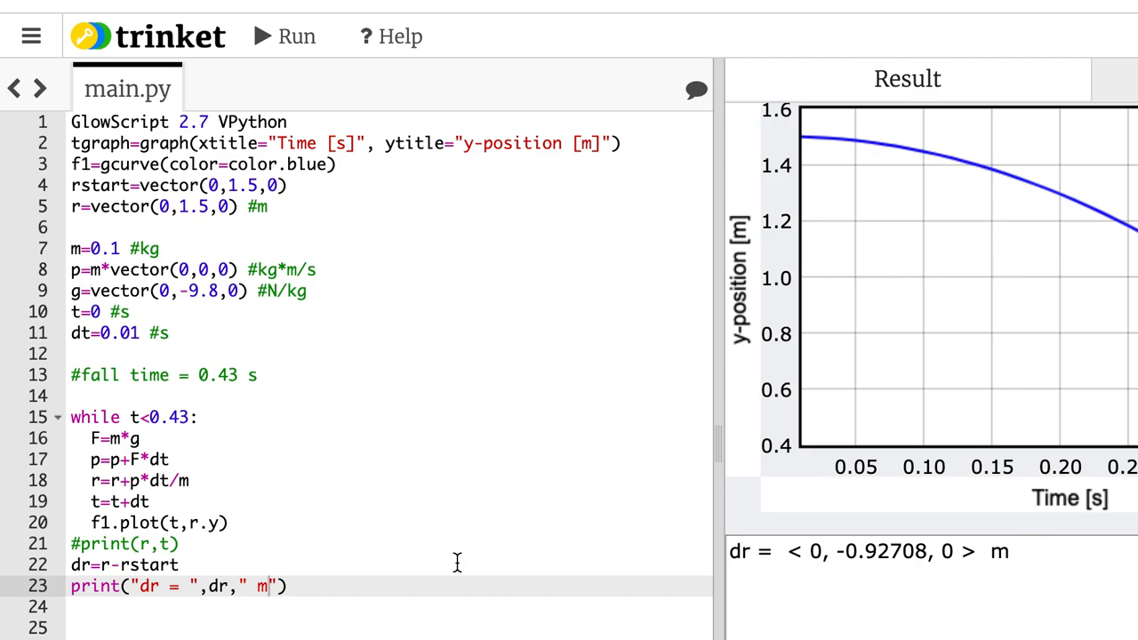
pyautogui.moveTo(286, 384)
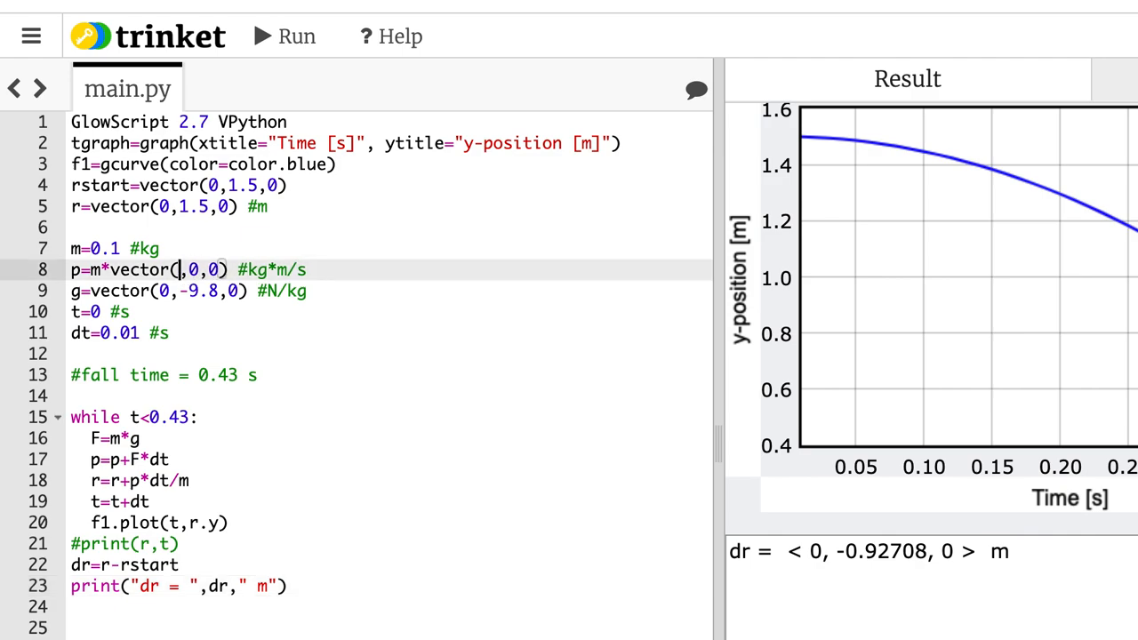
# Step: Give the ball initial momentum p=m*vector(4.3,2.8,0)
pyautogui.write('4.3')
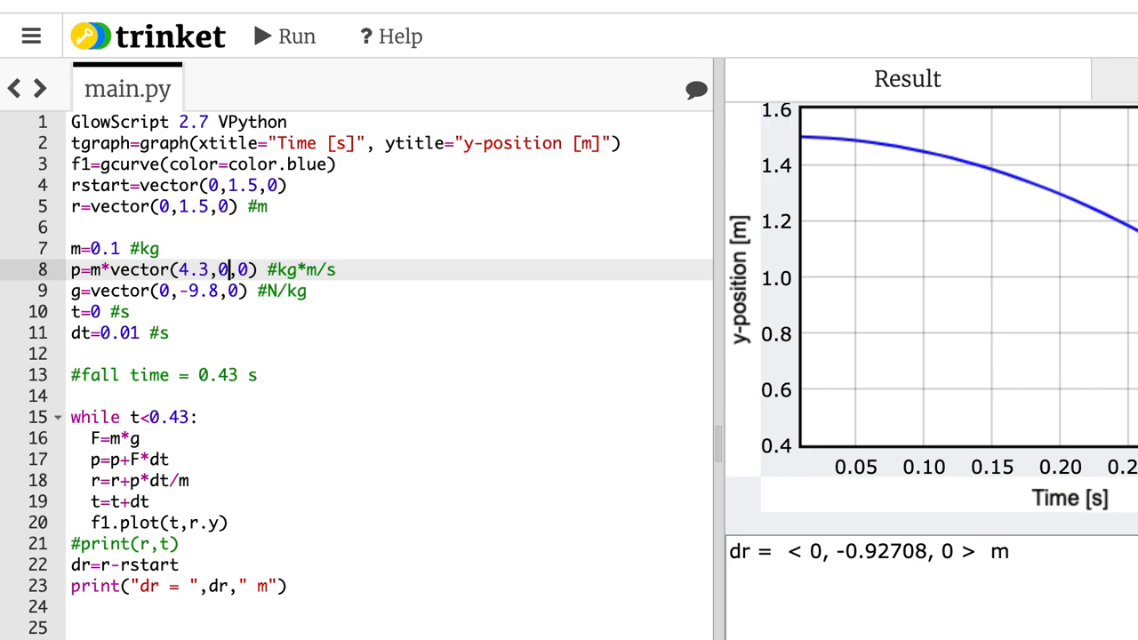
pyautogui.write('2.8')
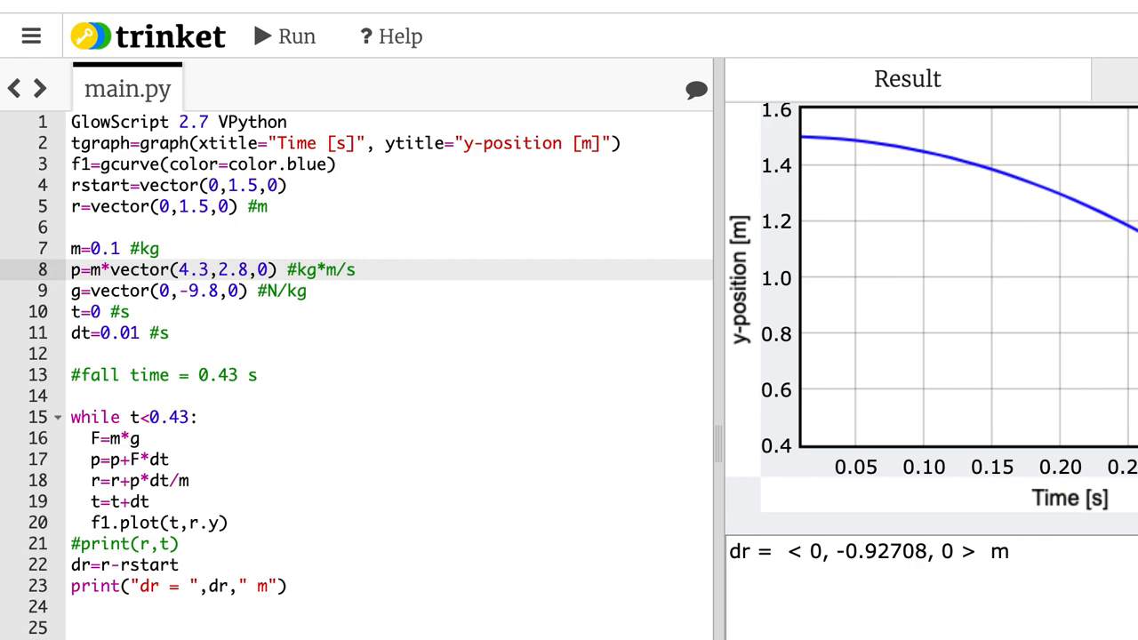
pyautogui.click(252, 270)
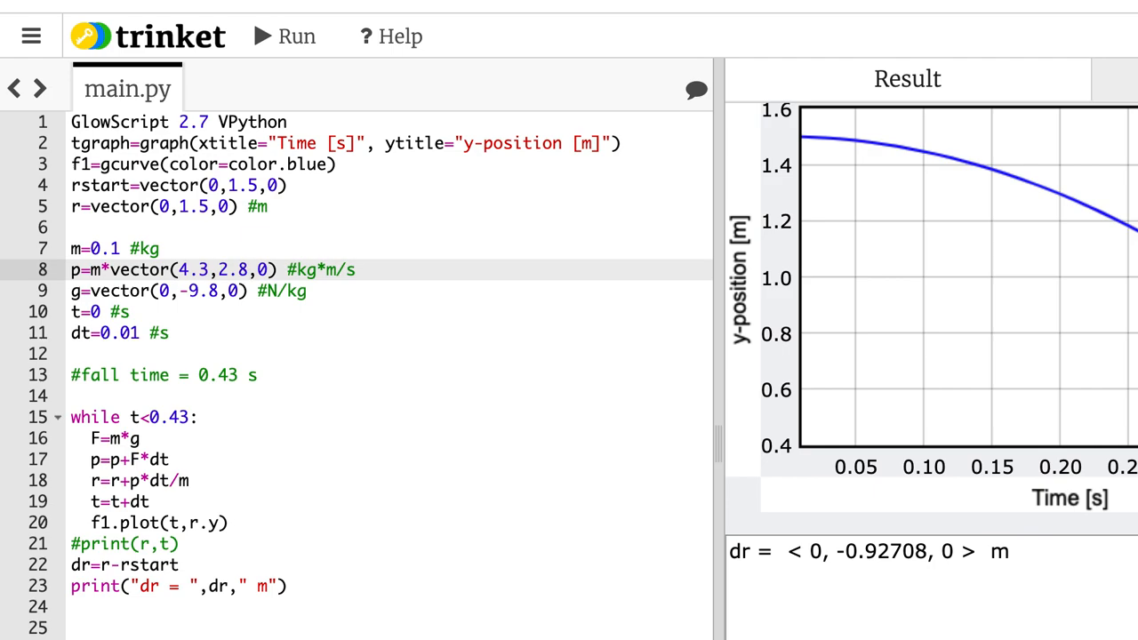
pyautogui.moveTo(743, 317)
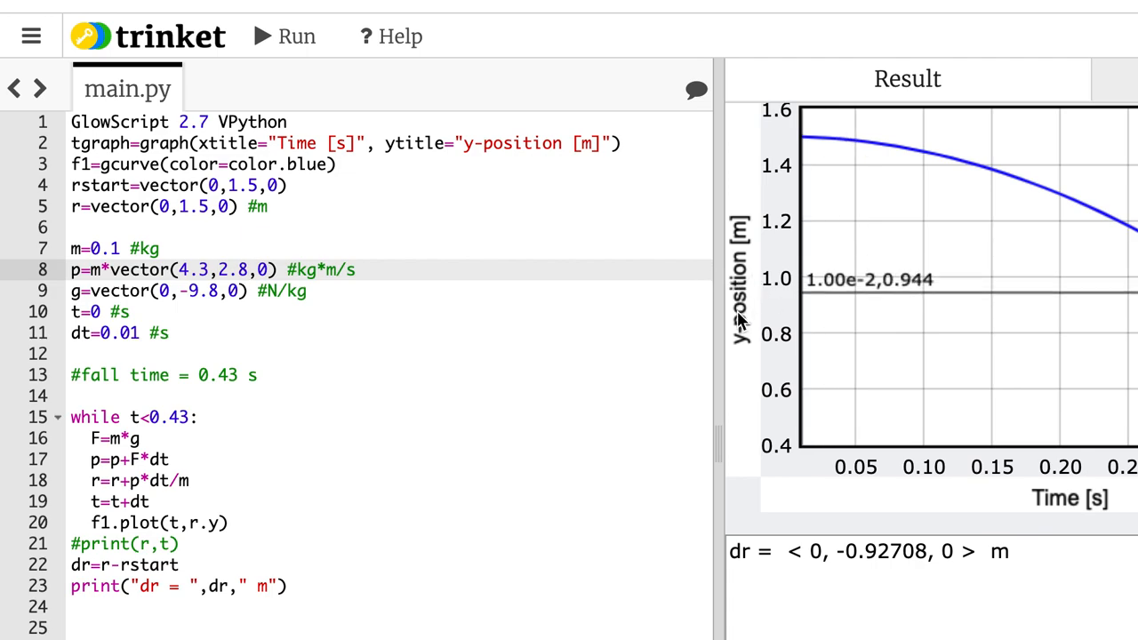
pyautogui.moveTo(757, 277)
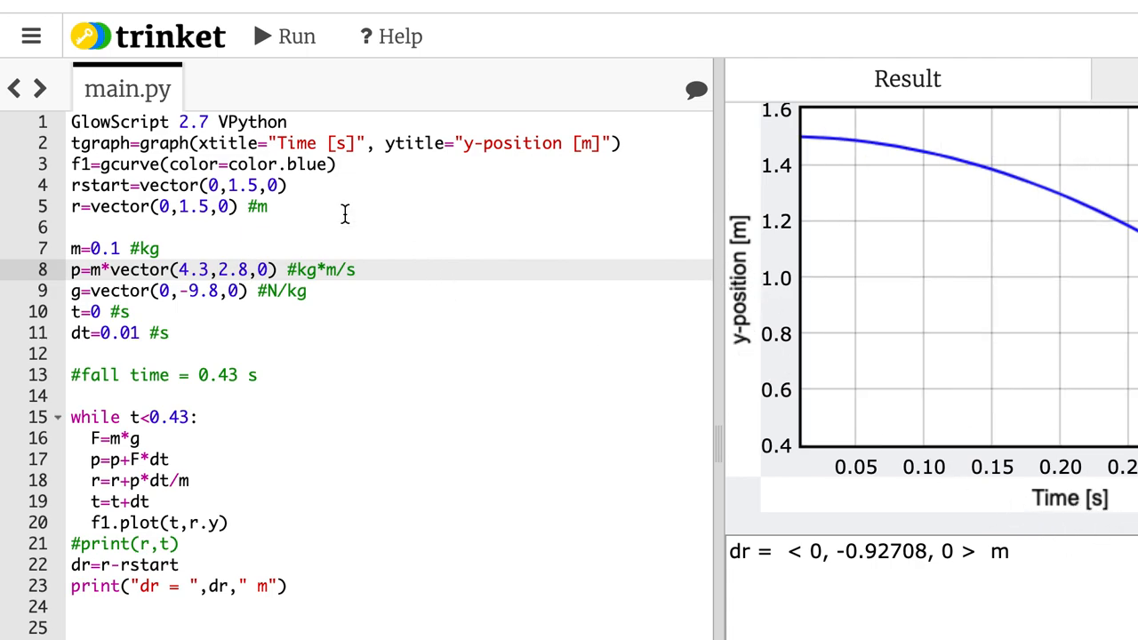
# Step: Retitle the x axis "x-position [m]" and plot r.y against r.x
pyautogui.click(356, 142)
pyautogui.write('x')
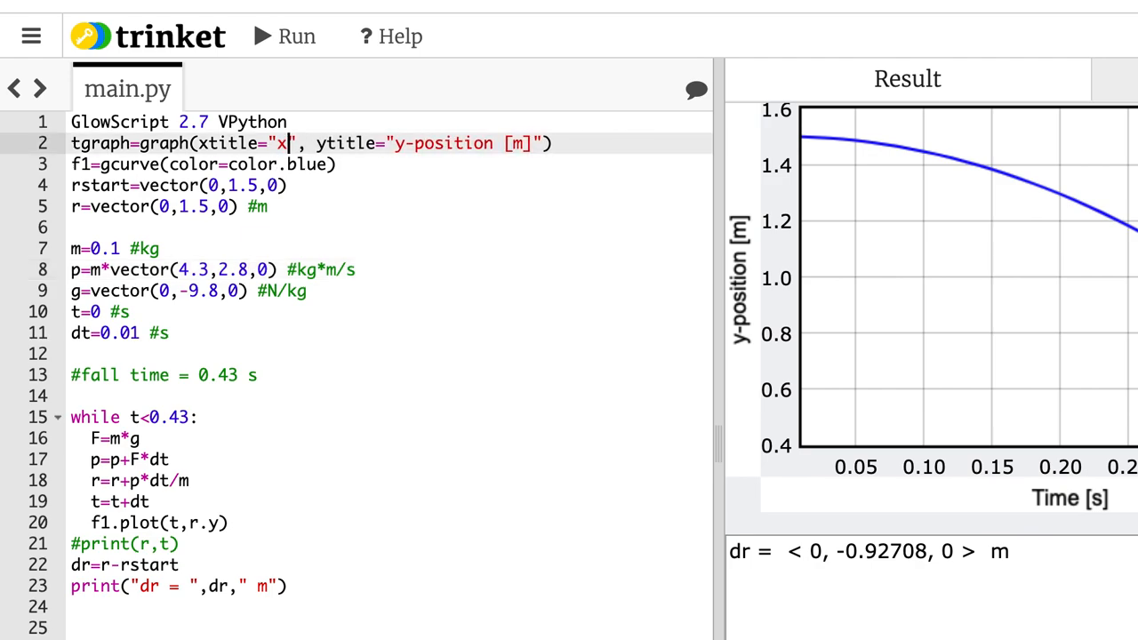
pyautogui.write('-positi')
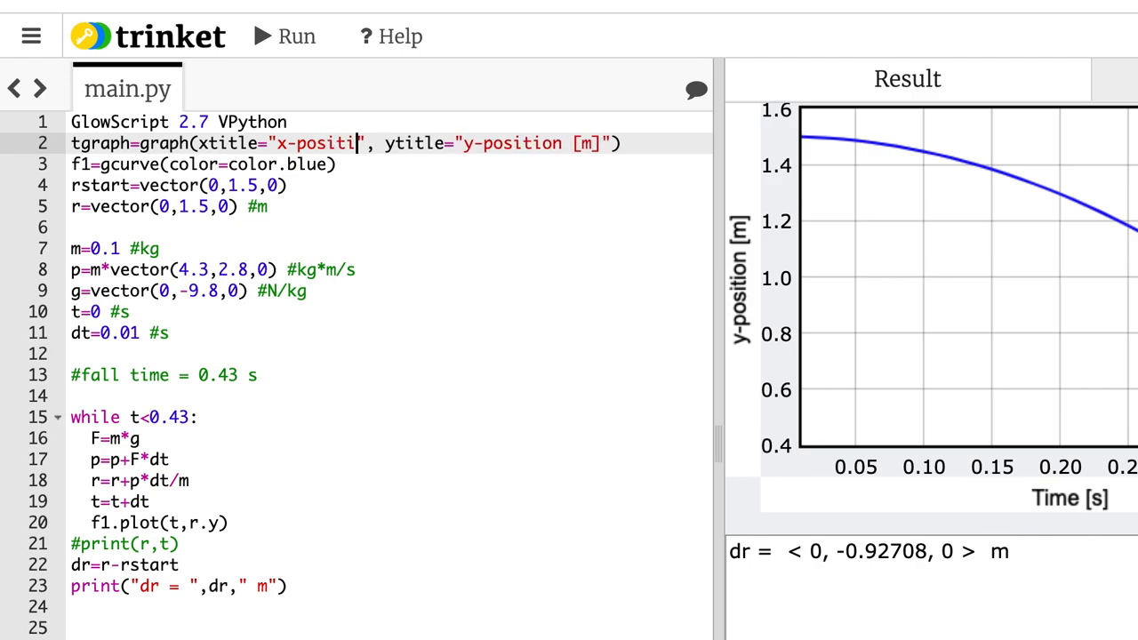
pyautogui.write('on [m')
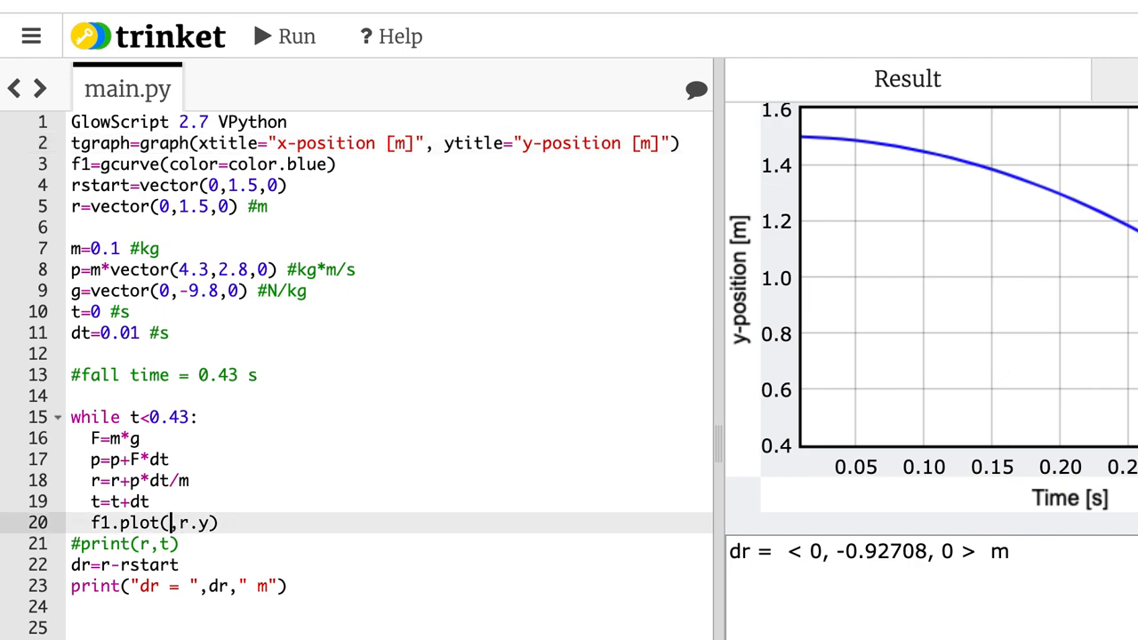
pyautogui.write('r.x')
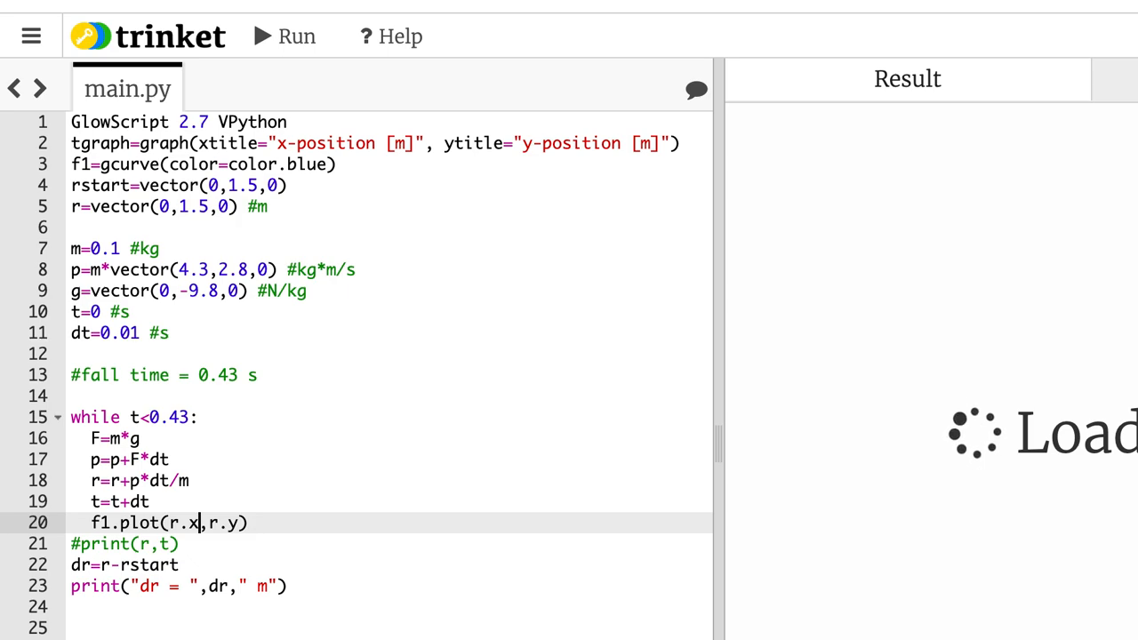
# Step: Run the simulation to plot the arc and print dr = < 1.849, 0.27692, 0 > m
pyautogui.click(283, 36)
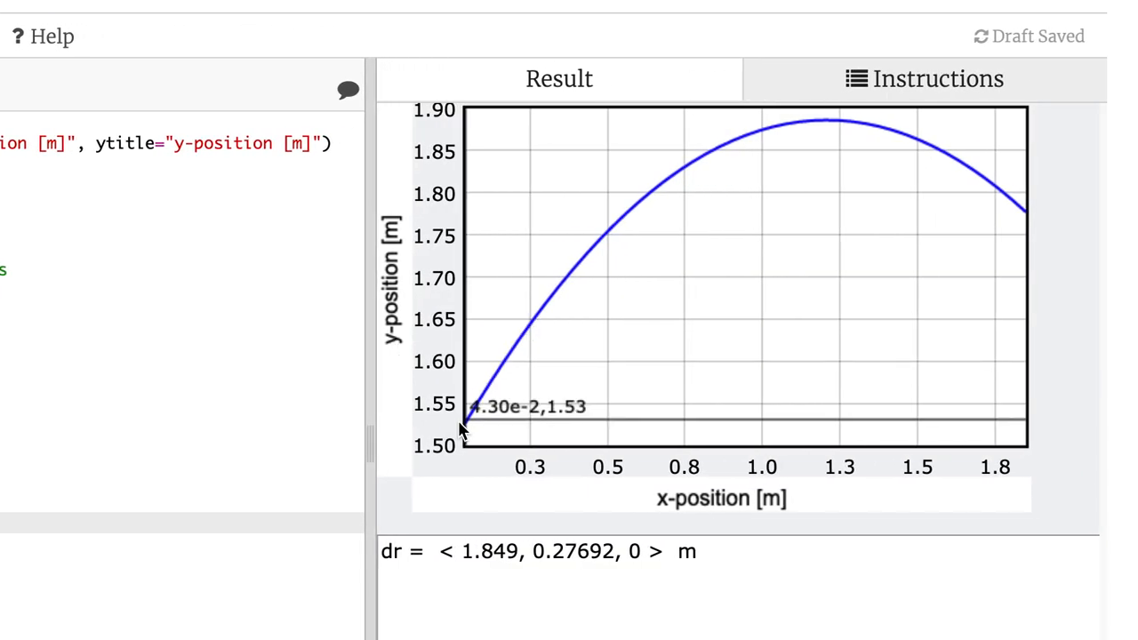
pyautogui.moveTo(1020, 246)
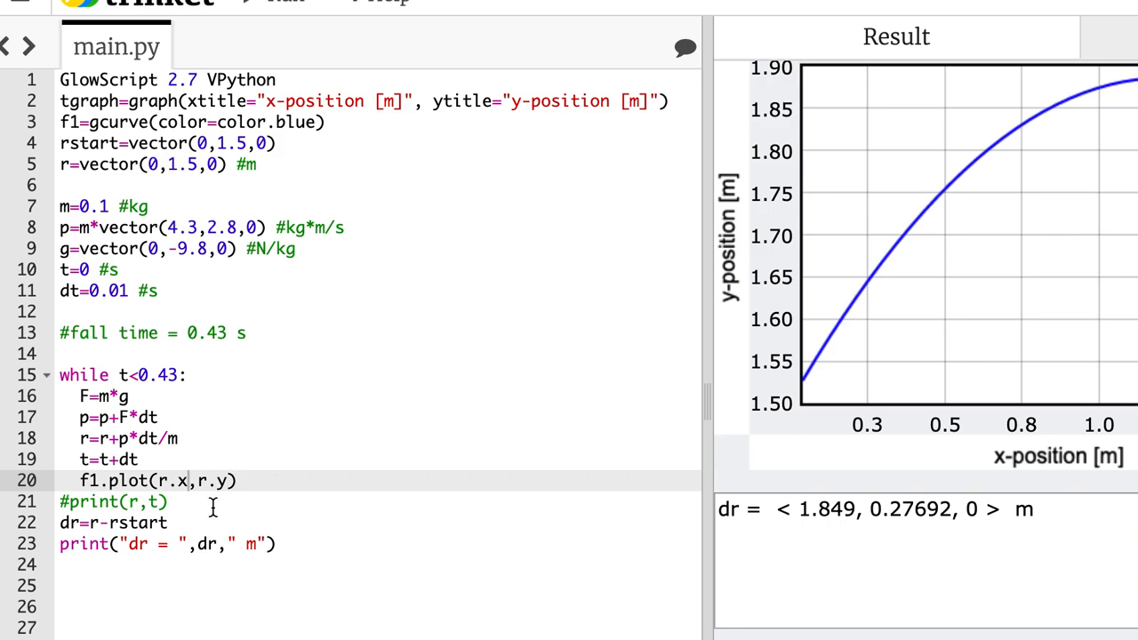
# Step: Change the loop condition to while r.y>=1.5: and rerun for the full arc
pyautogui.click(192, 374)
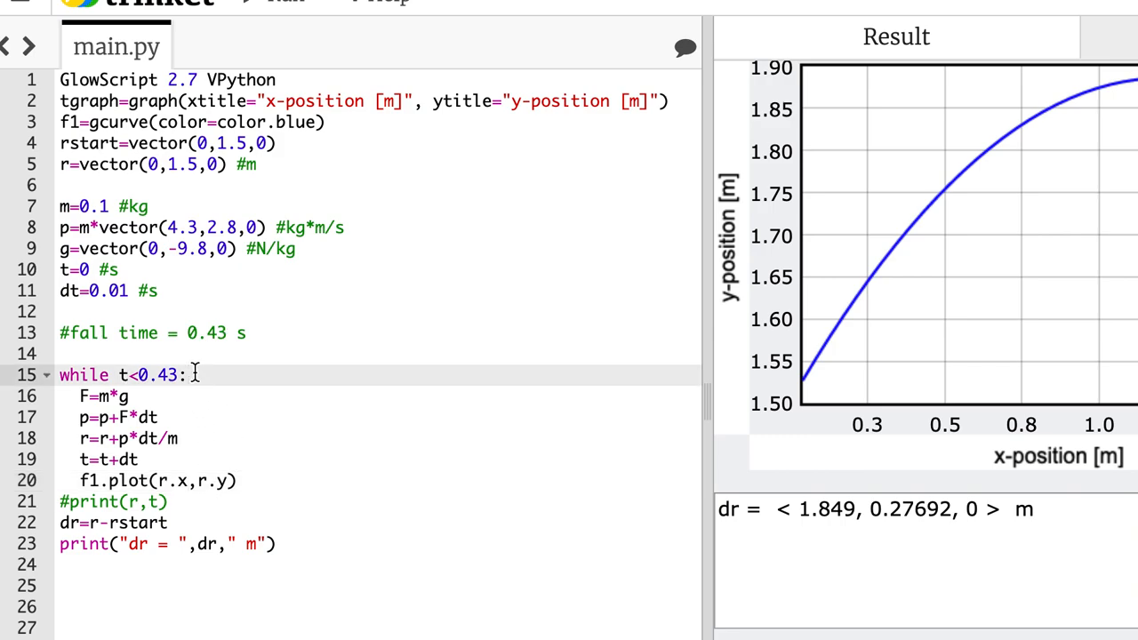
pyautogui.press('BackSpace')
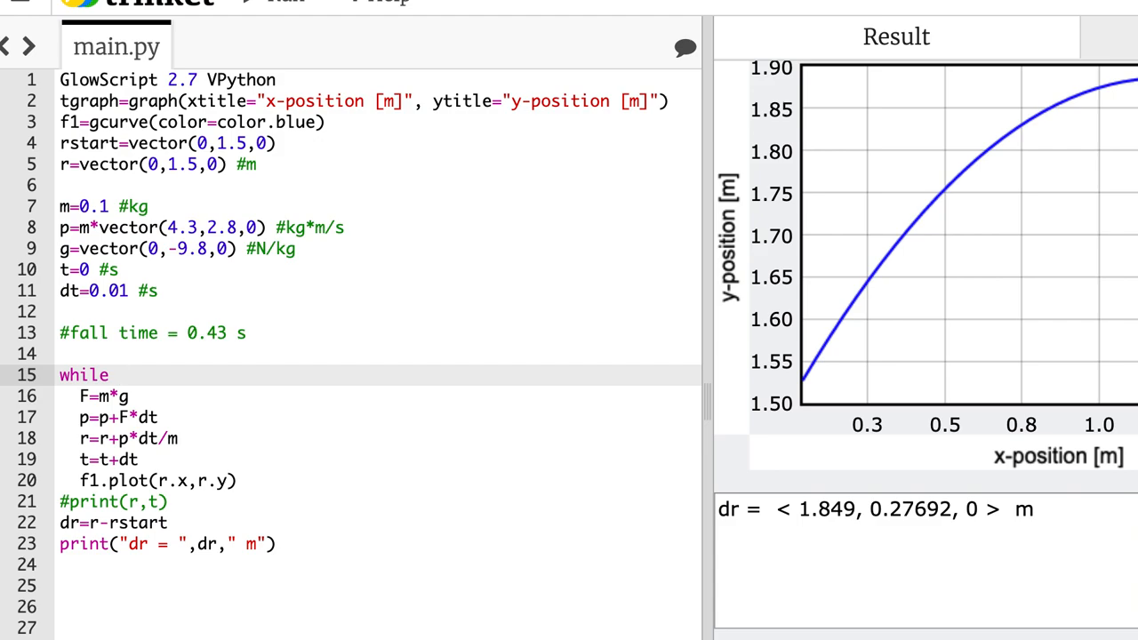
pyautogui.write('r.y')
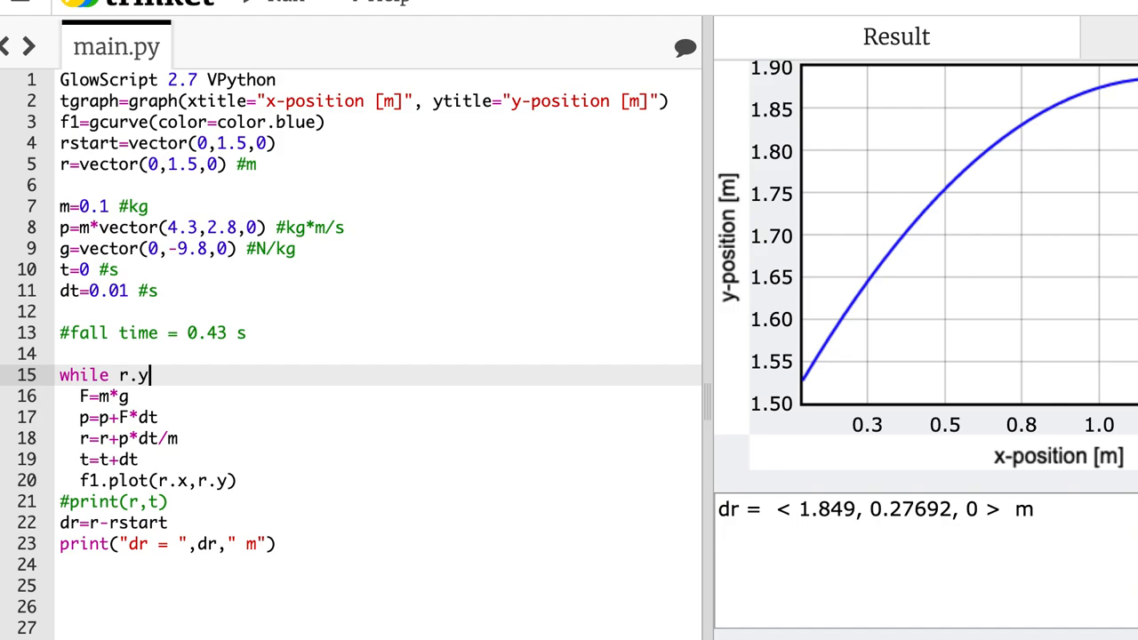
pyautogui.write('>=')
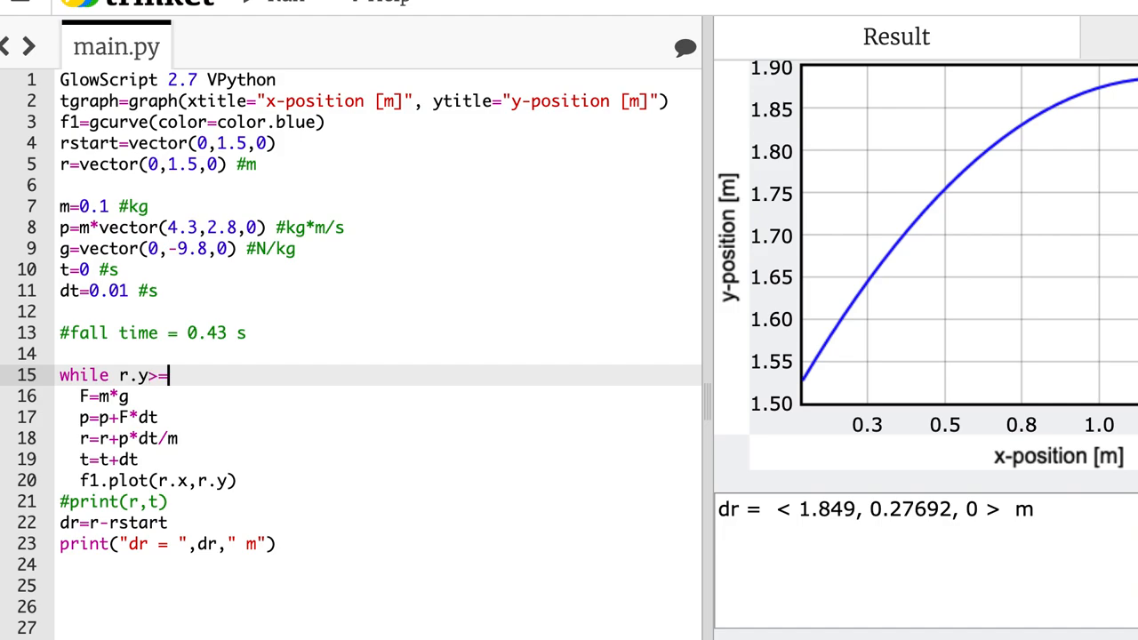
pyautogui.write('1.5:')
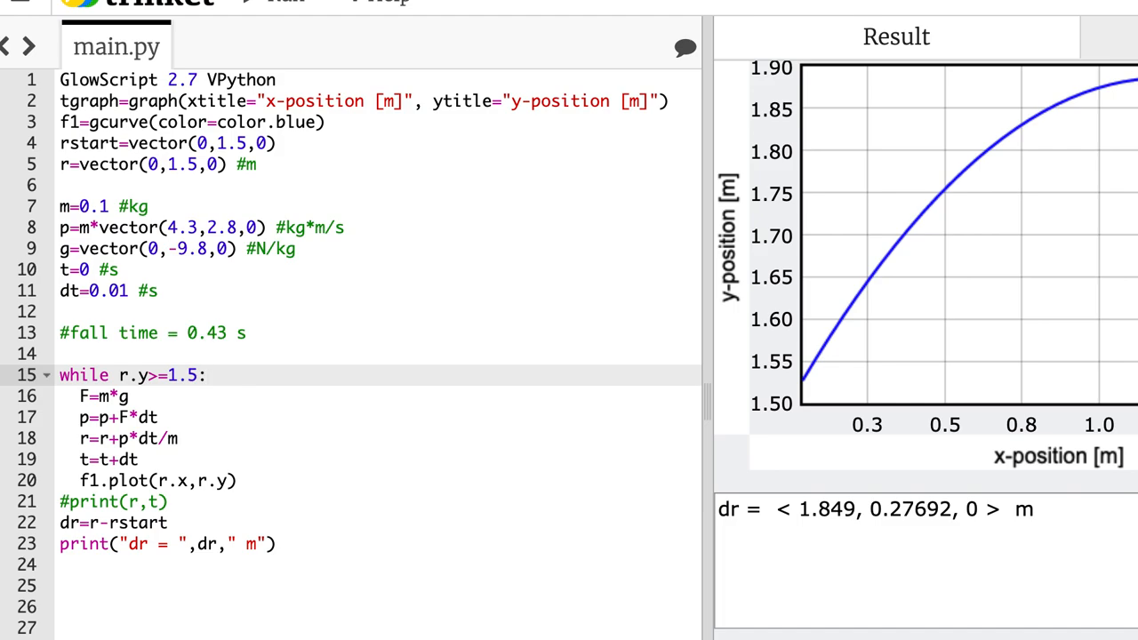
pyautogui.click(286, 2)
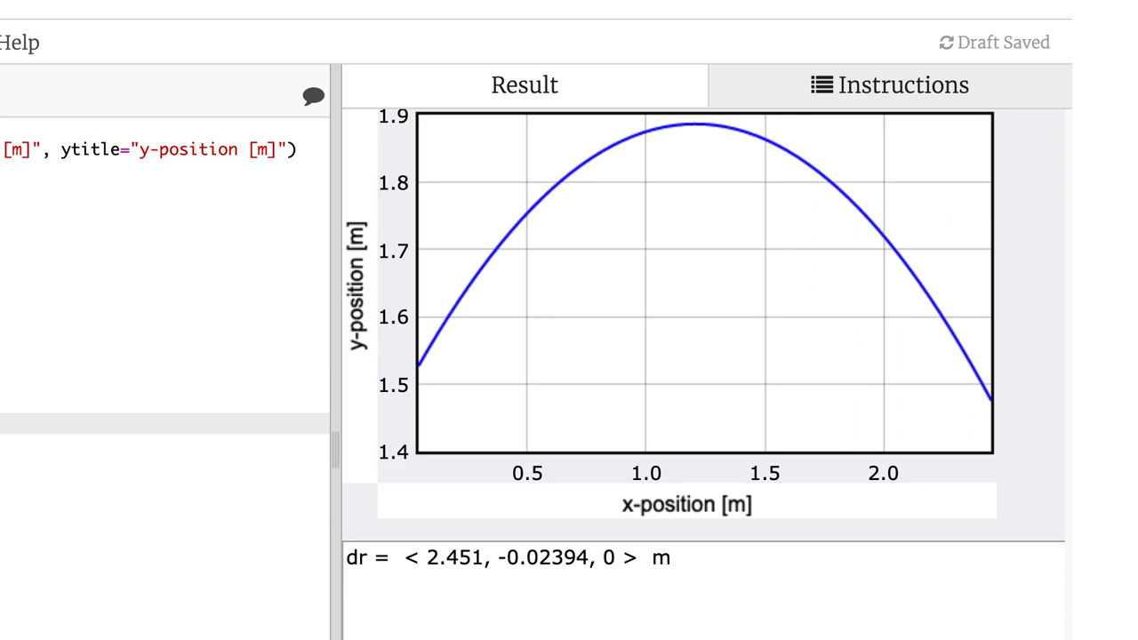
pyautogui.moveTo(986, 394)
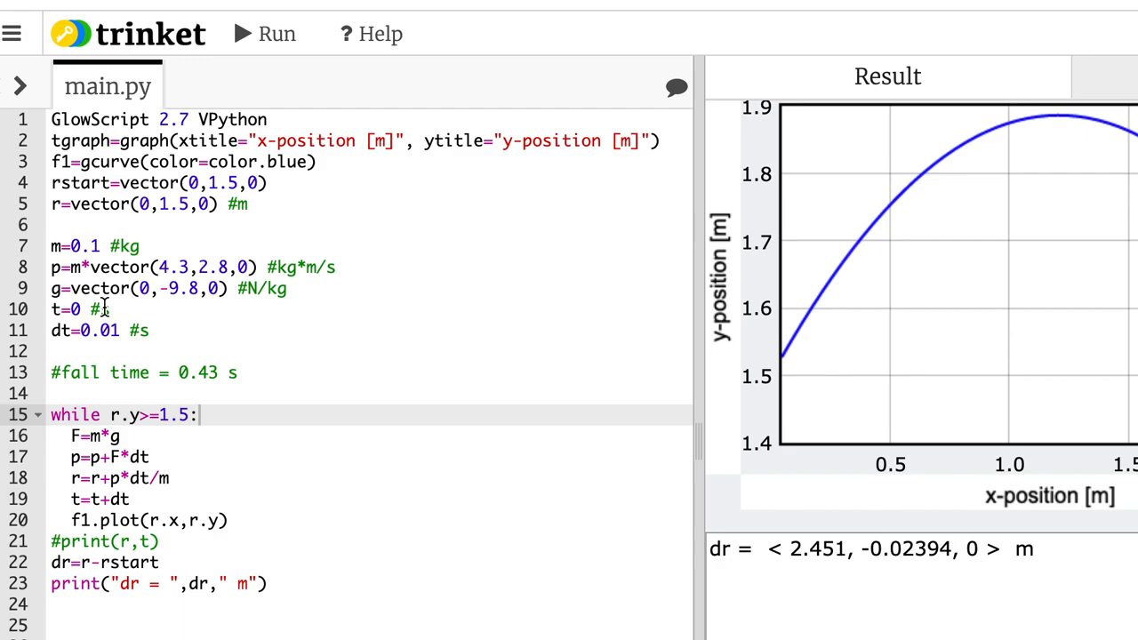
pyautogui.moveTo(477, 341)
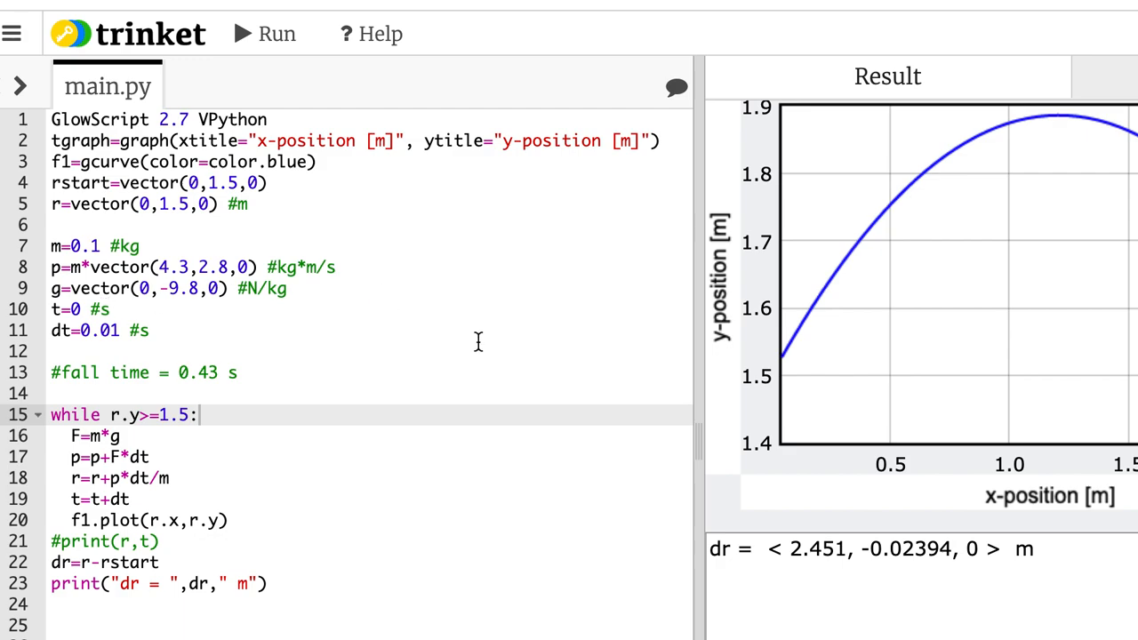